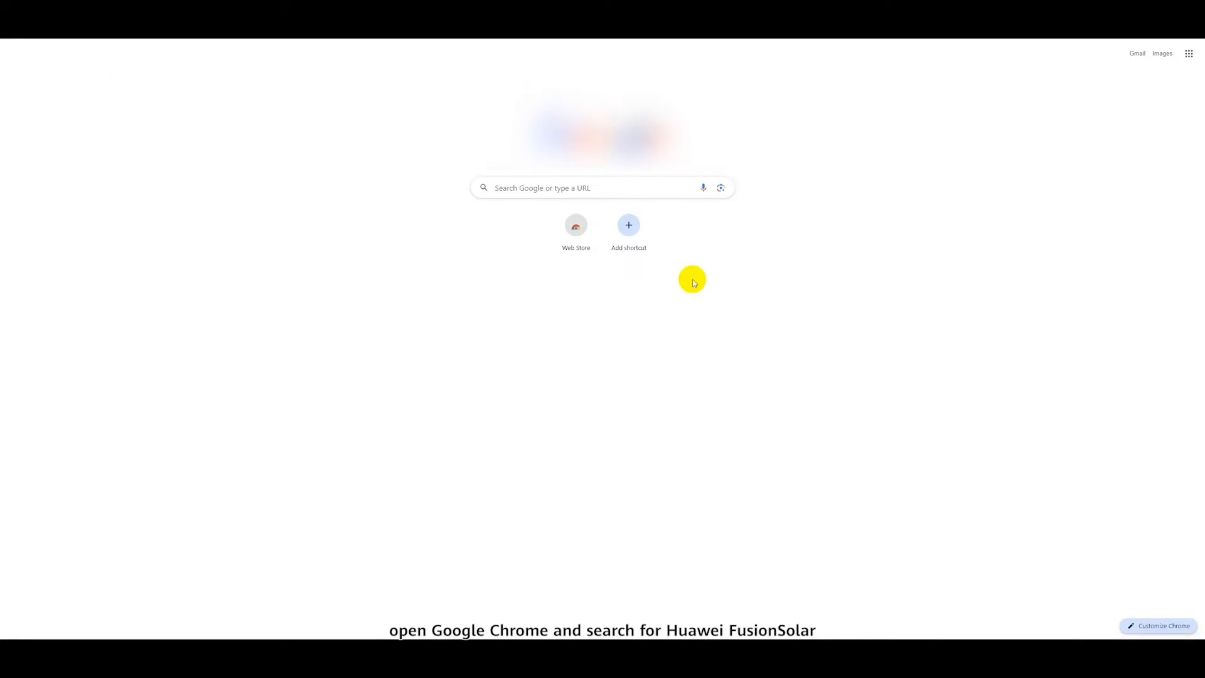
Step: Search Google for 'huawei fusionsolar' using the matching suggestion
left_click(584, 187)
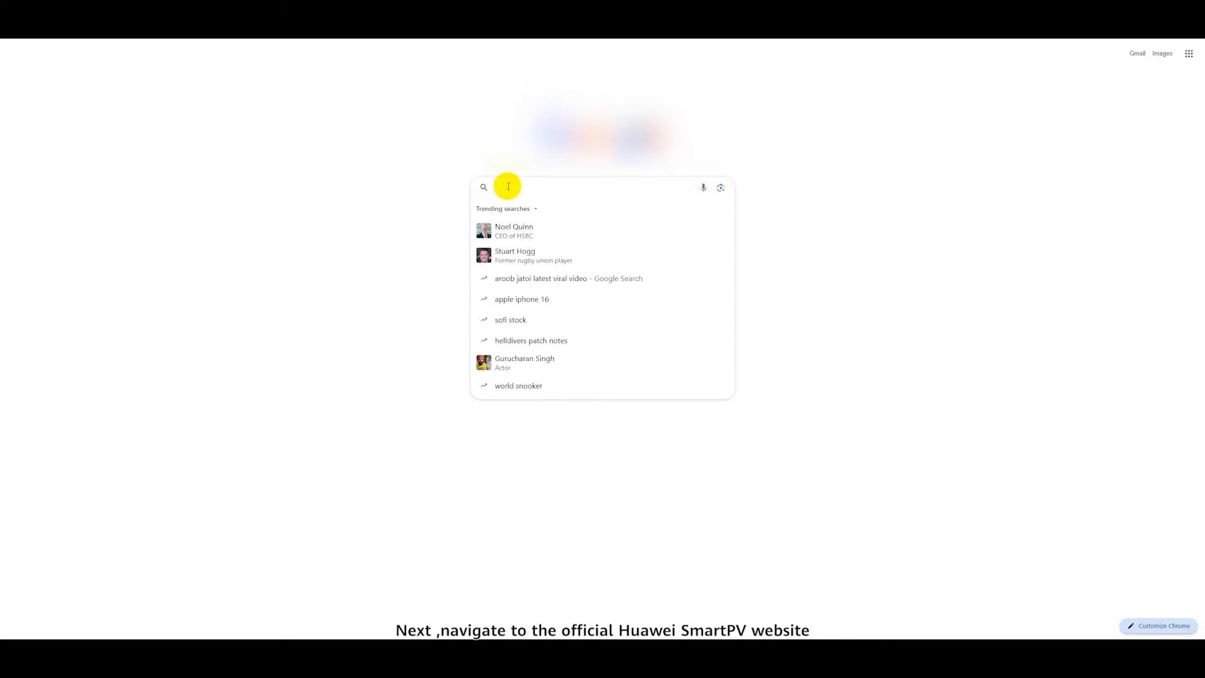
type("huawei fusionsolar")
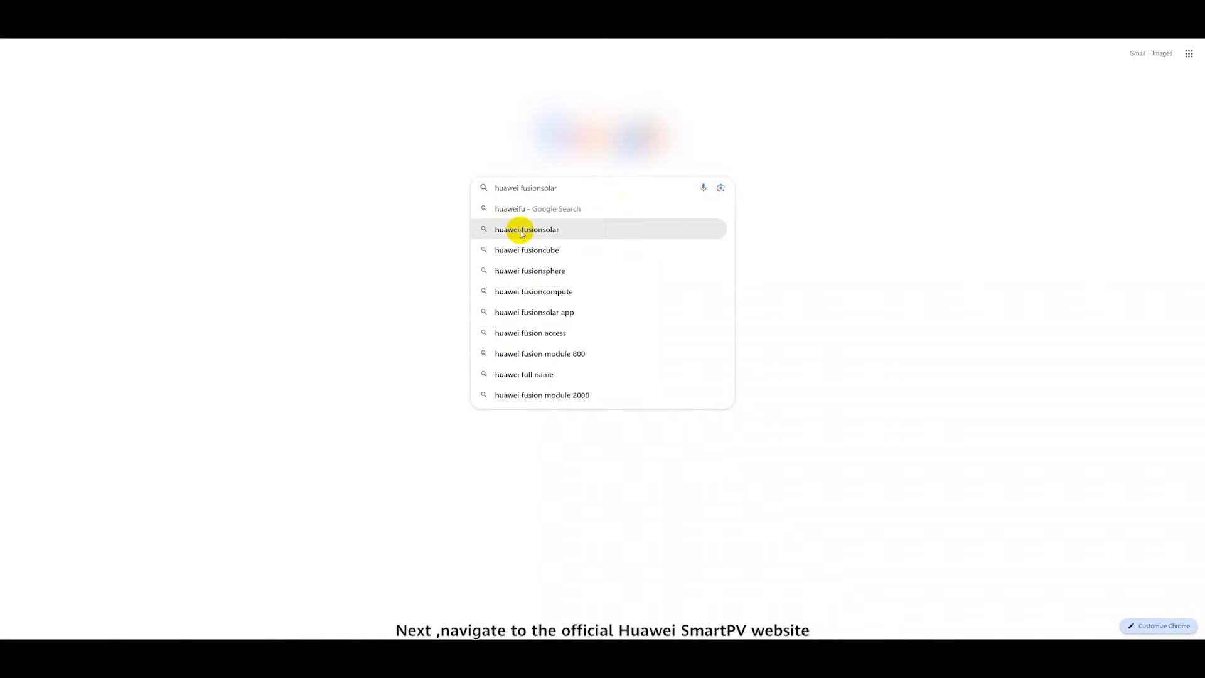
left_click(526, 228)
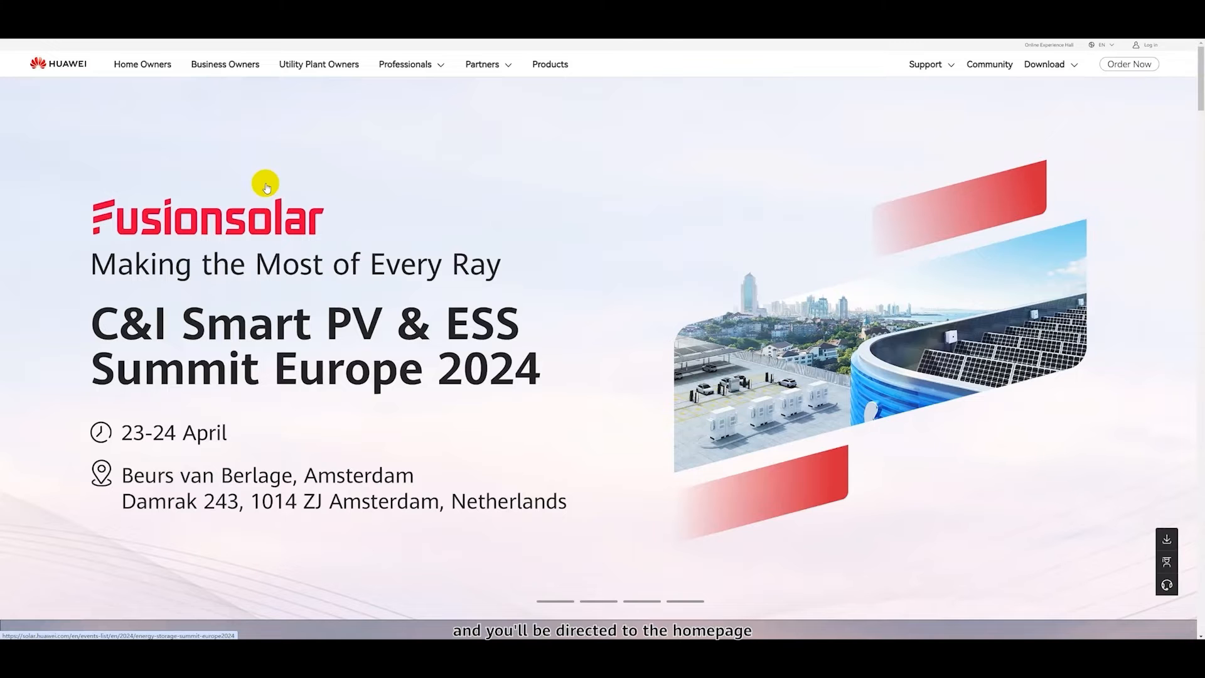
Step: From the Professionals menu reach SmartDesign 2.0 and go to its Log In page
left_click(405, 64)
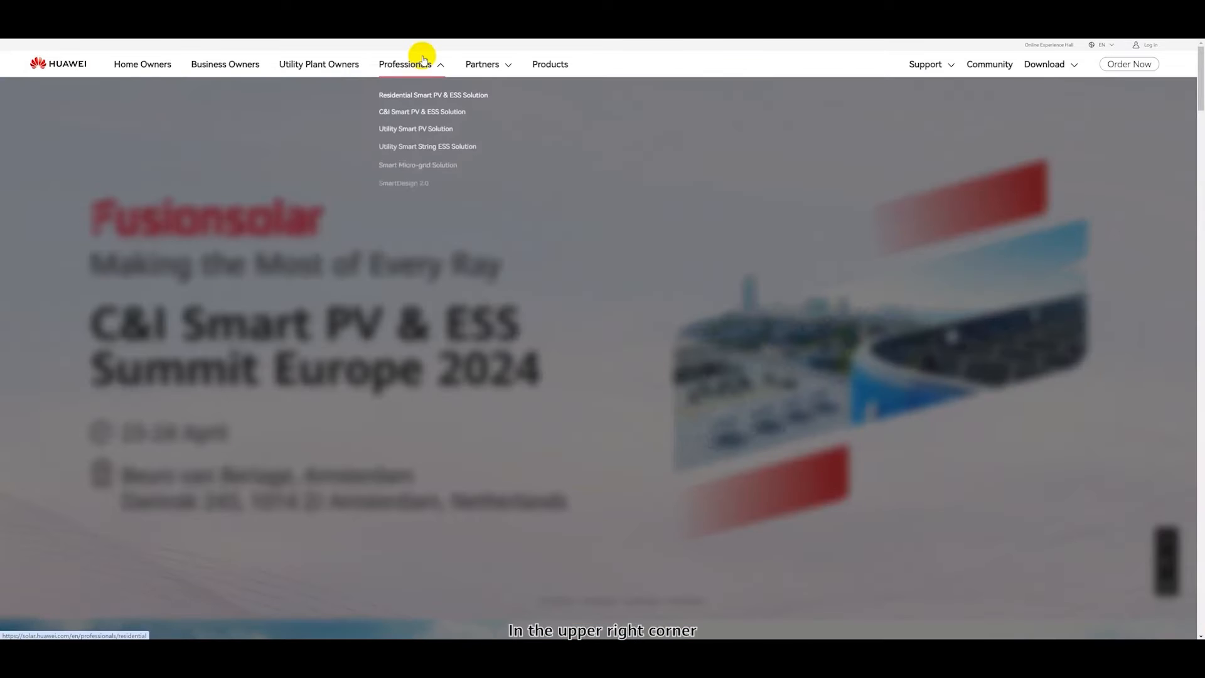
mouse_move(417, 168)
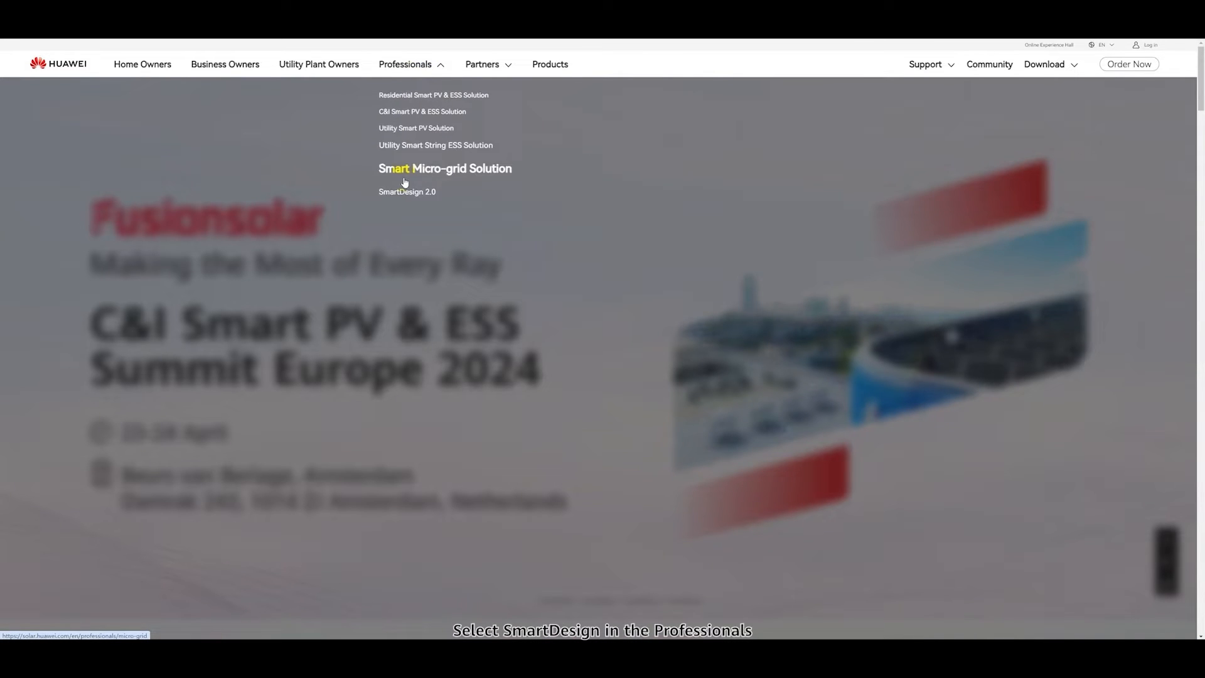
left_click(407, 190)
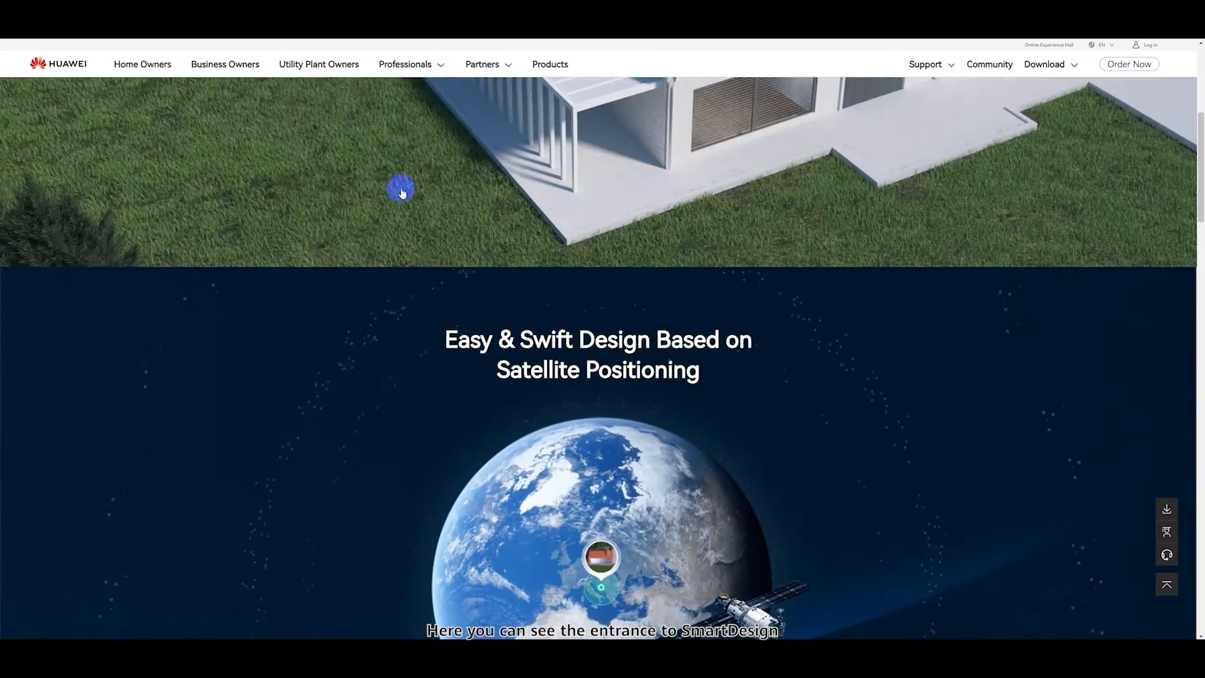
scroll("down", 3)
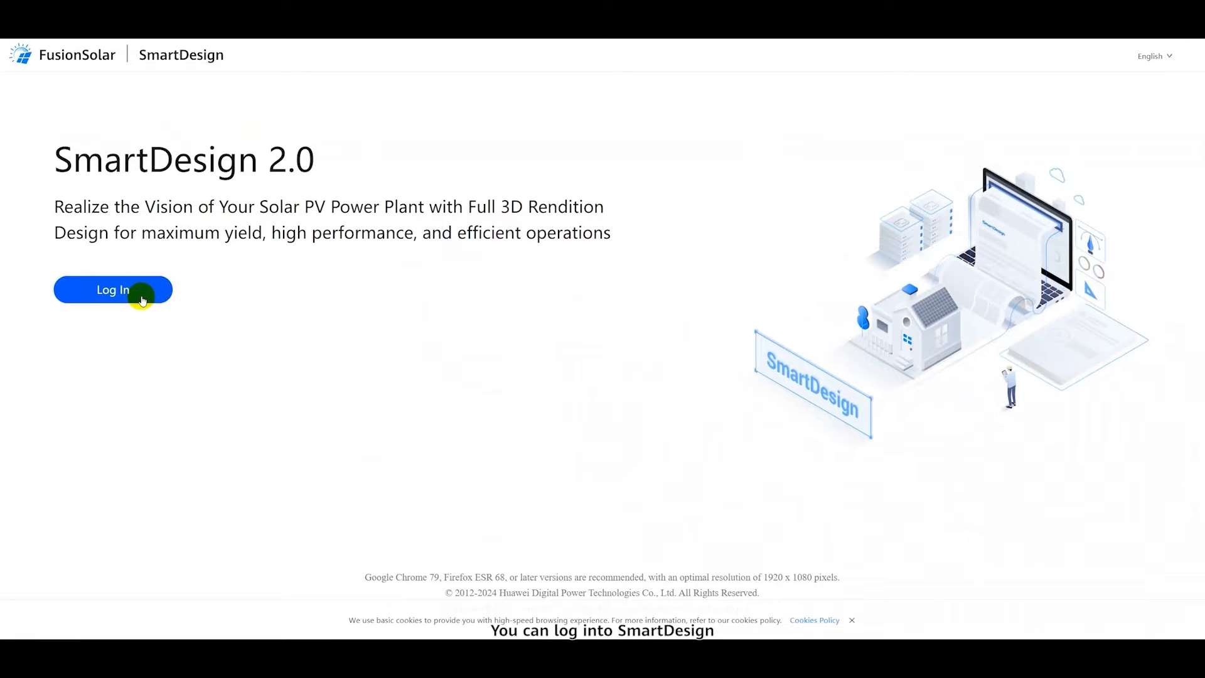
left_click(113, 290)
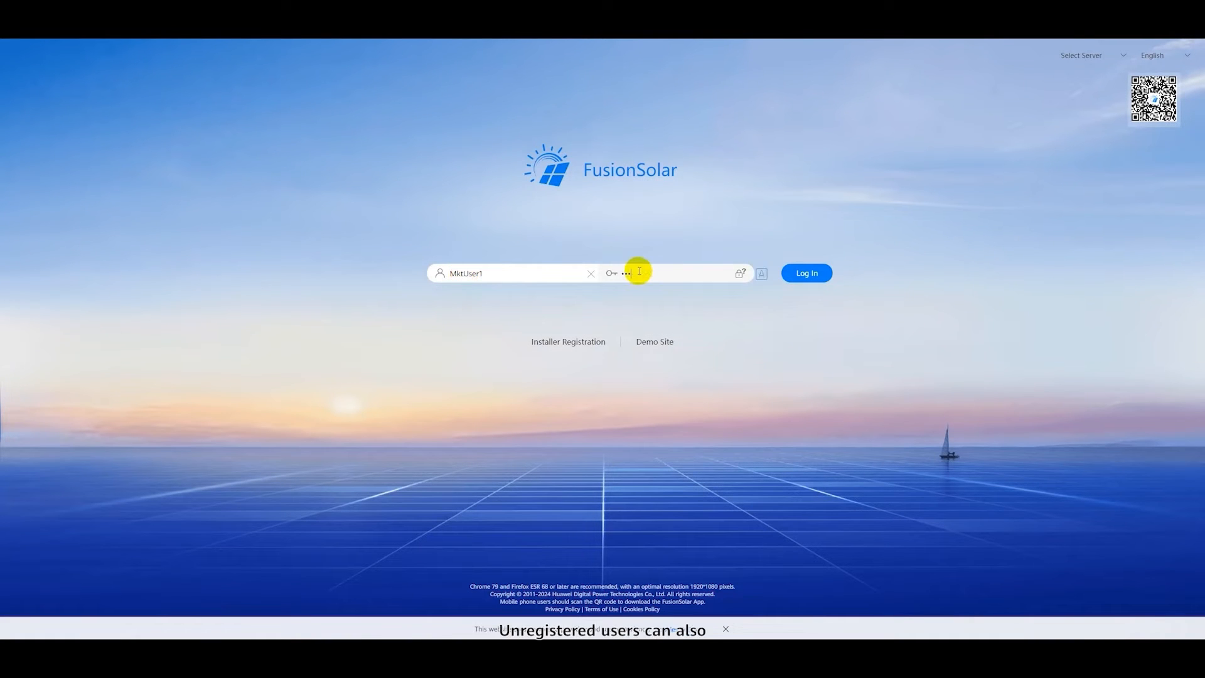
Step: Sign in and create a residential Standard Design named 'Austria-residential PV' located on the map
left_click(806, 273)
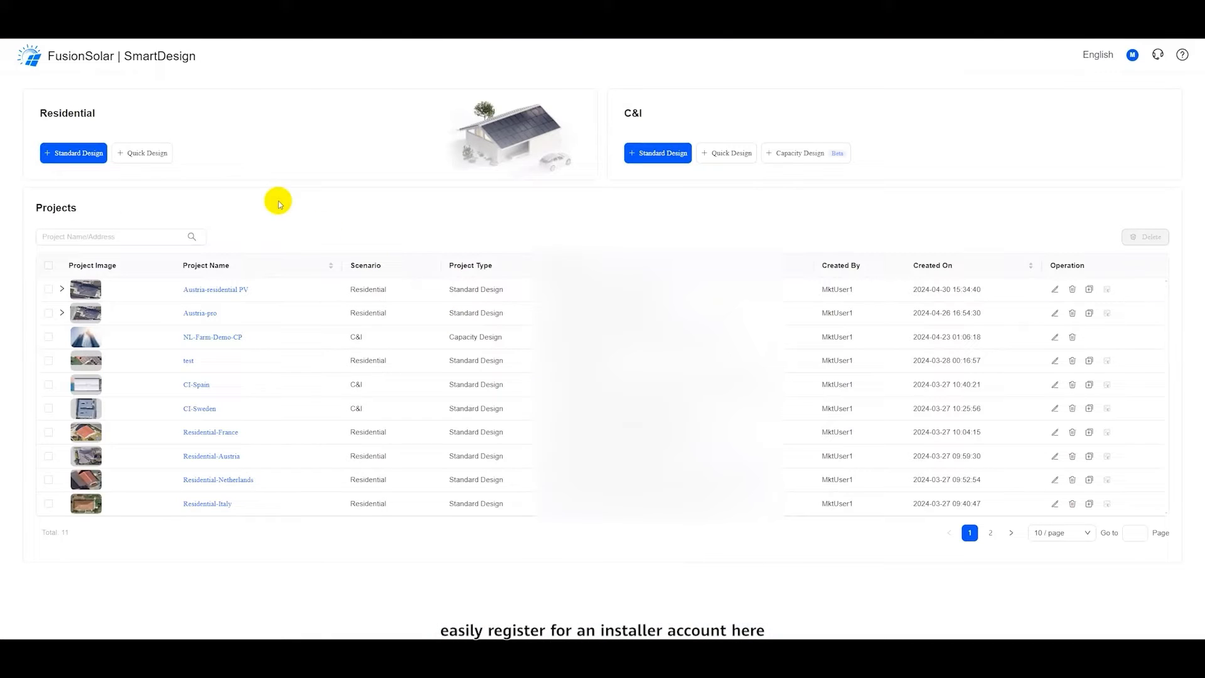
mouse_move(74, 153)
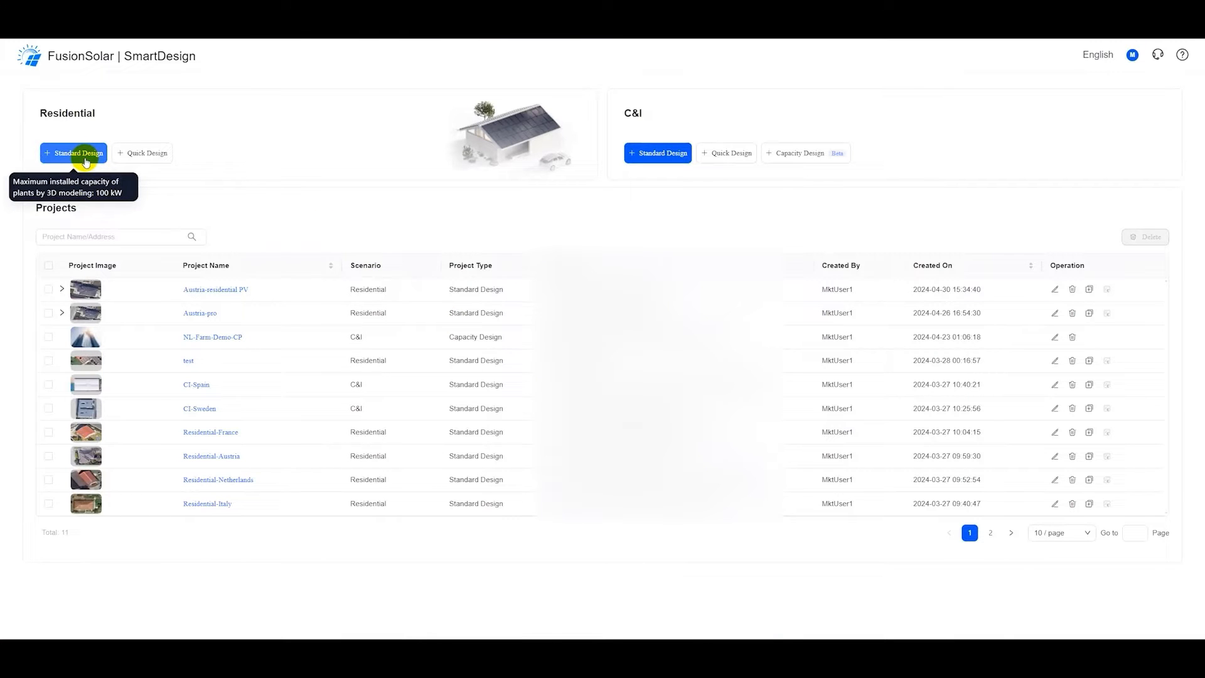
left_click(74, 153)
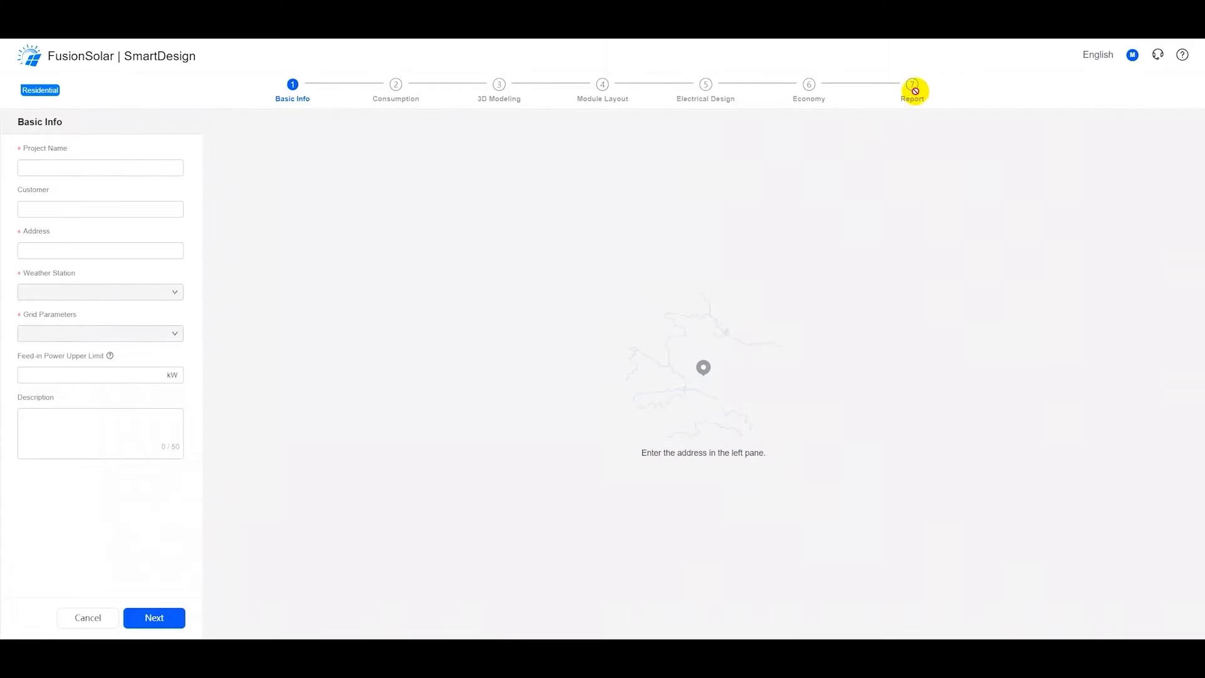
mouse_move(108, 167)
type("Austria")
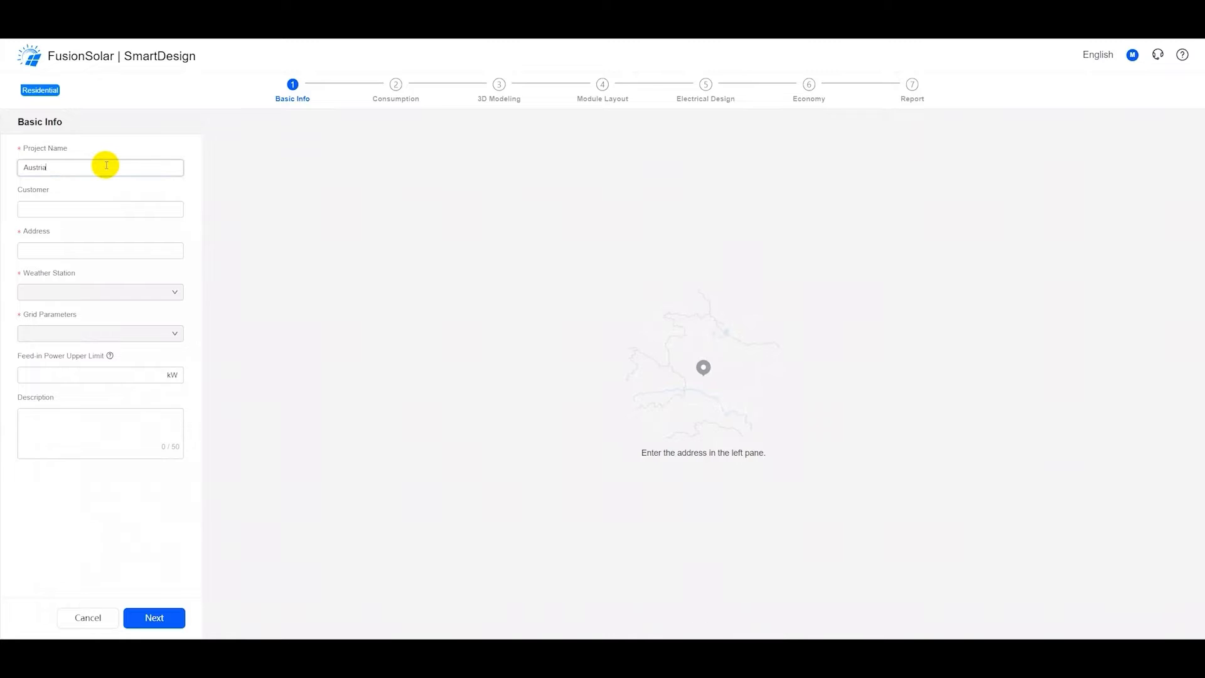
type("-residential")
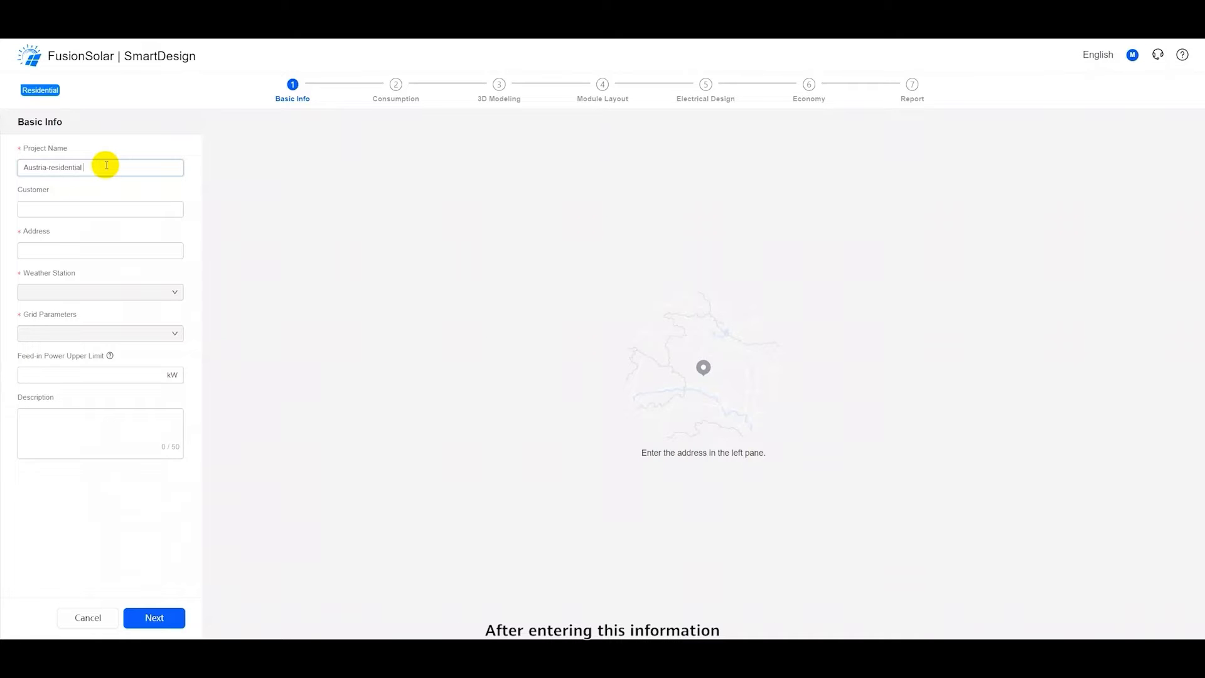
type("PV")
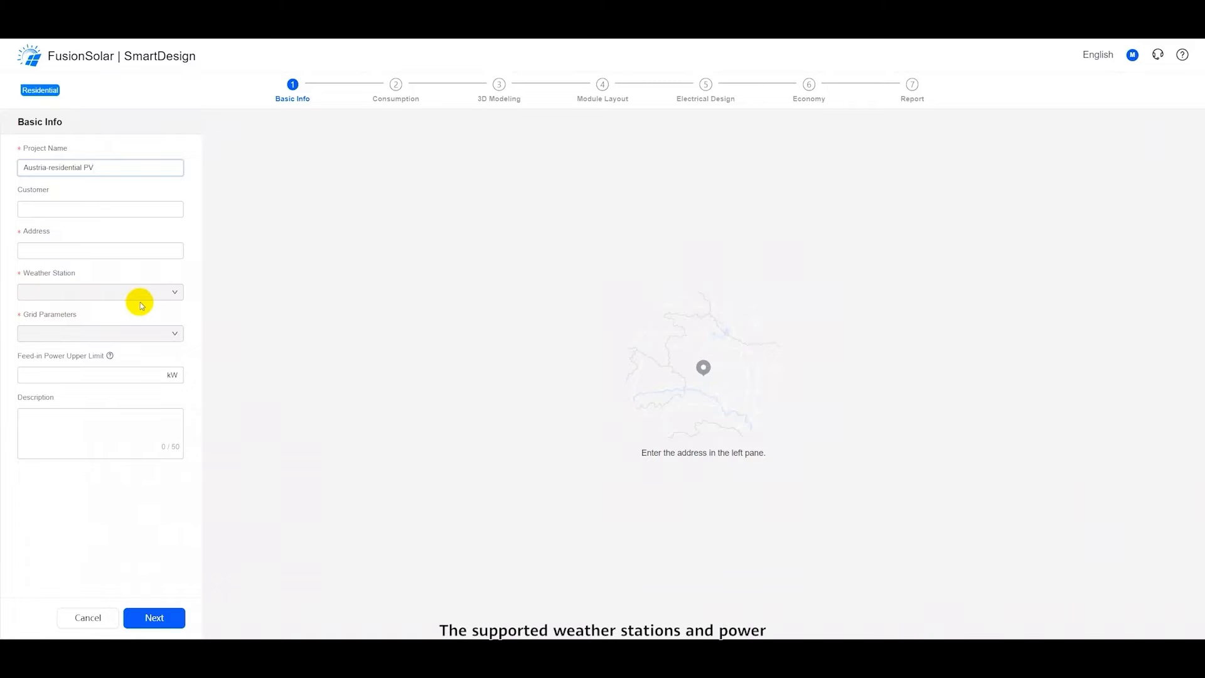
mouse_move(79, 346)
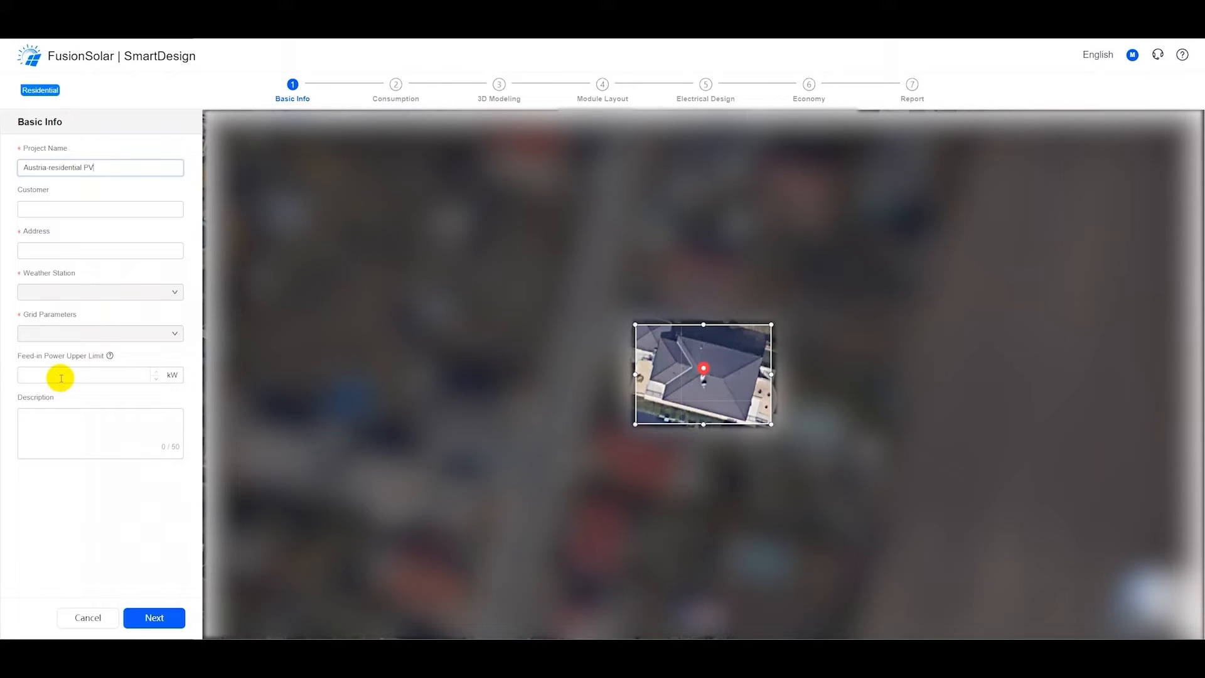
left_click(153, 618)
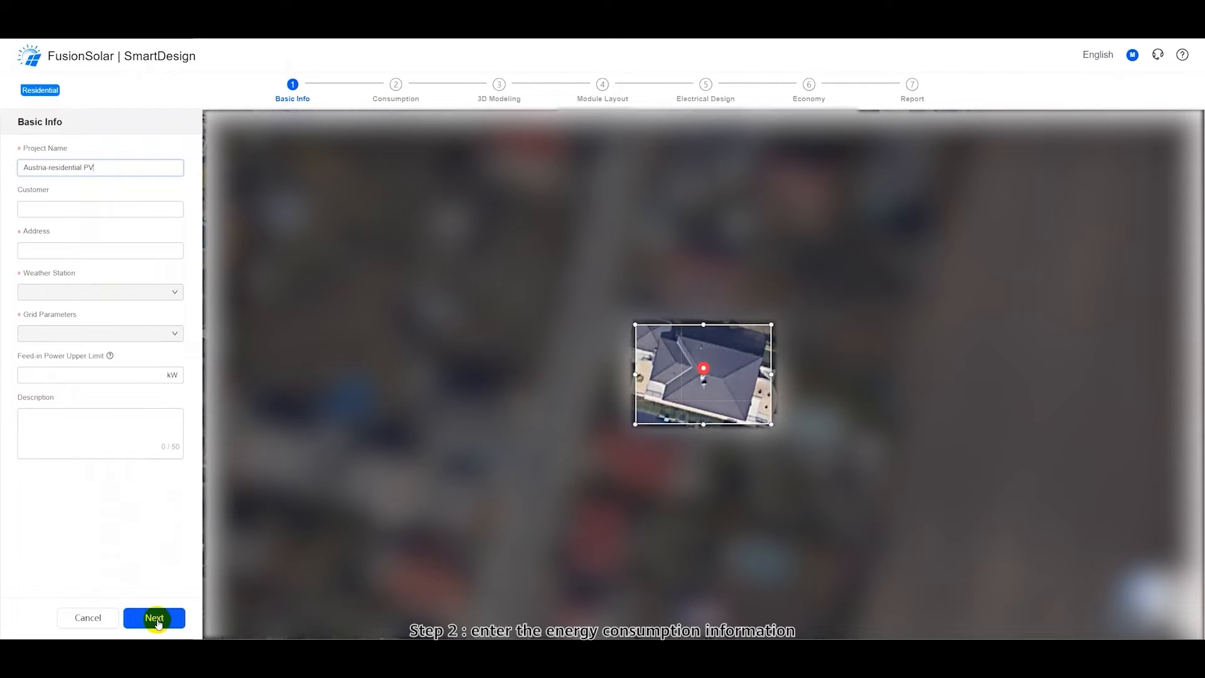
Step: In the consumption step choose Generate Model with 10000 kWh annual energy consumption
left_click(153, 617)
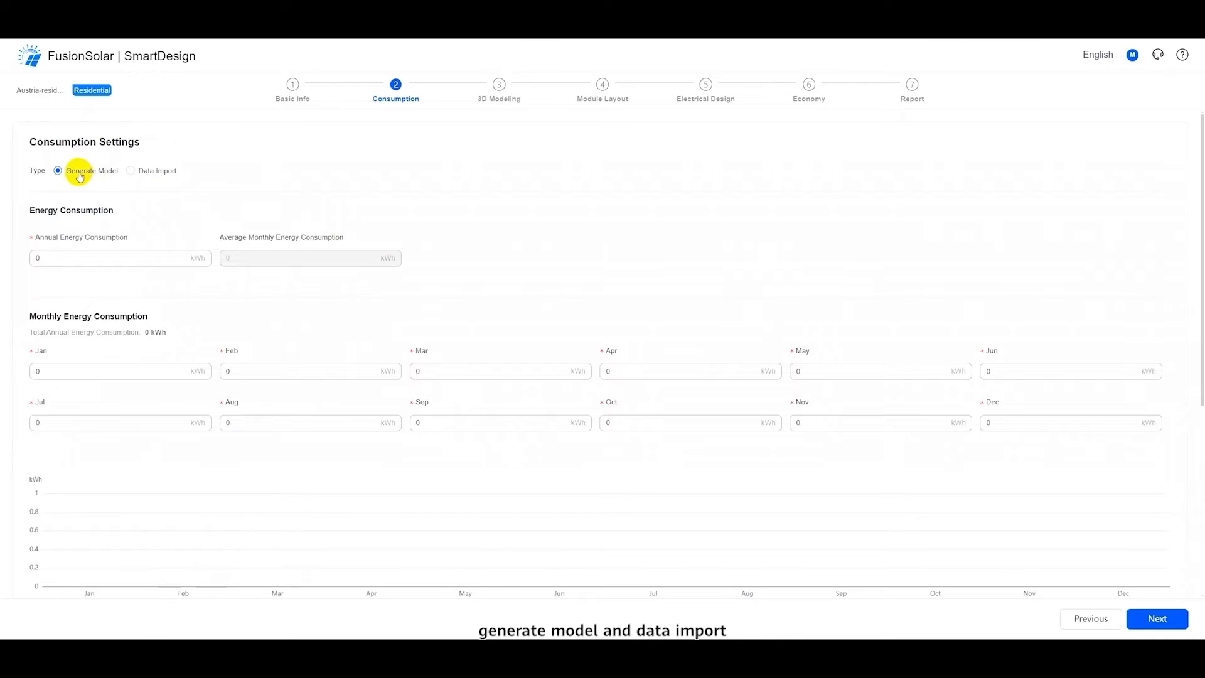
left_click(131, 170)
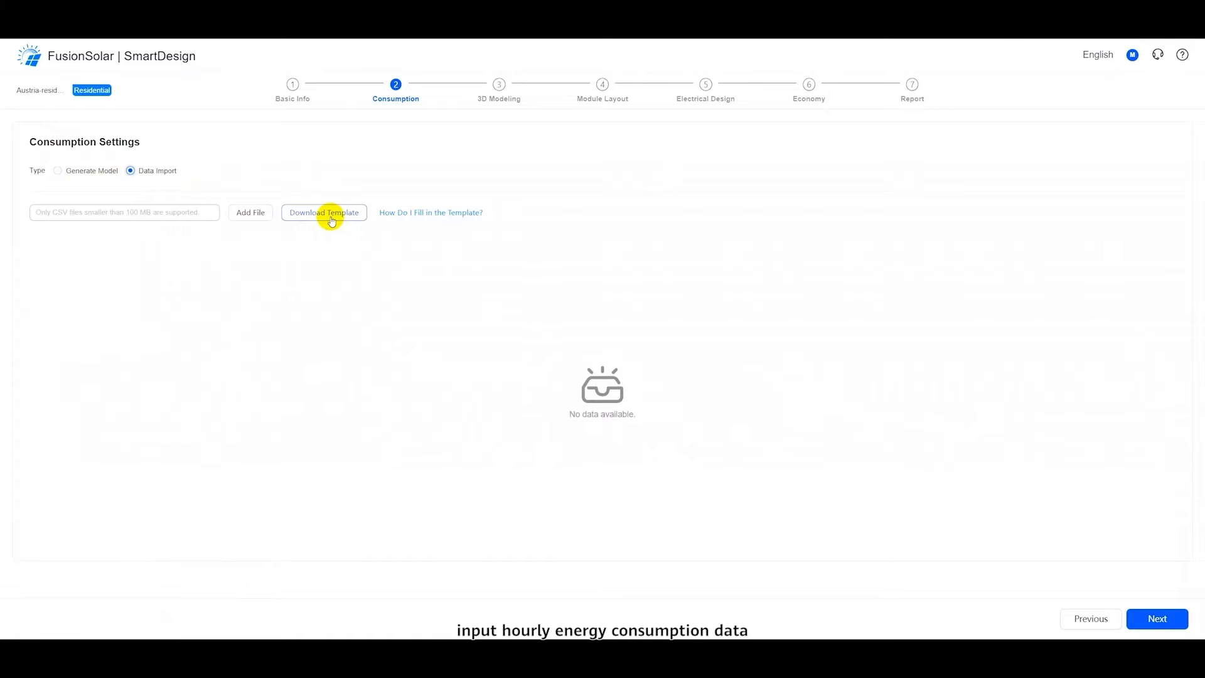
mouse_move(250, 214)
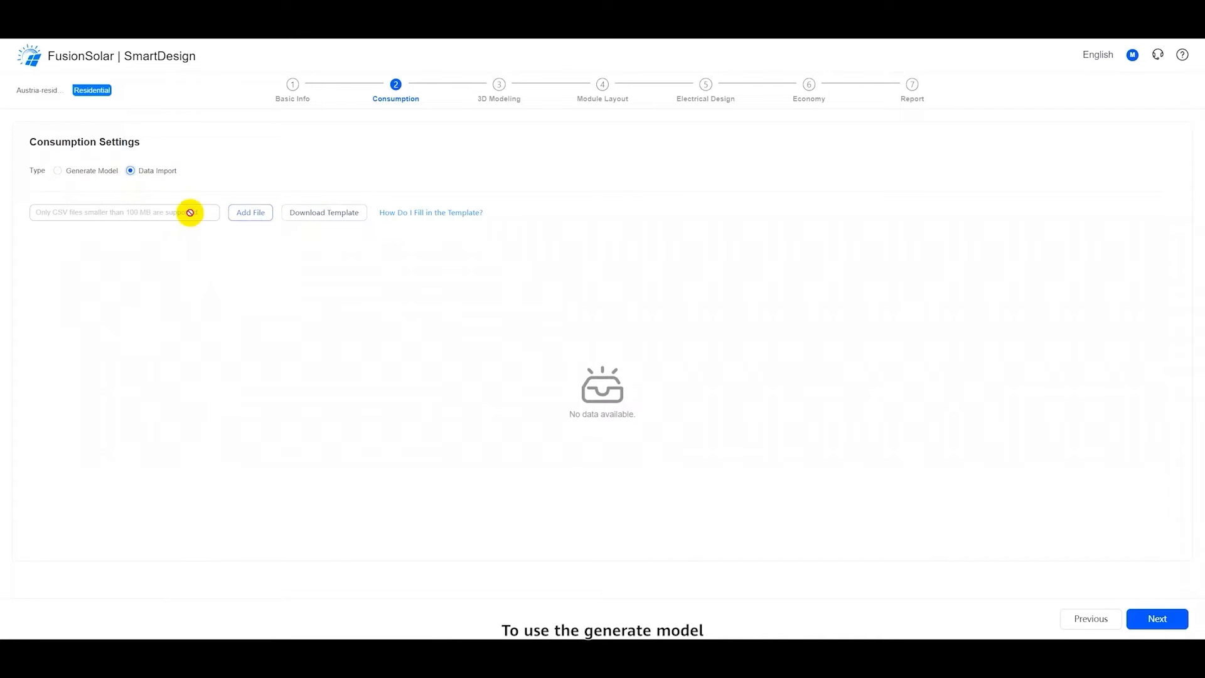
left_click(58, 170)
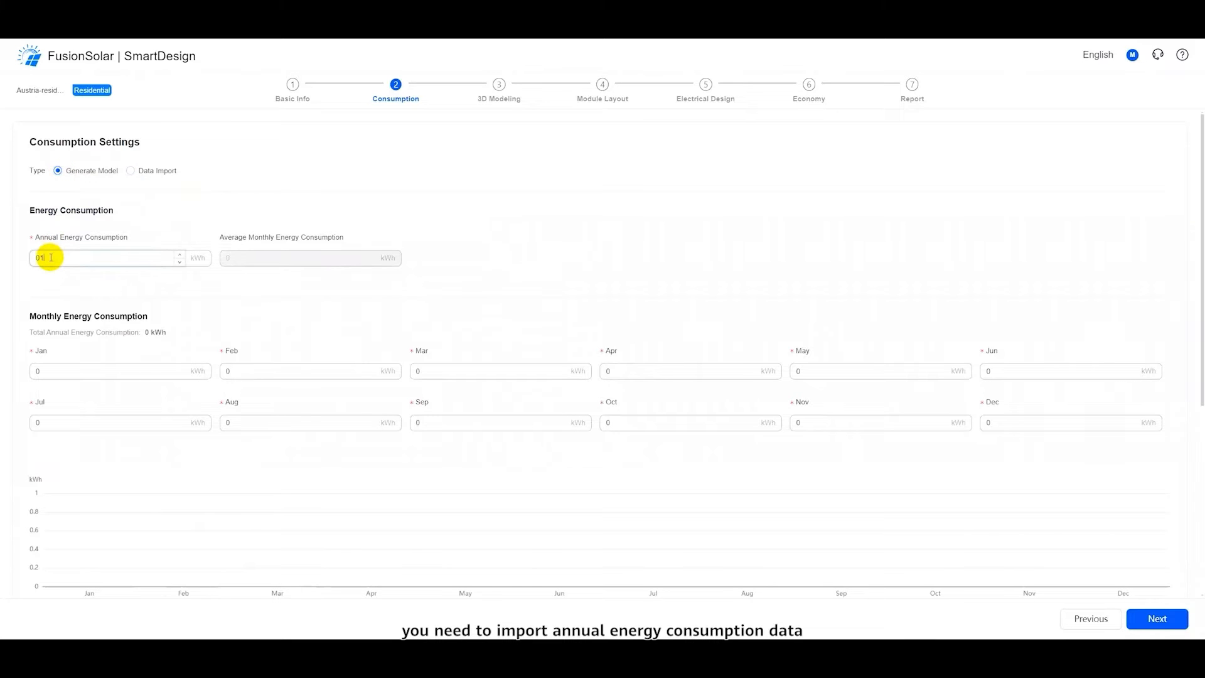
type("100000")
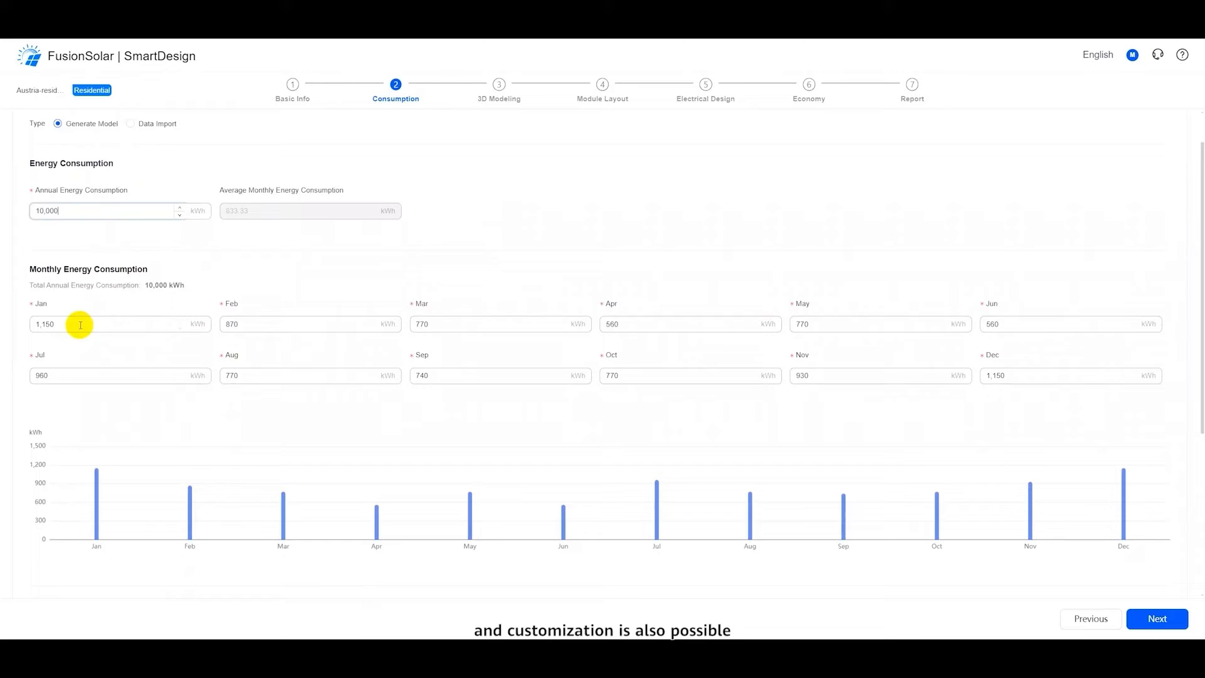
Step: Review the monthly values and keep Daytime as the weekend consumption model
scroll("down", 3)
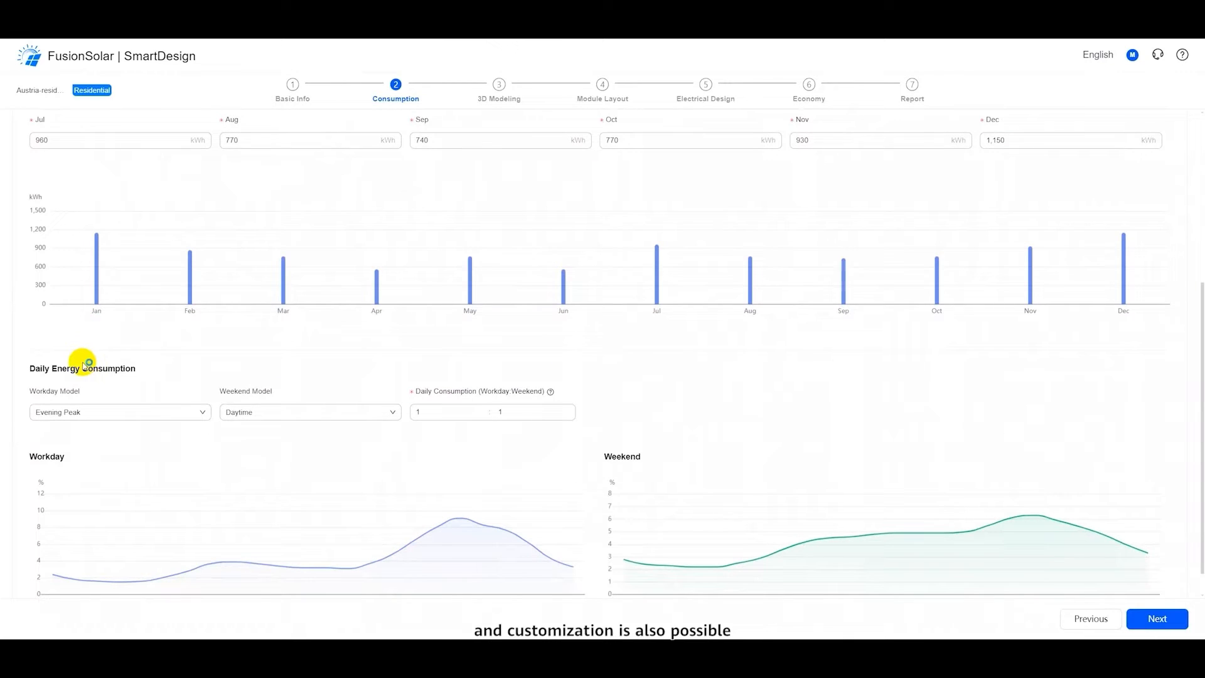
scroll("down", 3)
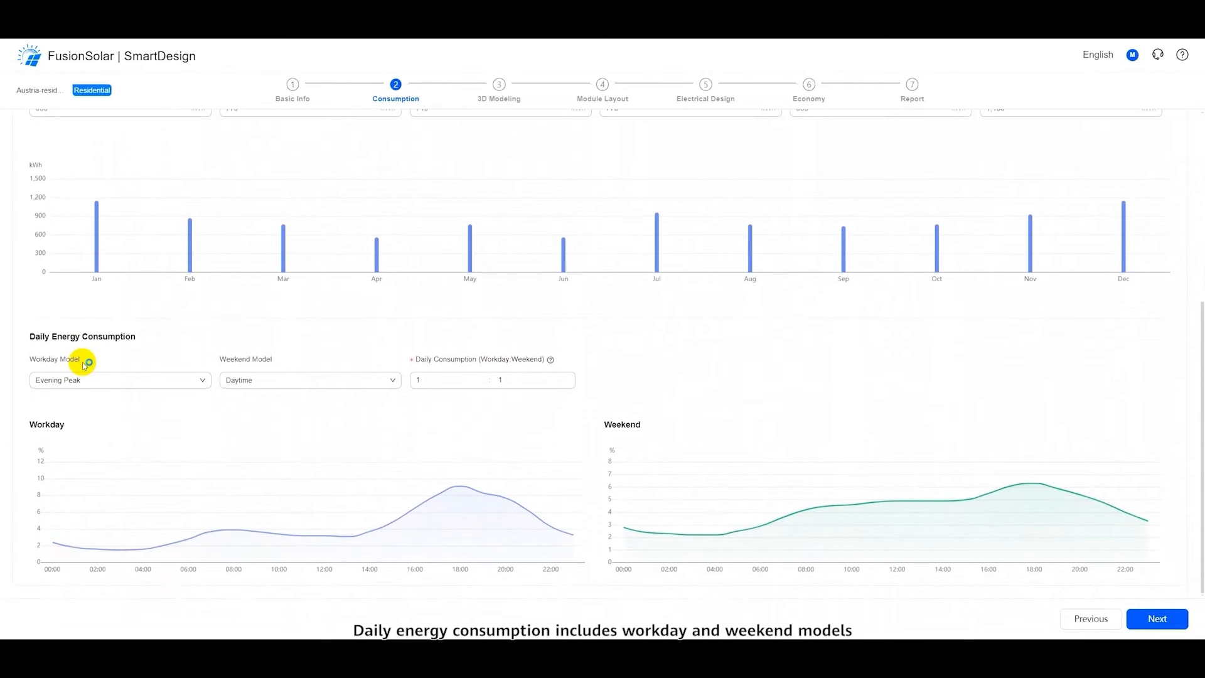
left_click(119, 379)
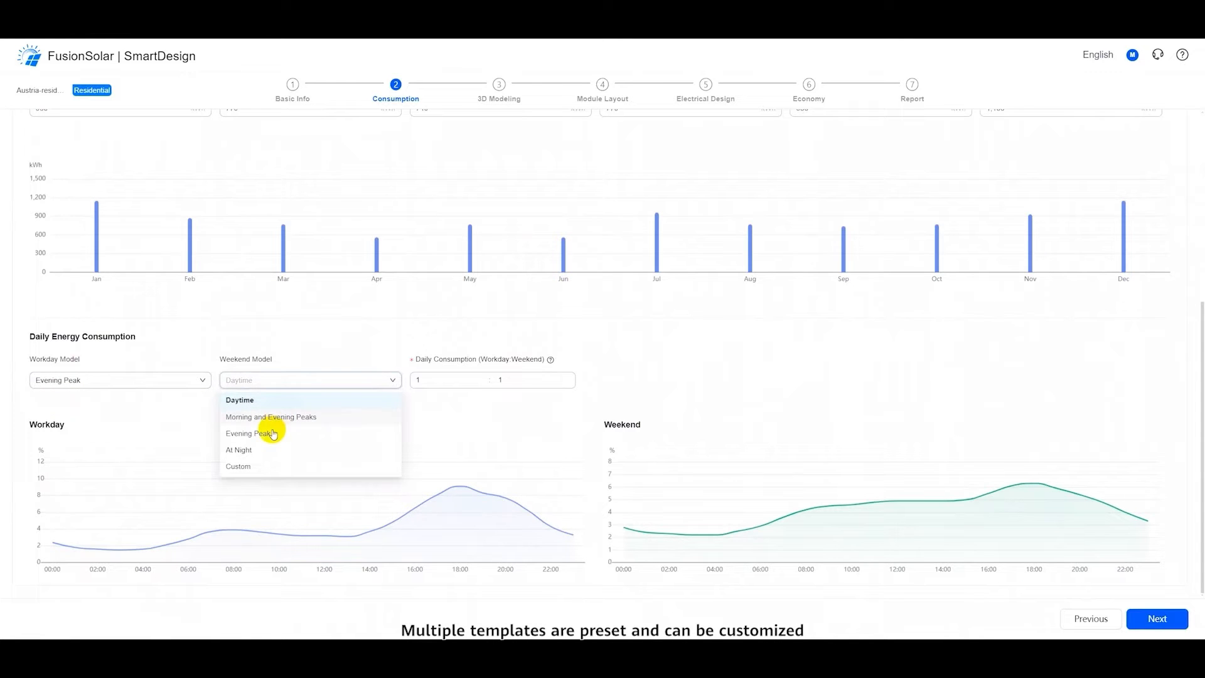
left_click(239, 399)
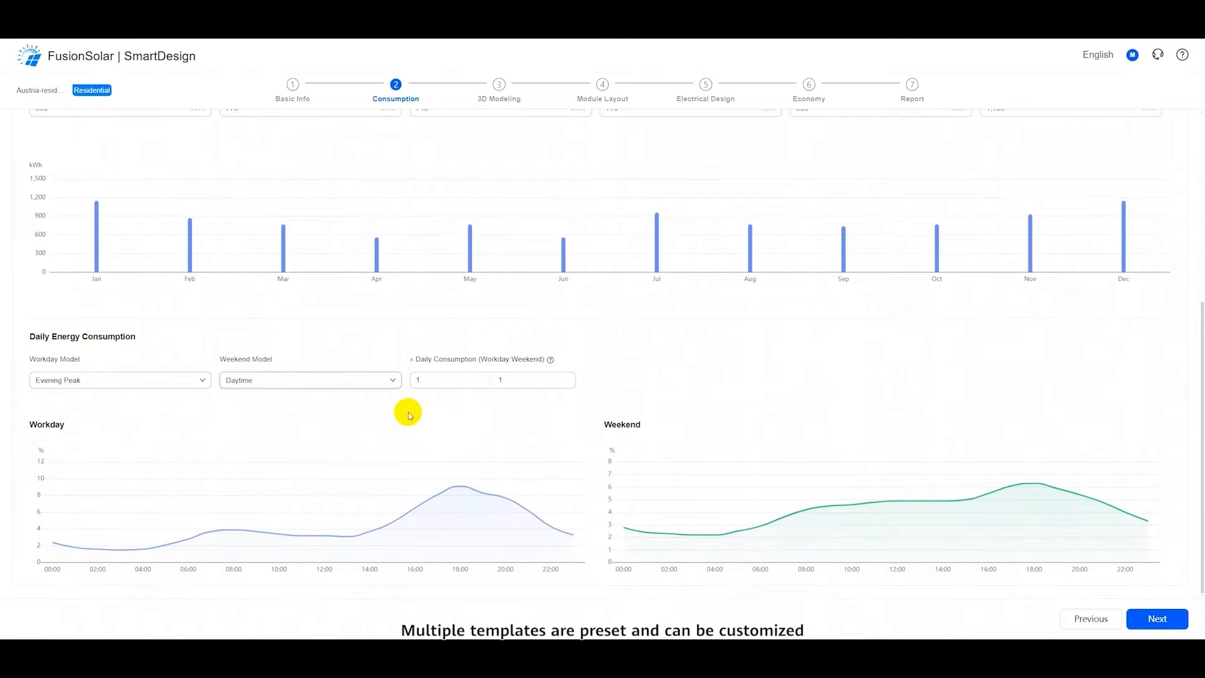
scroll("down", 3)
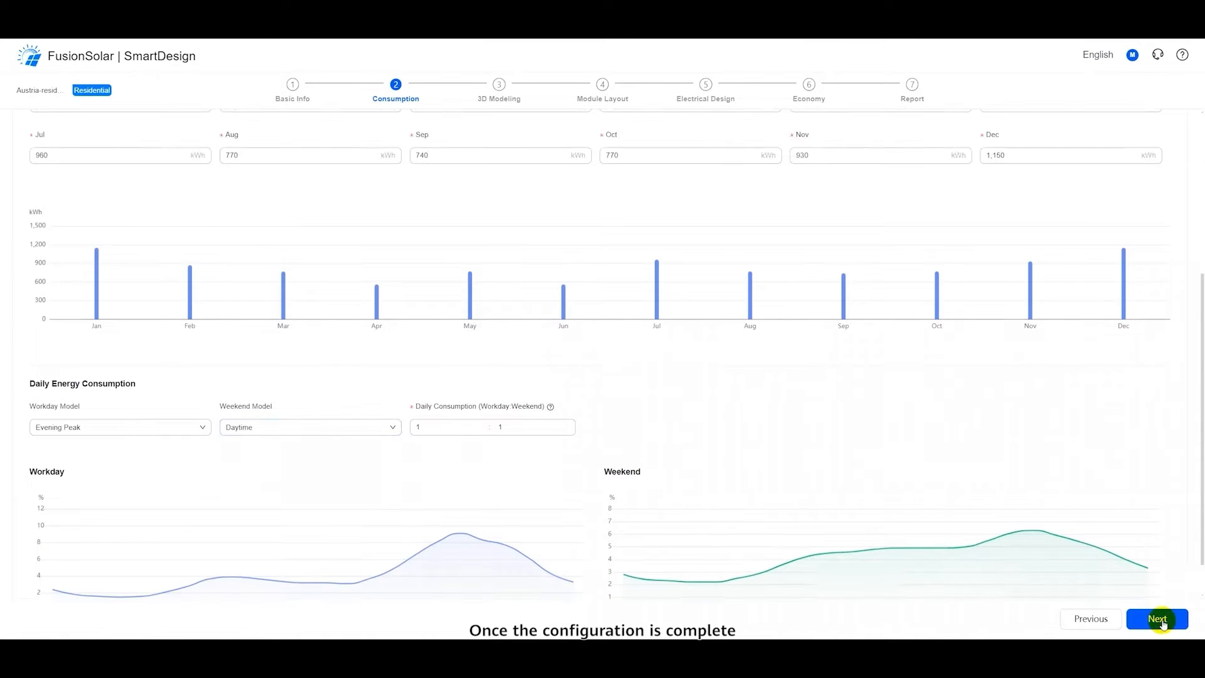
Step: In 3D Modeling trace the building outline over the roof on the satellite image
left_click(1156, 619)
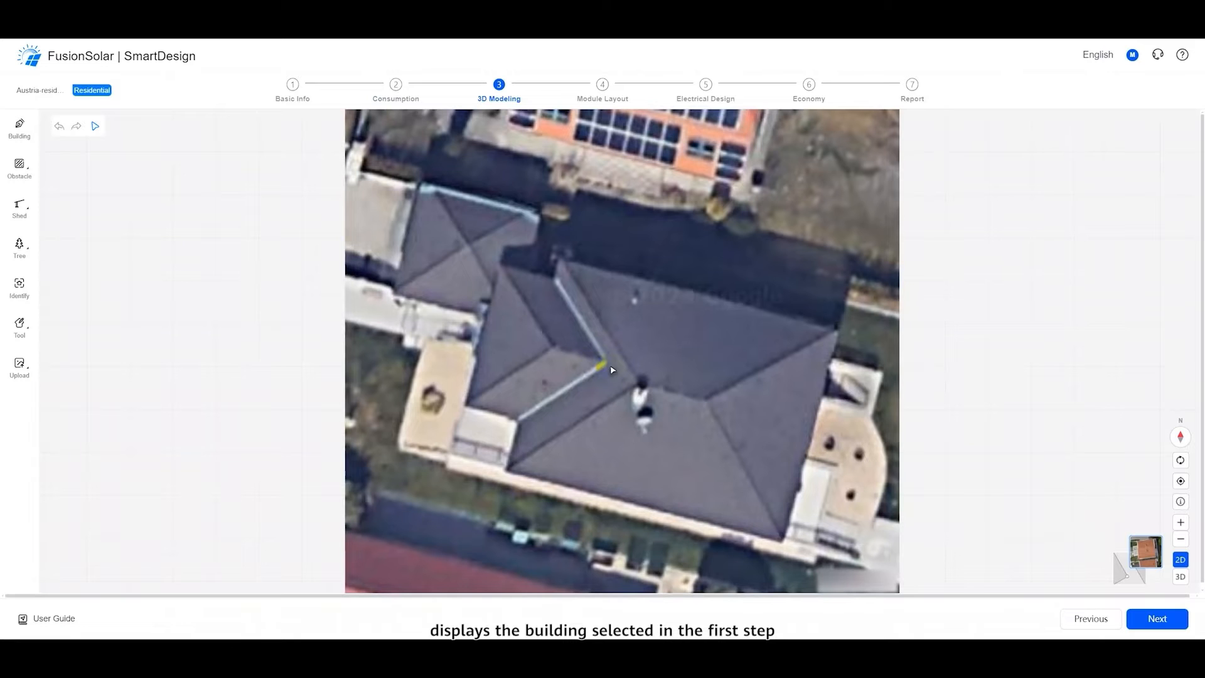
left_click(19, 288)
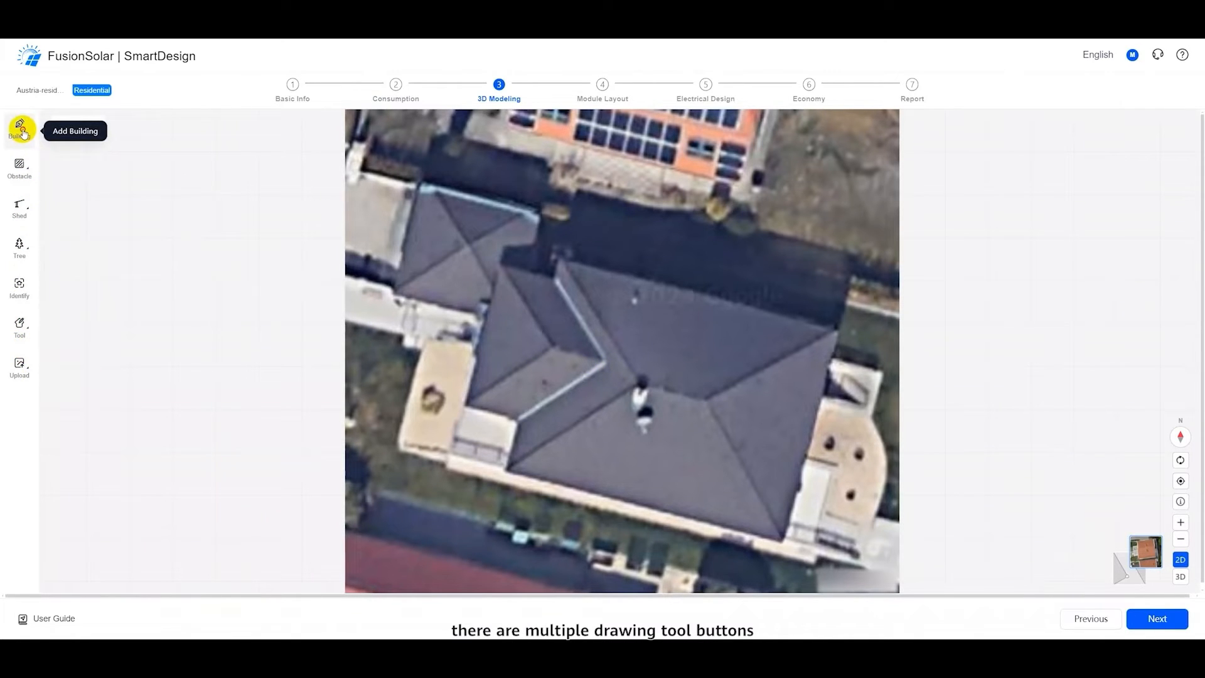
left_click(19, 129)
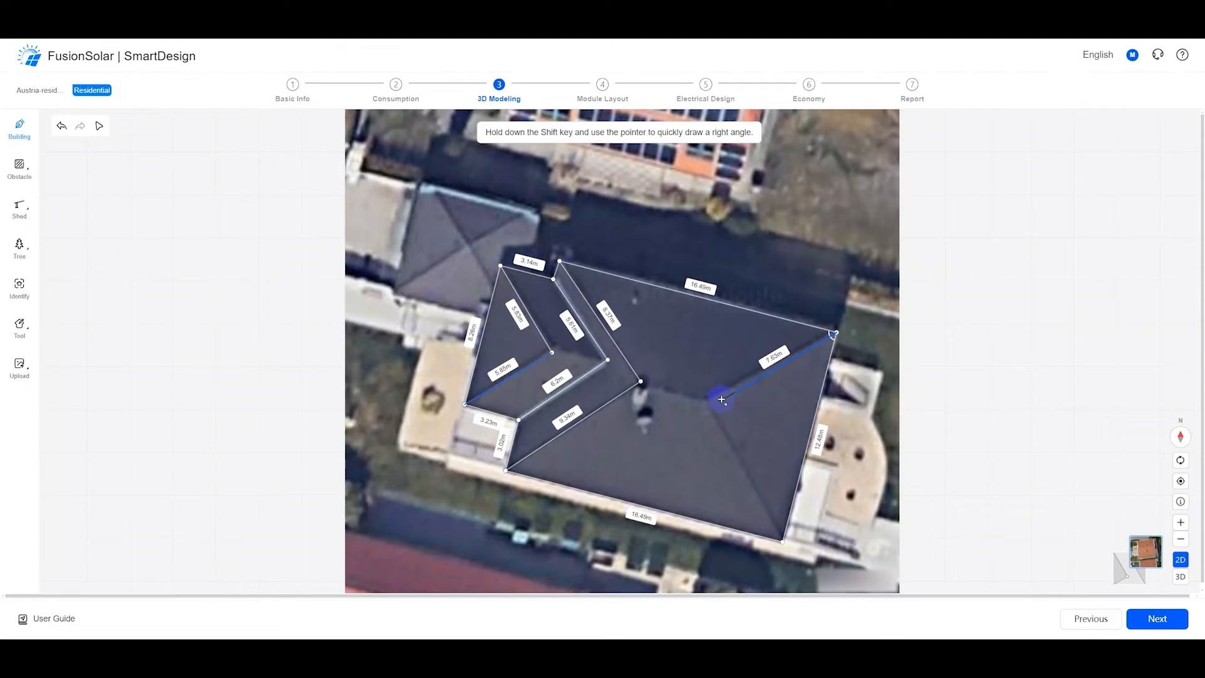
left_click(721, 398)
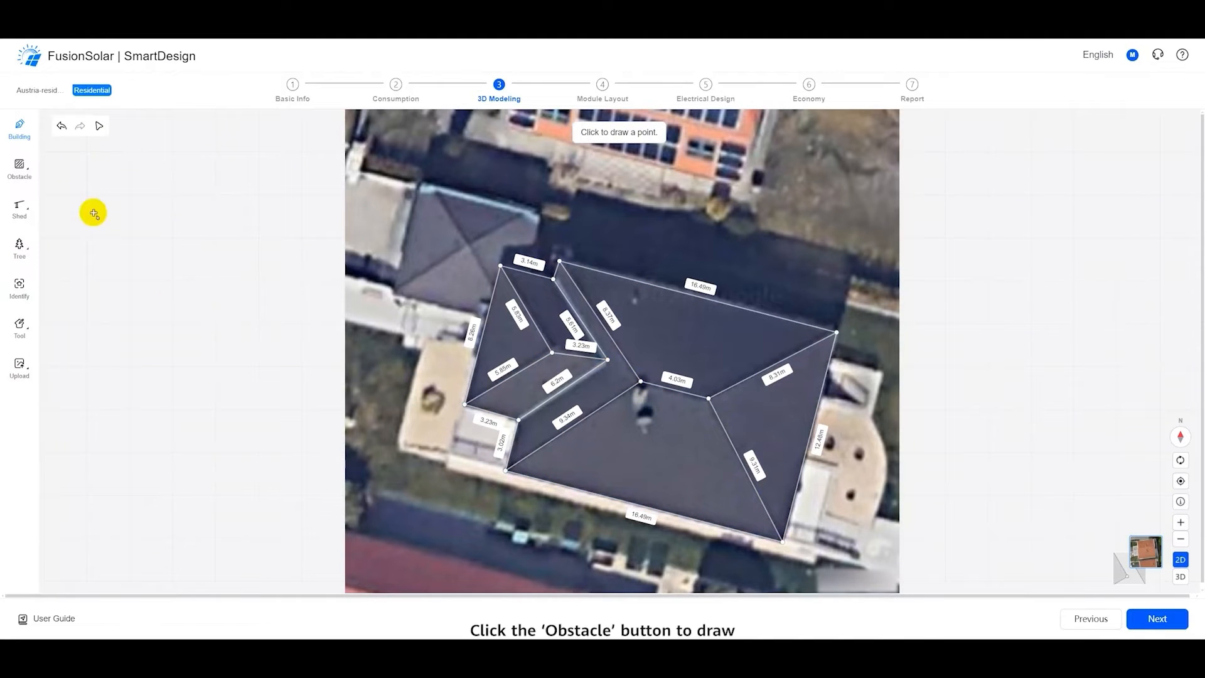
left_click(643, 406)
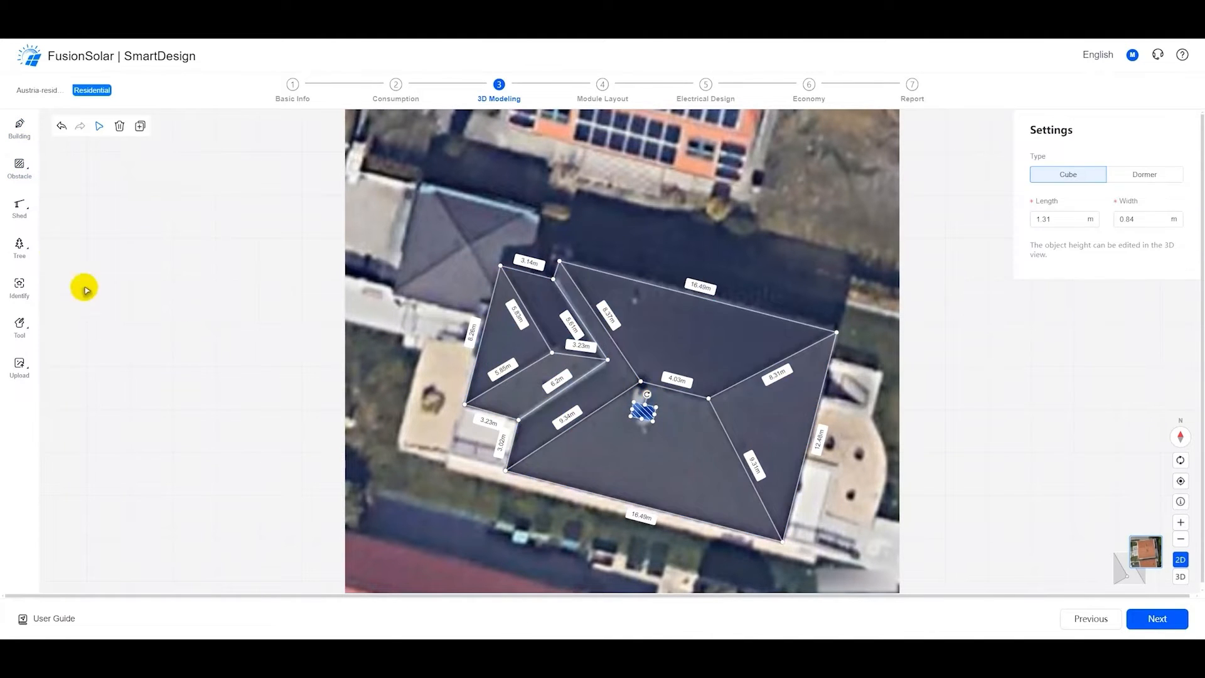
Step: Add a round tree about 4.8 m across beside the building's lower edge
left_click(19, 246)
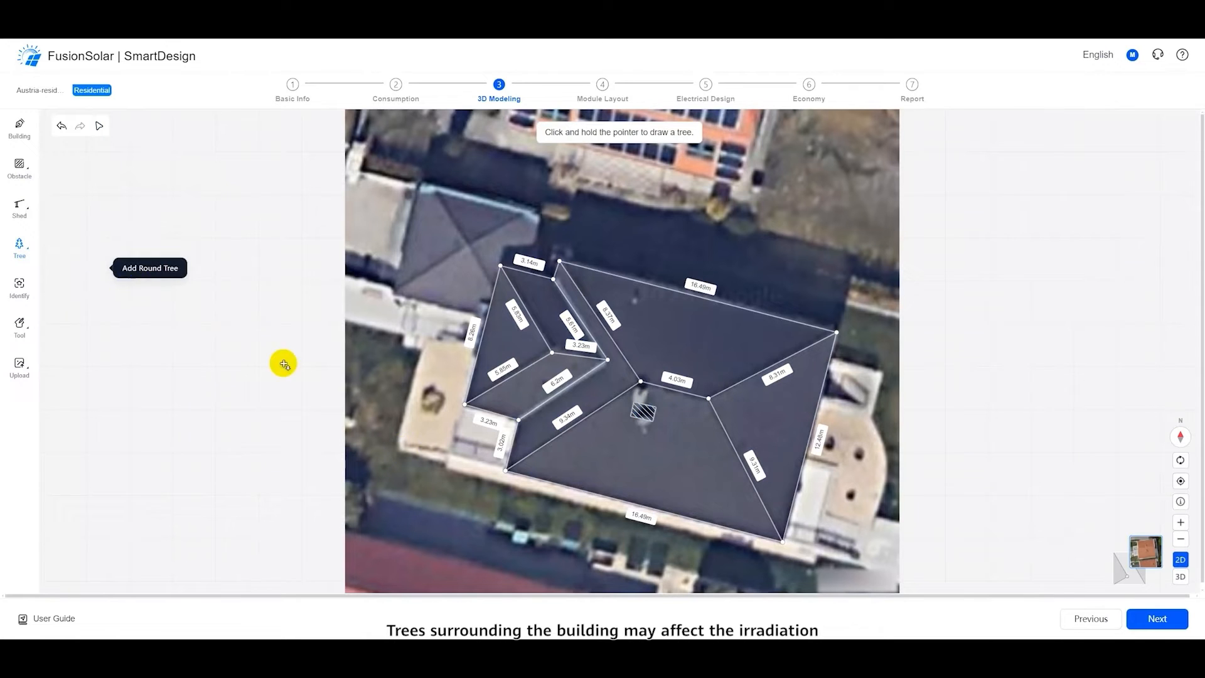
left_click(677, 547)
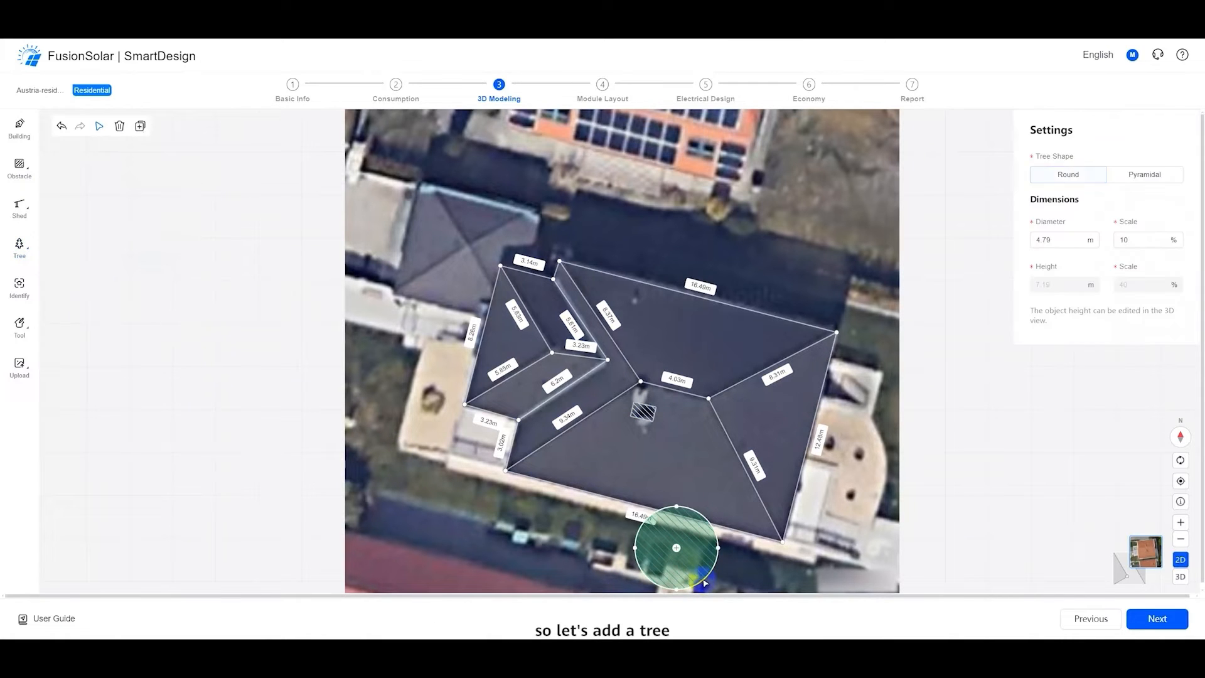
mouse_move(1119, 428)
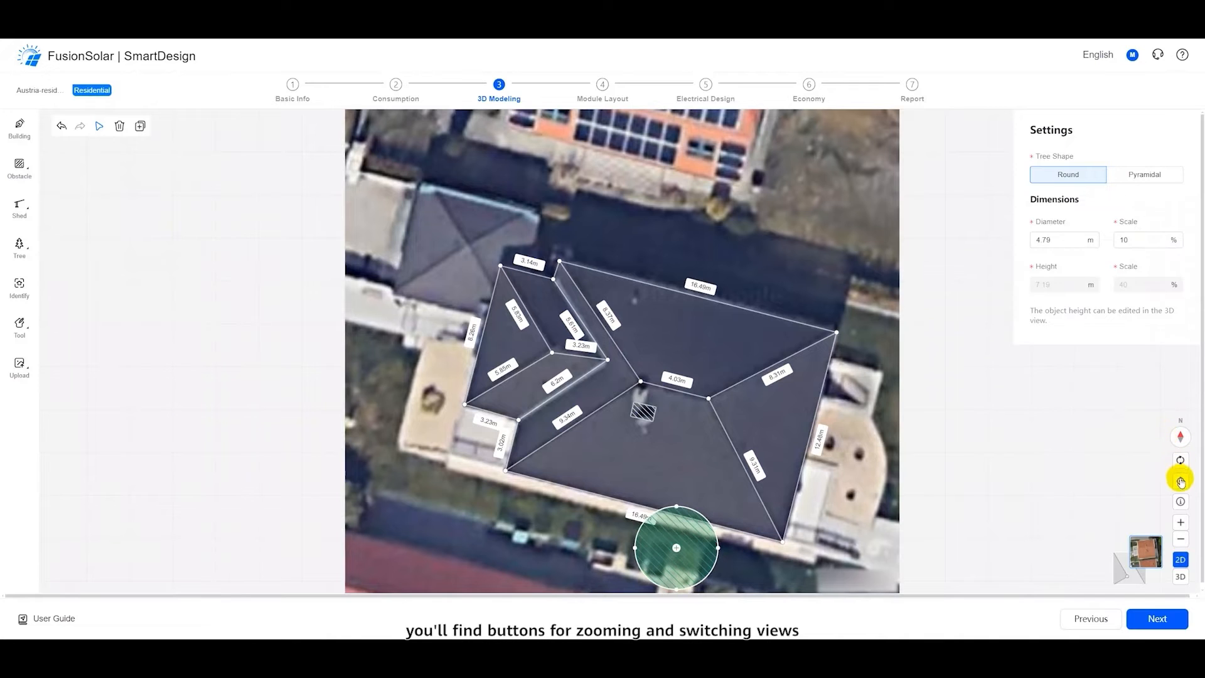
mouse_move(1181, 539)
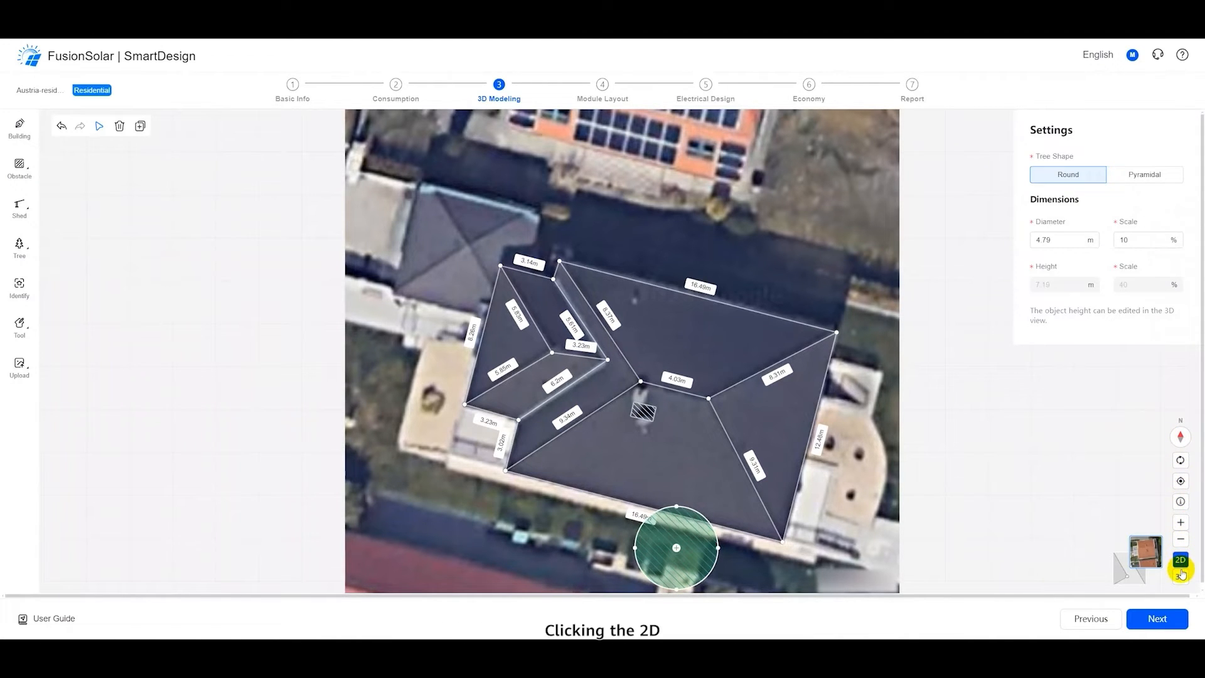
left_click(1180, 578)
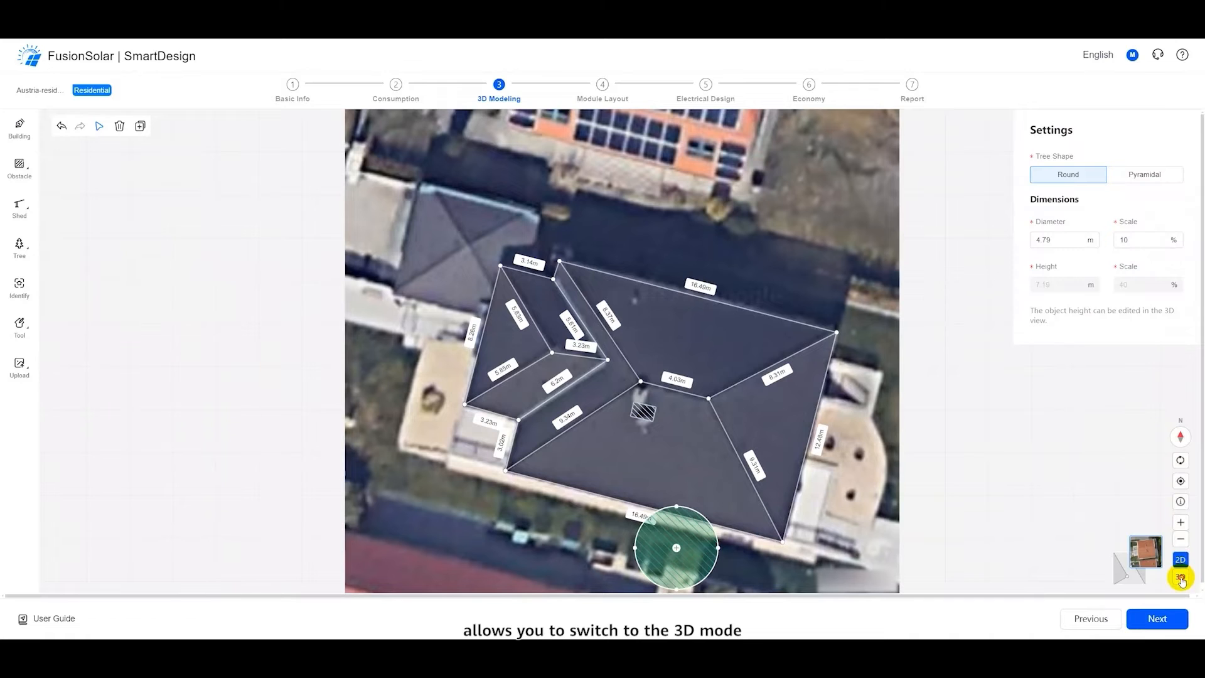
Step: Switch to the 3D view and inspect the roof face height and the 8.77 m tree
left_click(1180, 577)
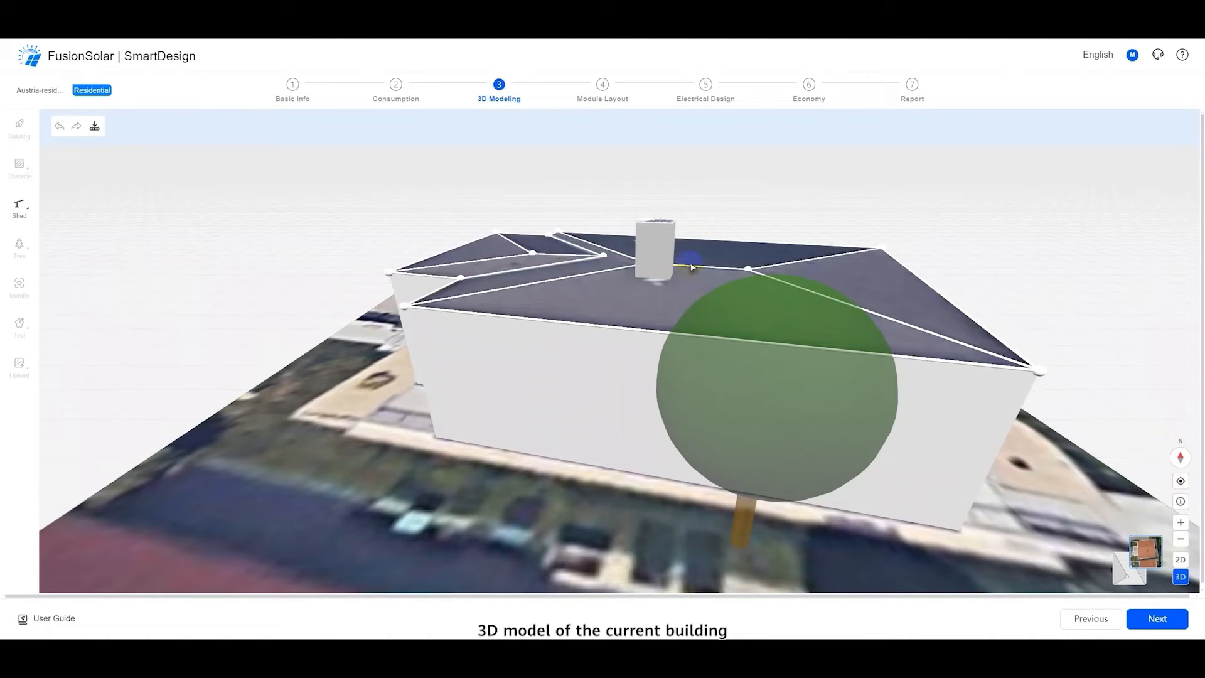
left_click(707, 270)
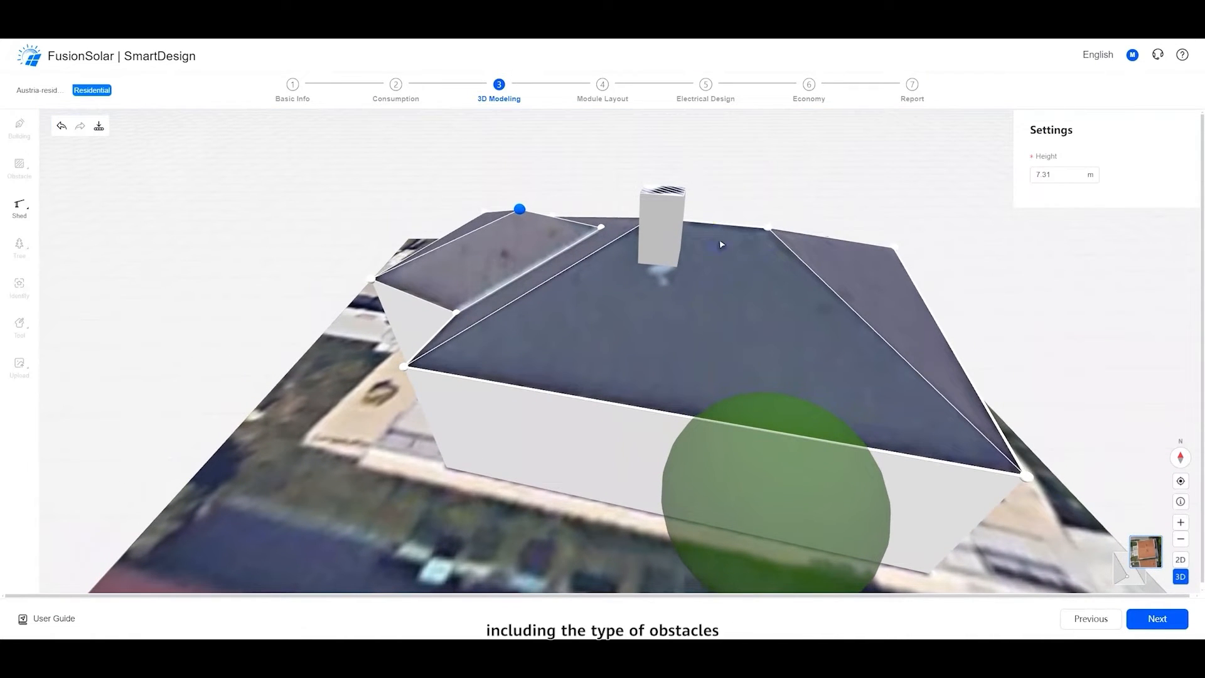
left_click(663, 215)
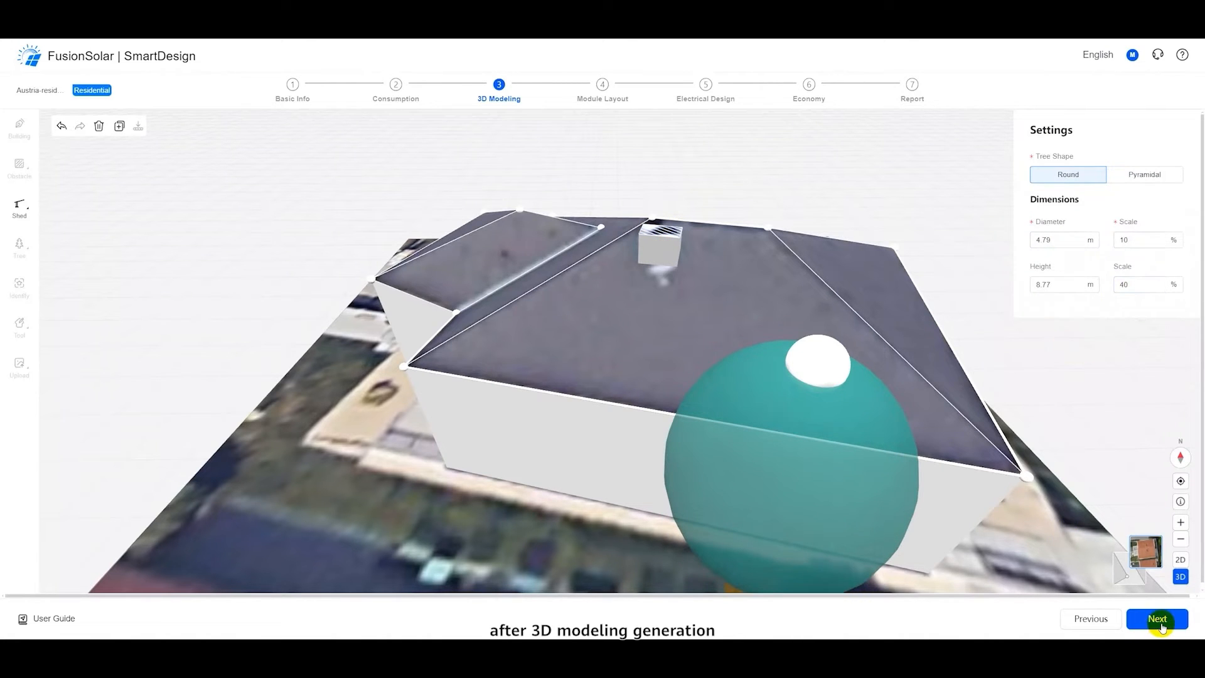
Step: In Module Layout auto-fill the selected roof faces with LONGi modules
left_click(1157, 619)
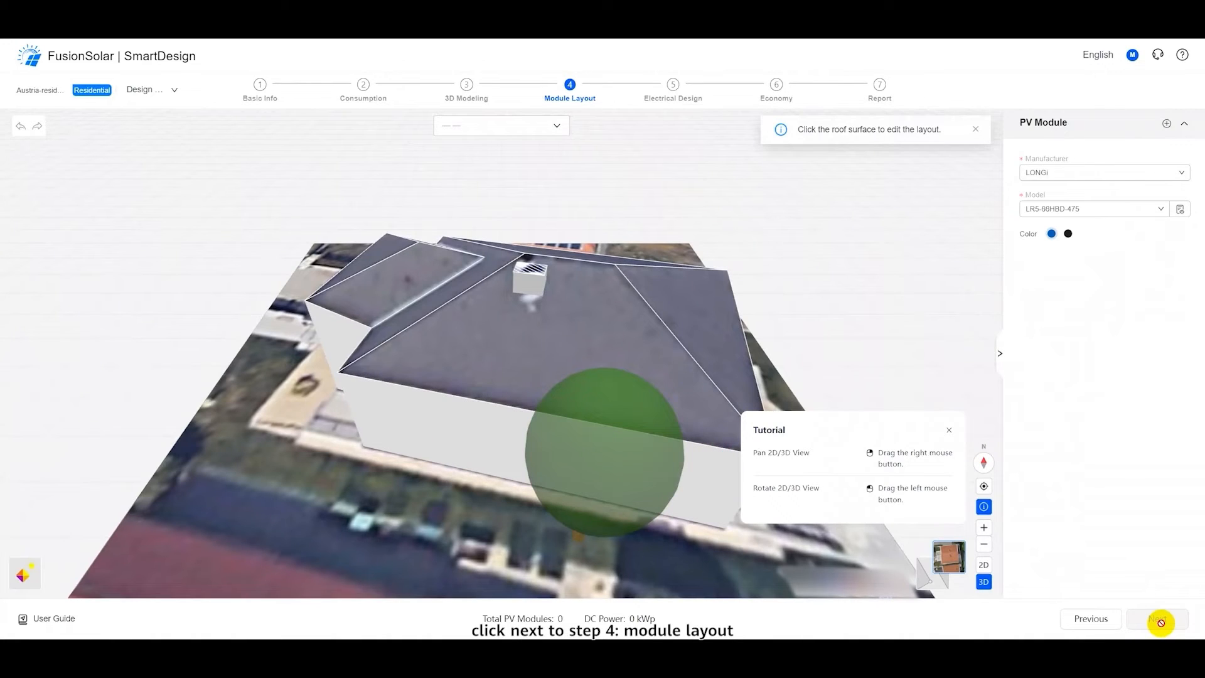
left_click(949, 429)
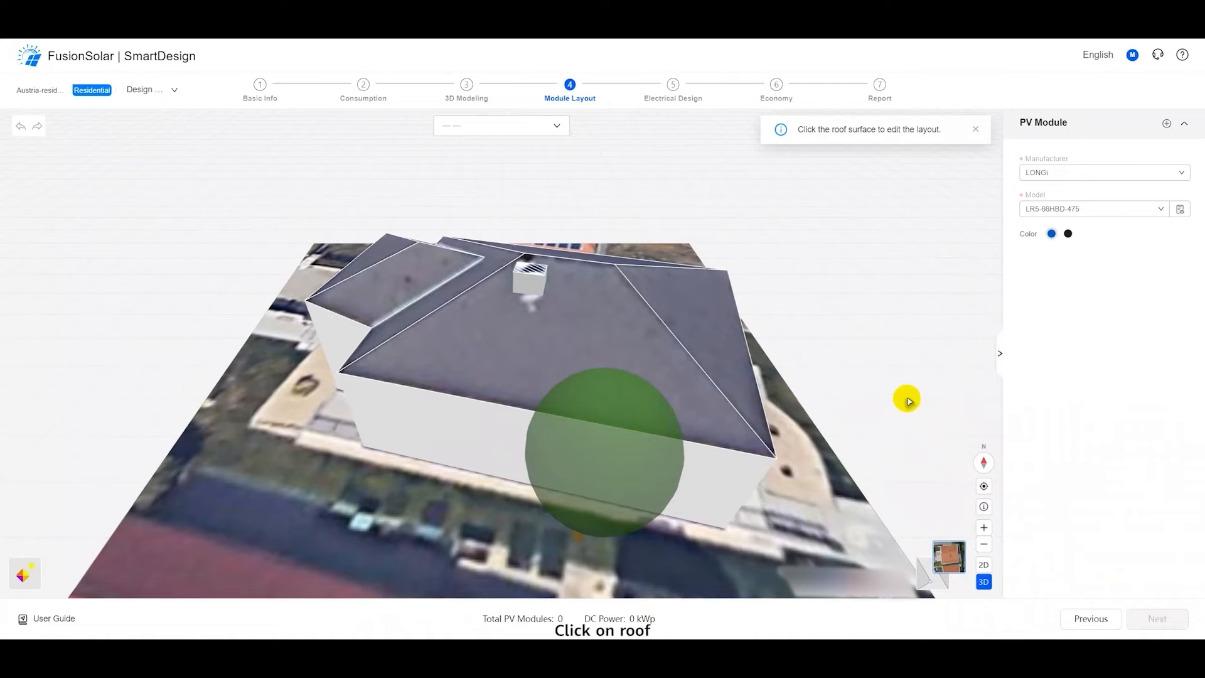
left_click(607, 324)
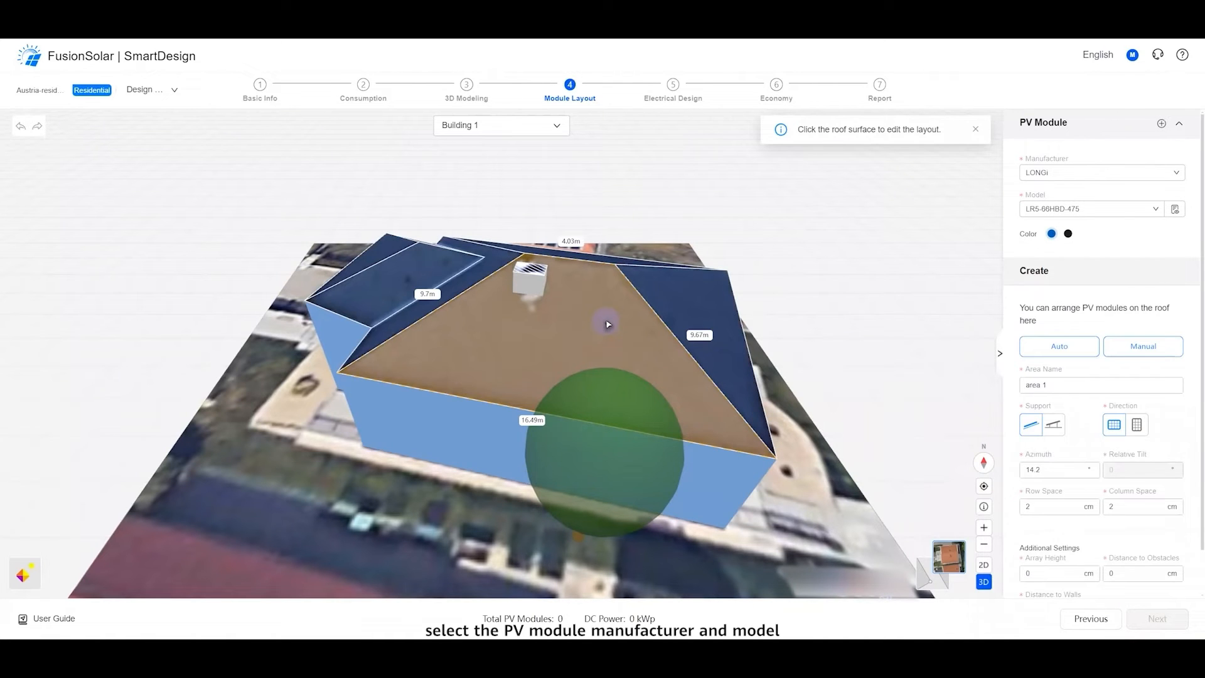
mouse_move(994, 318)
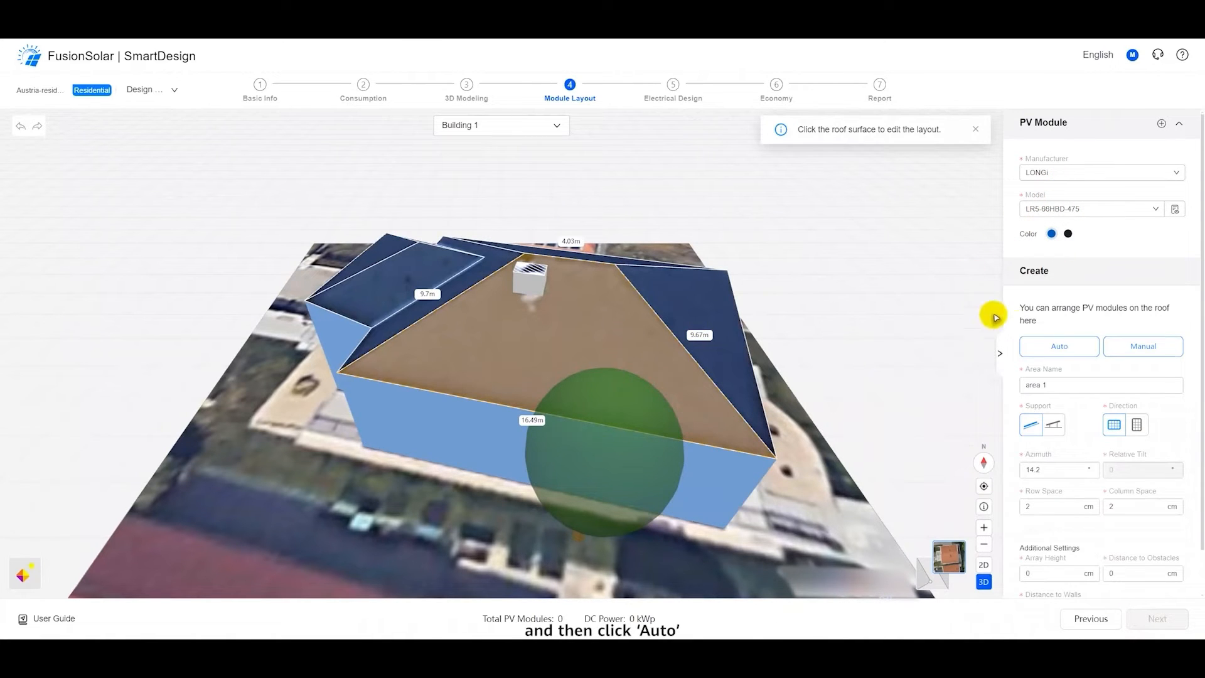
left_click(1059, 346)
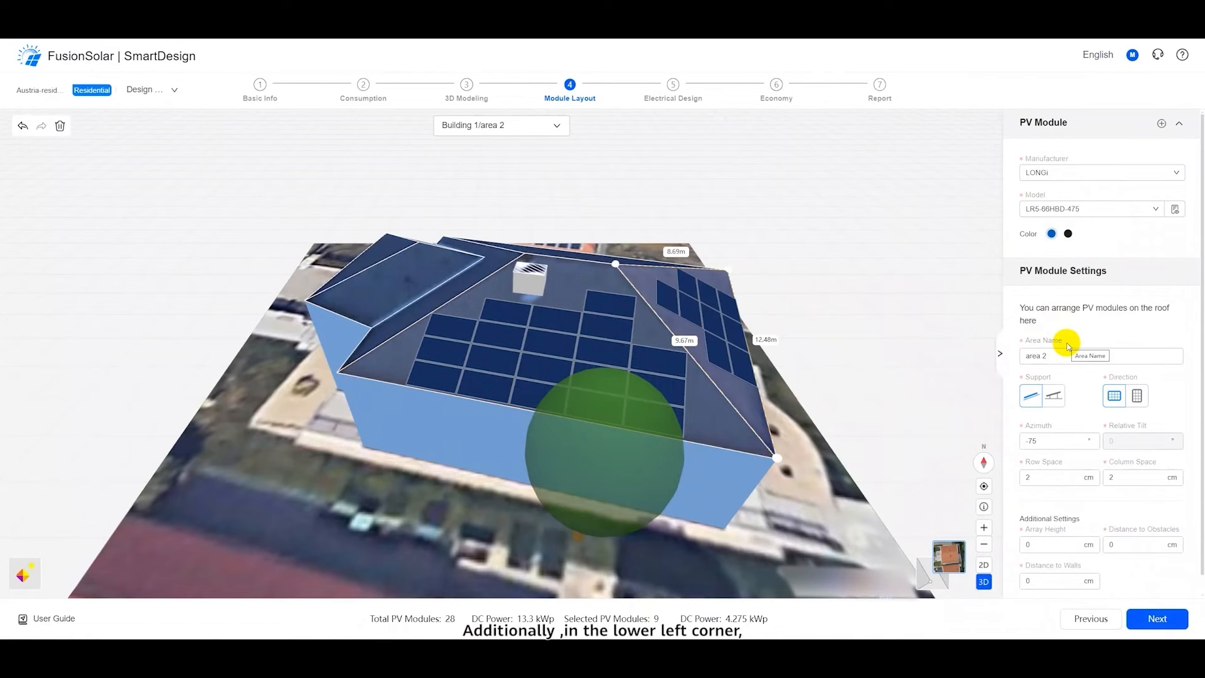
mouse_move(137, 588)
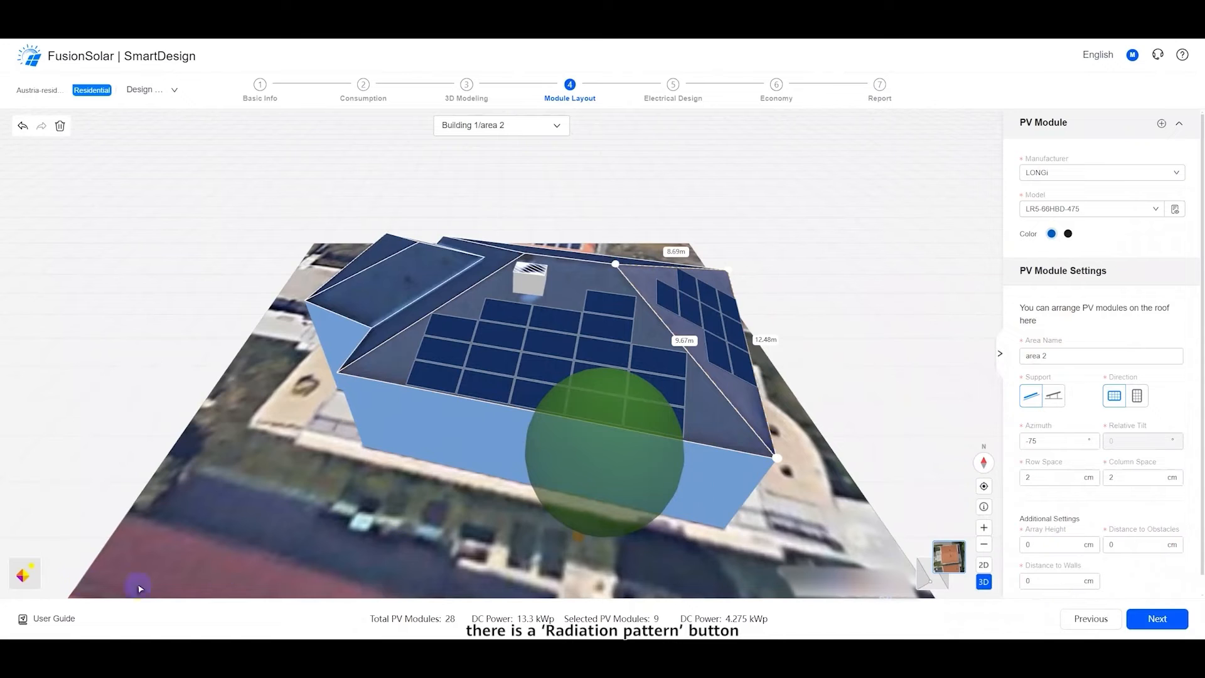
Step: Show the irradiation pattern and delete the shaded module near the tree
left_click(25, 574)
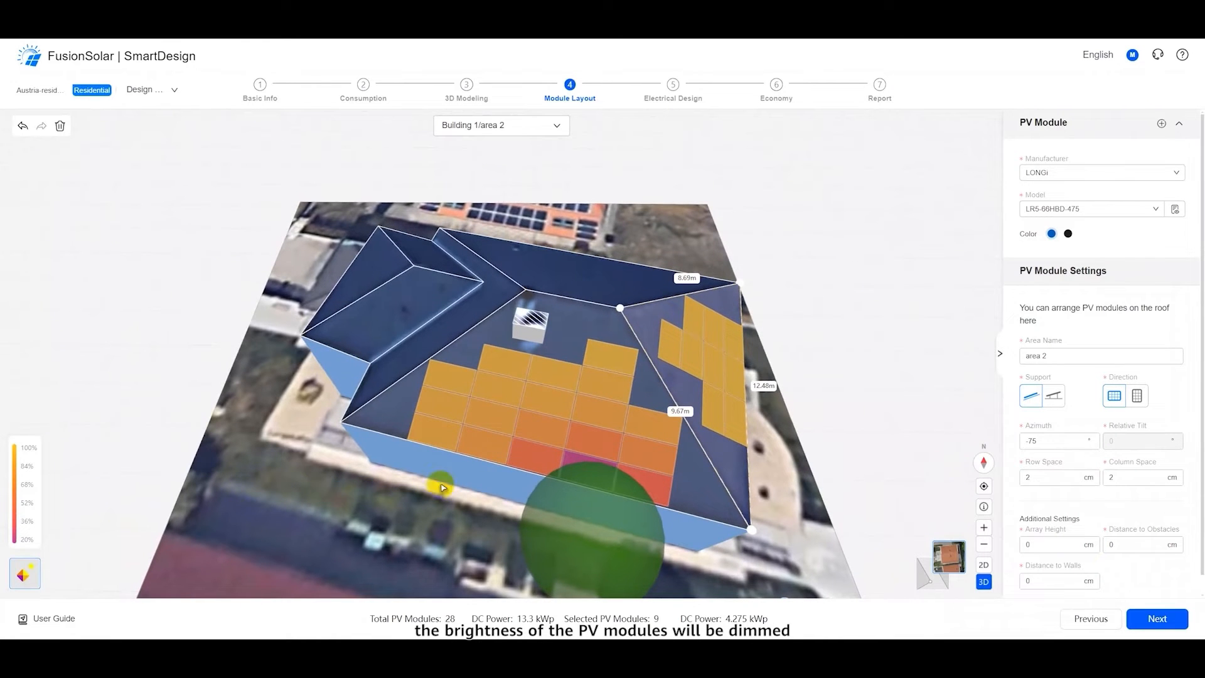
mouse_move(569, 460)
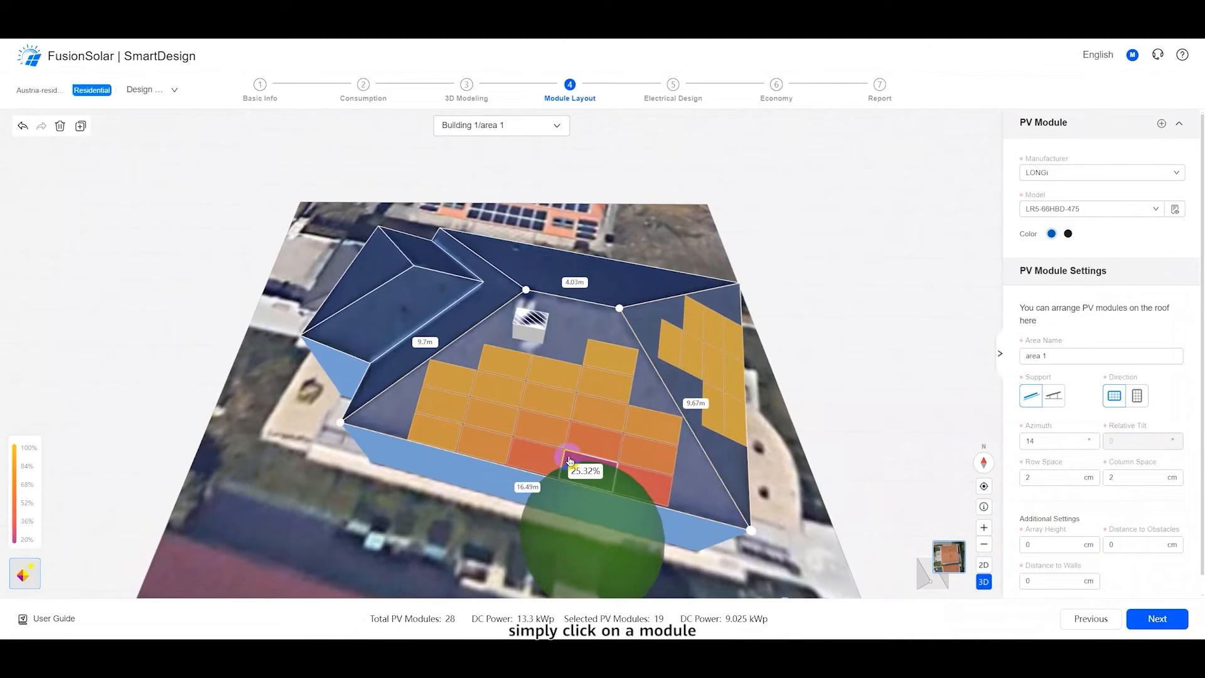
key("Delete")
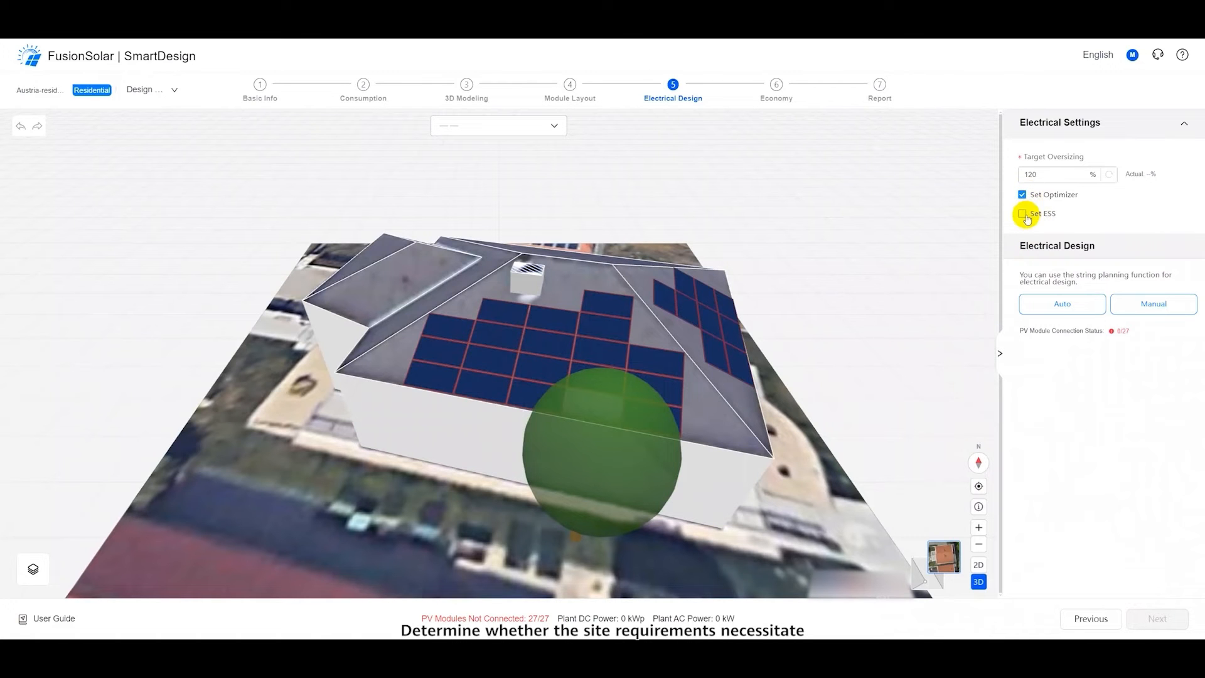
Step: Enable ESS battery storage, auto-string all 27 modules to one inverter, and continue to Economy
left_click(1023, 214)
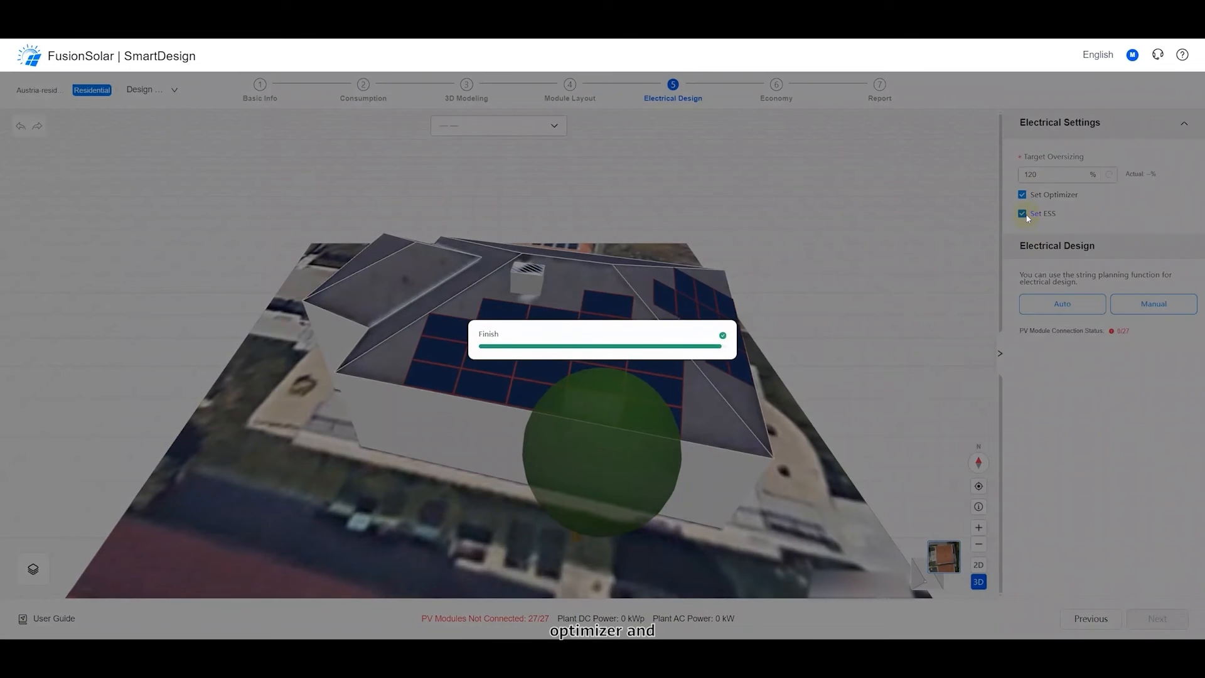
left_click(1022, 214)
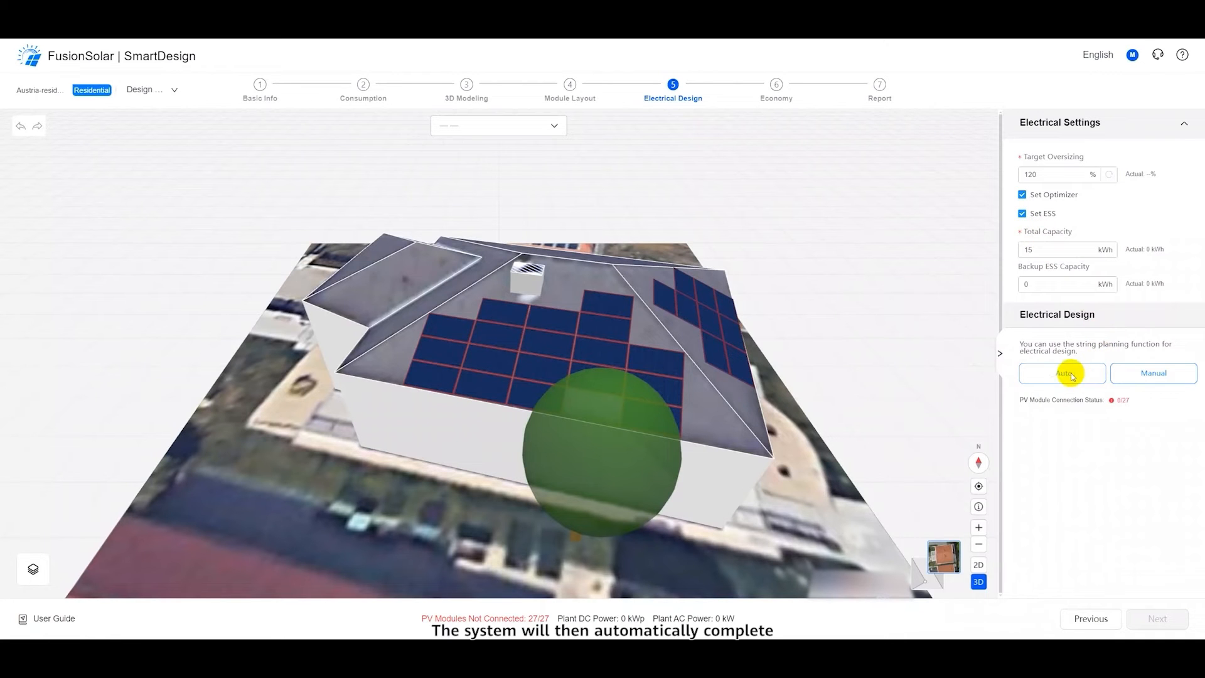
left_click(1063, 377)
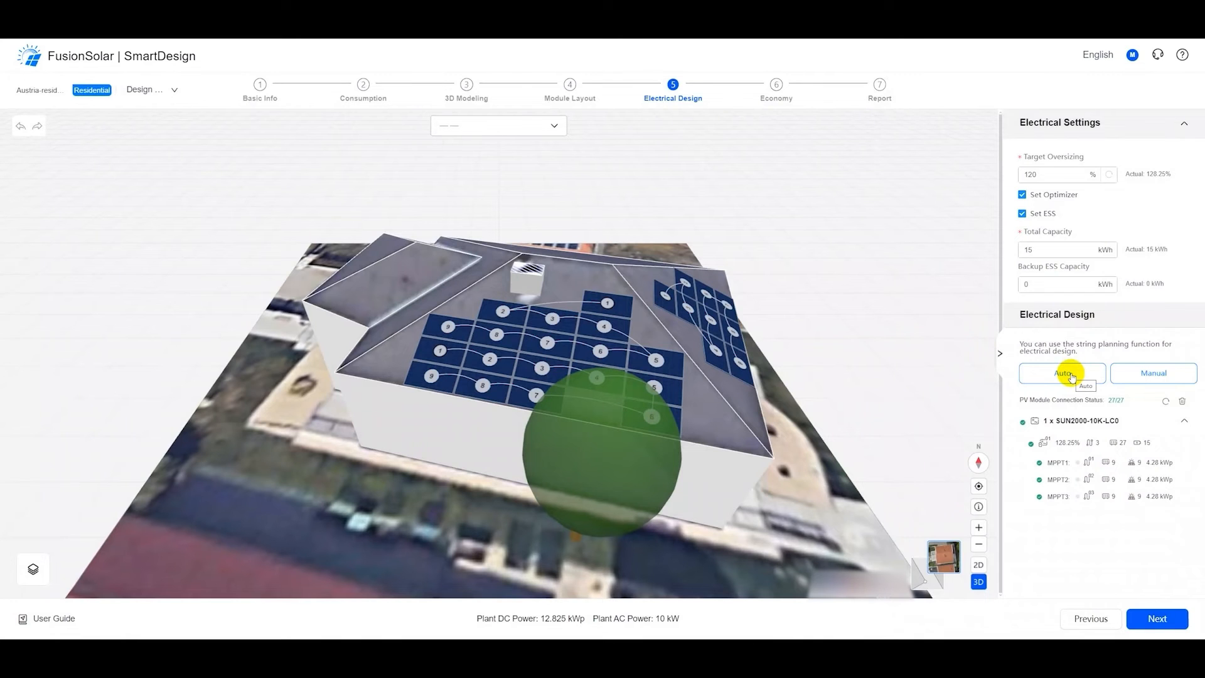
mouse_move(1199, 563)
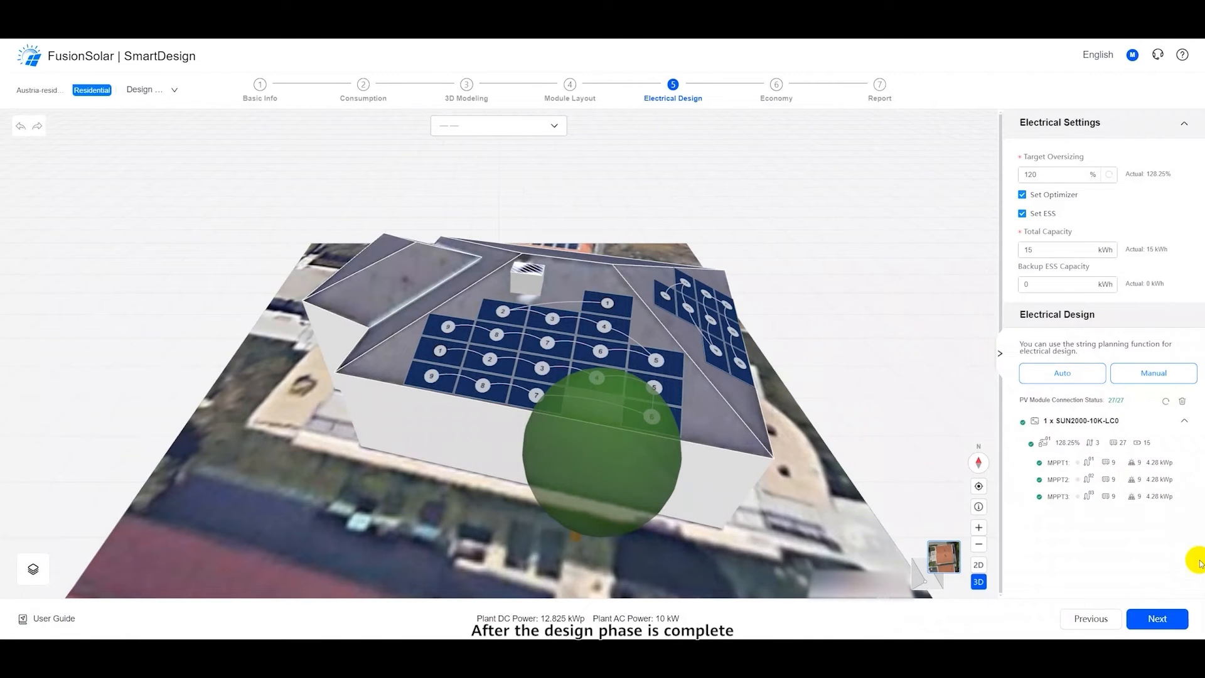
left_click(1157, 619)
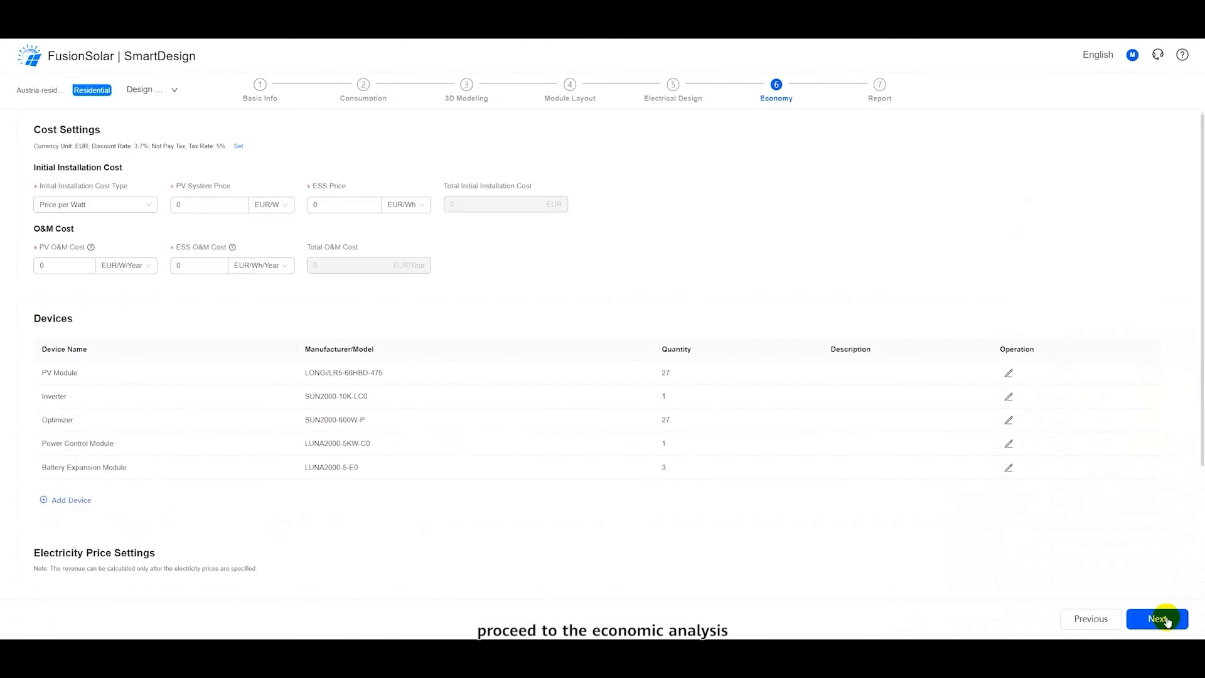
mouse_move(744, 428)
type(".015")
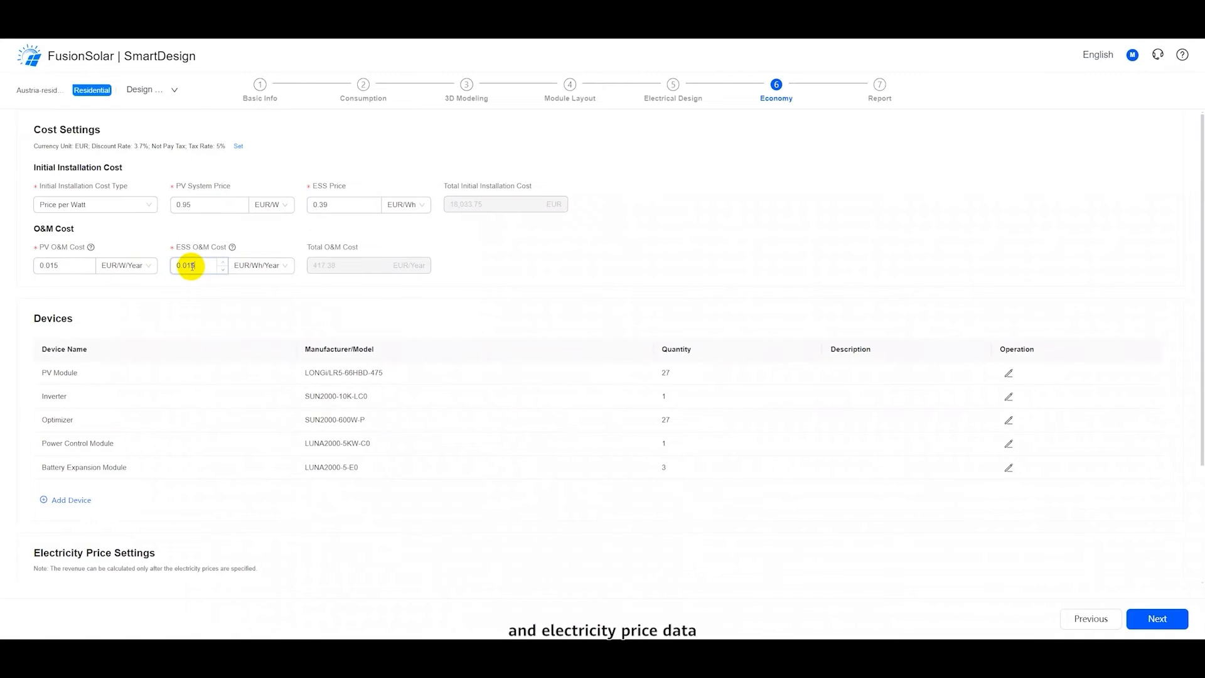
Step: Enter cost and electricity price settings, then generate the report with the chosen custom sections
scroll("down", 3)
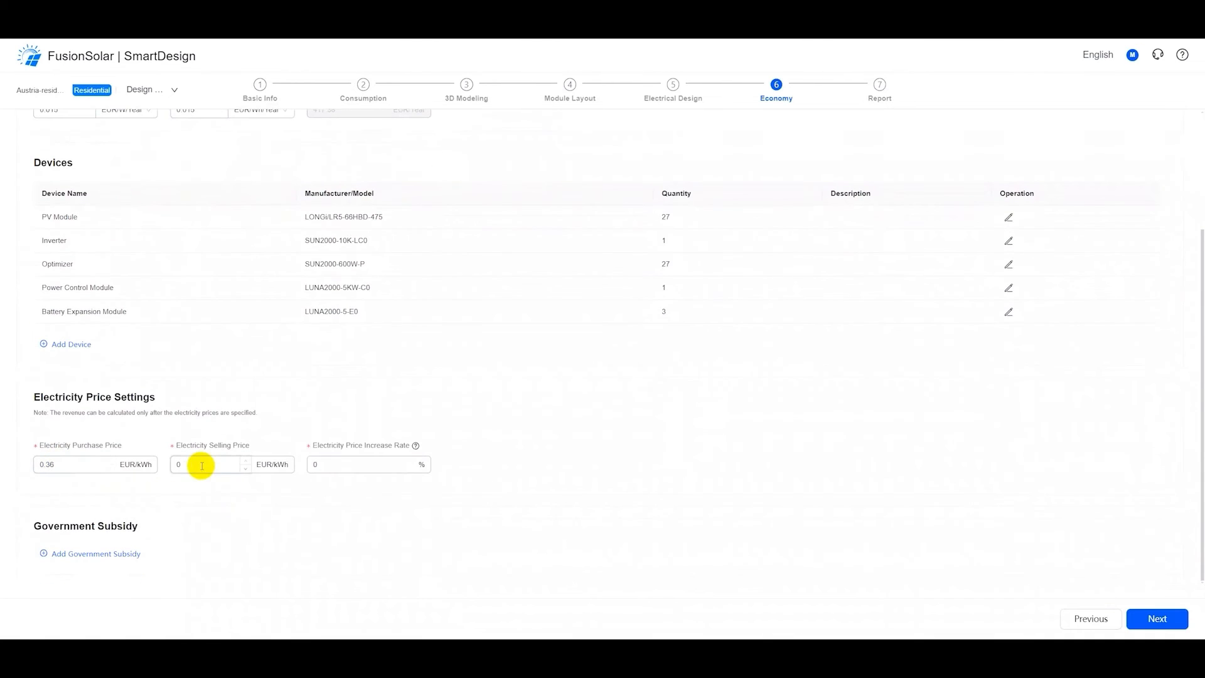
left_click(1157, 619)
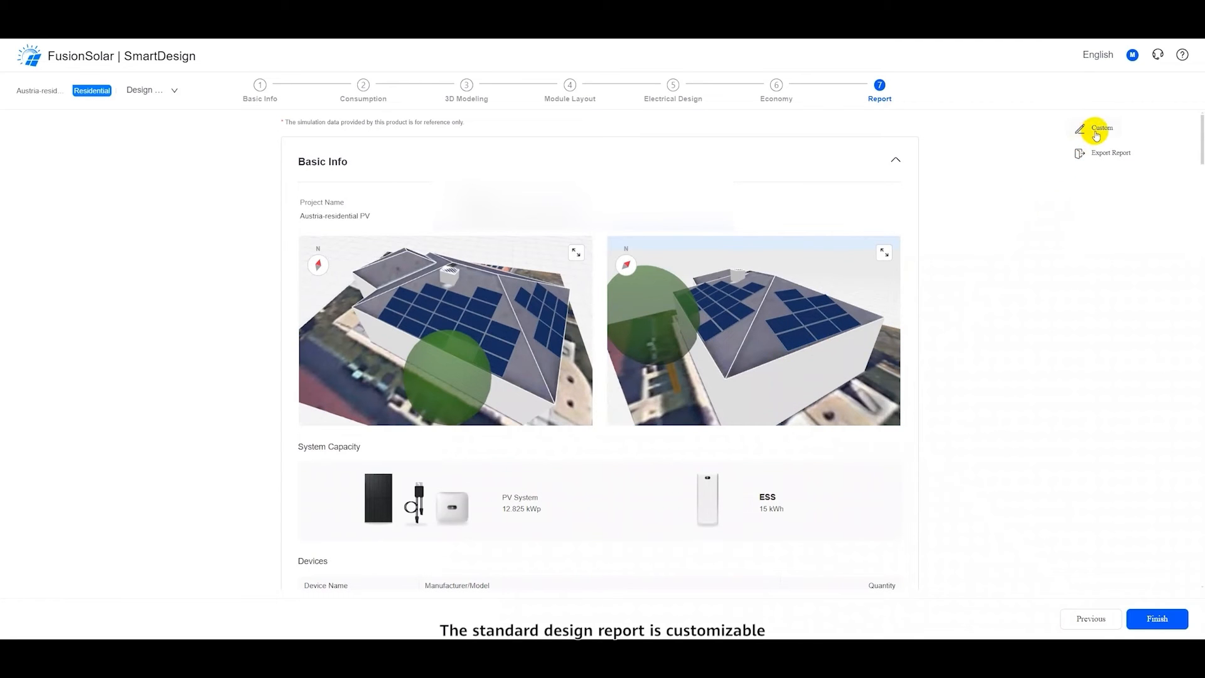
left_click(1102, 128)
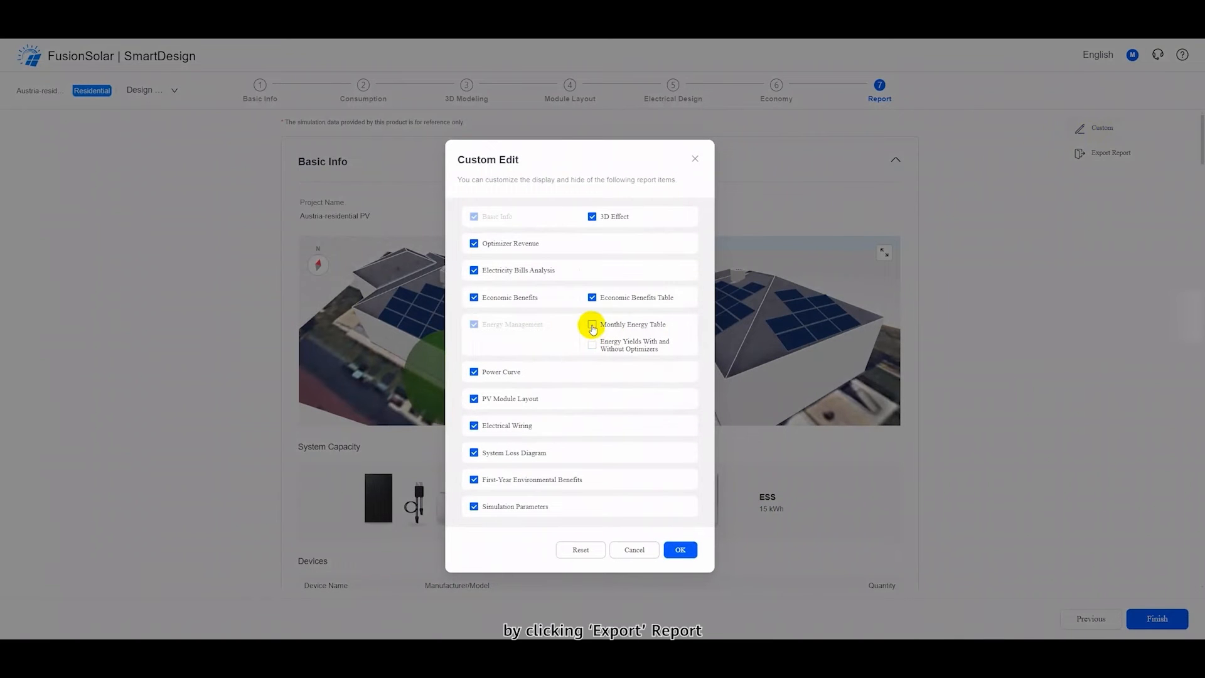
left_click(679, 550)
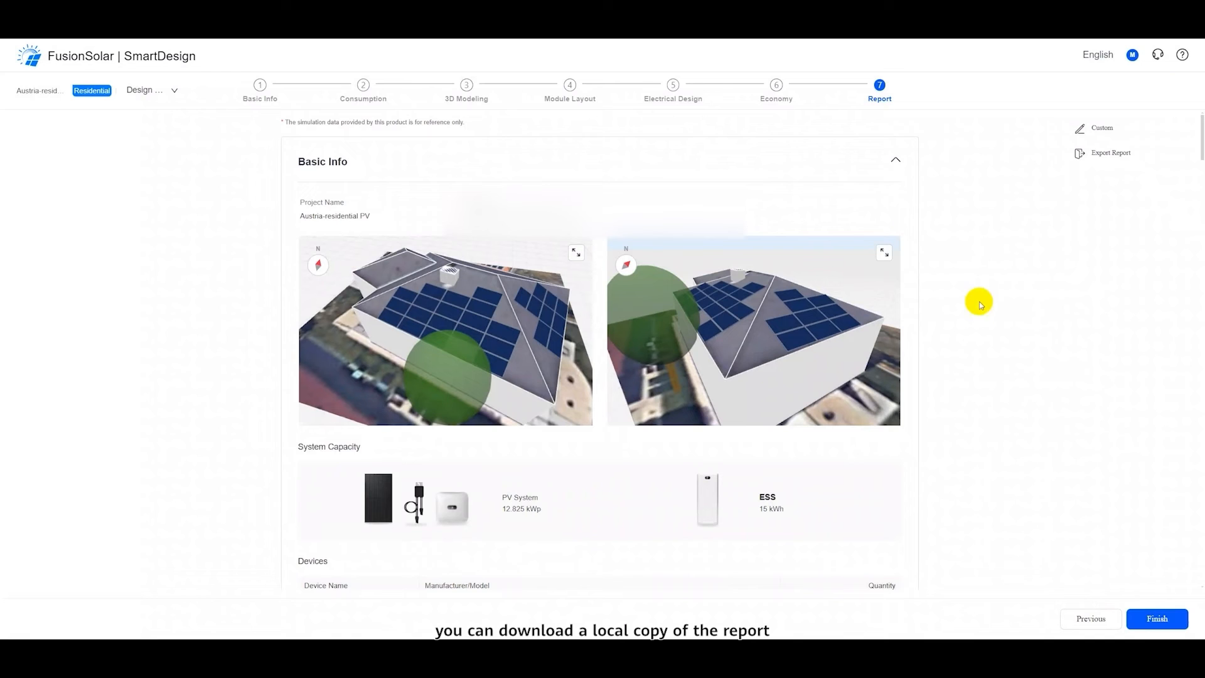
mouse_move(1095, 153)
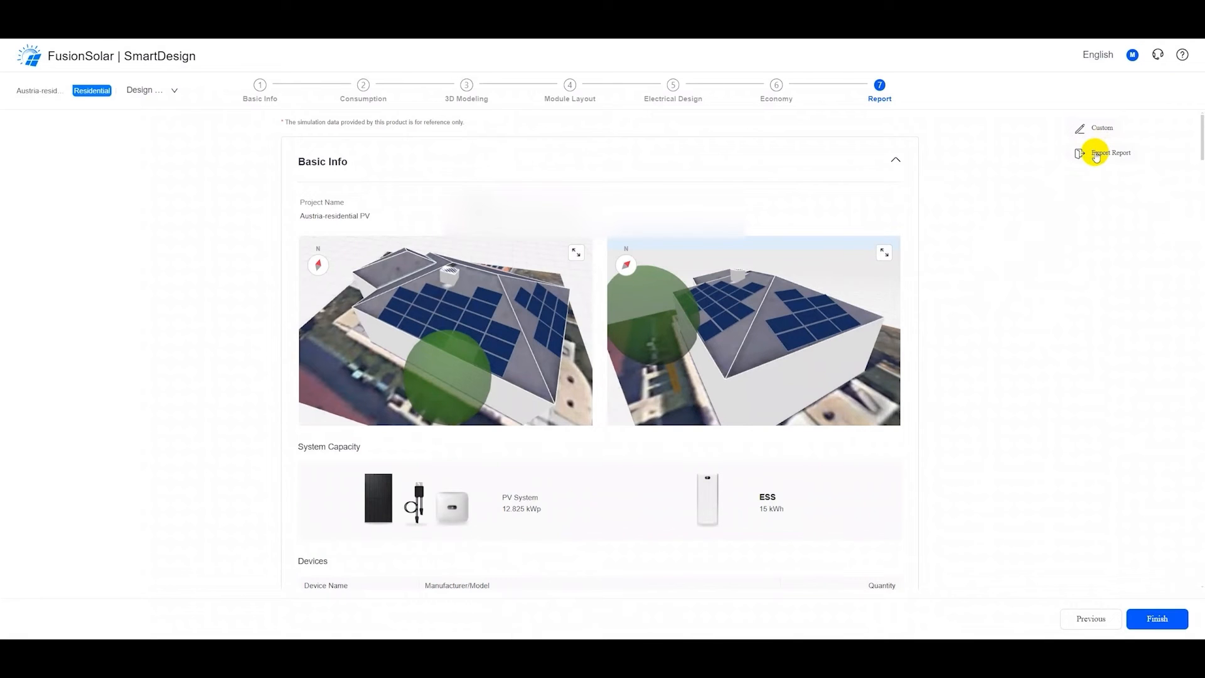
Step: Scroll through the report's payback, energy flow and CO2 sections, then Finish back to the project list
scroll("down", 3)
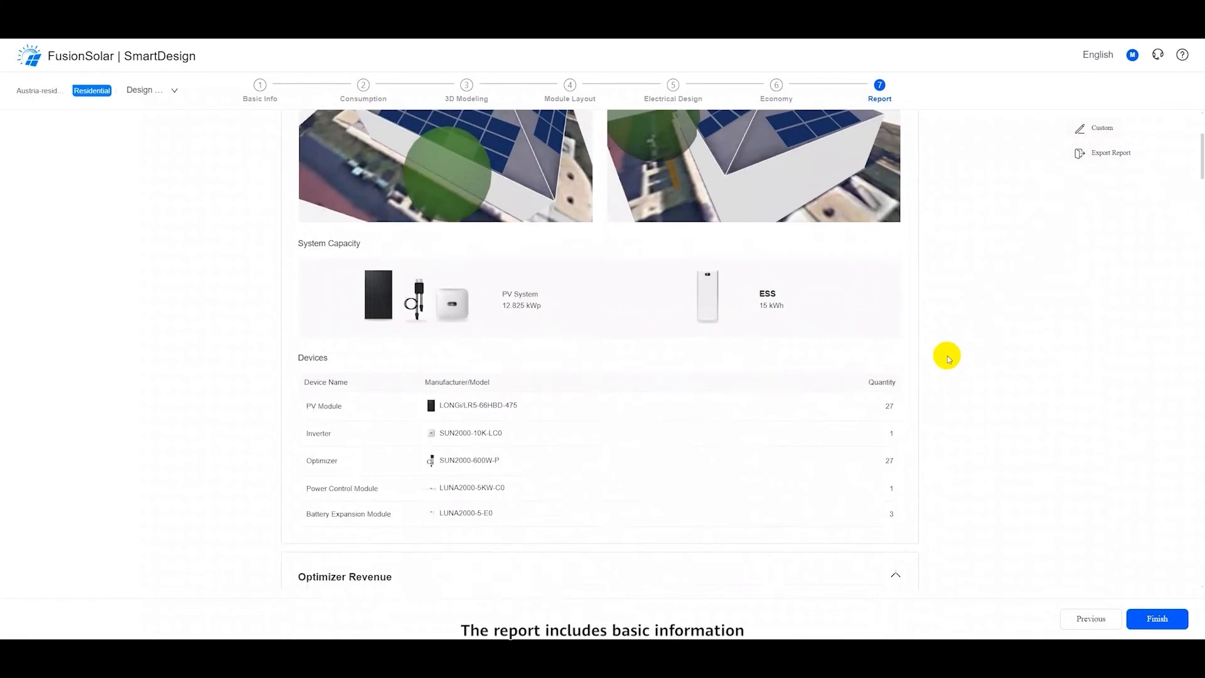
scroll("down", 3)
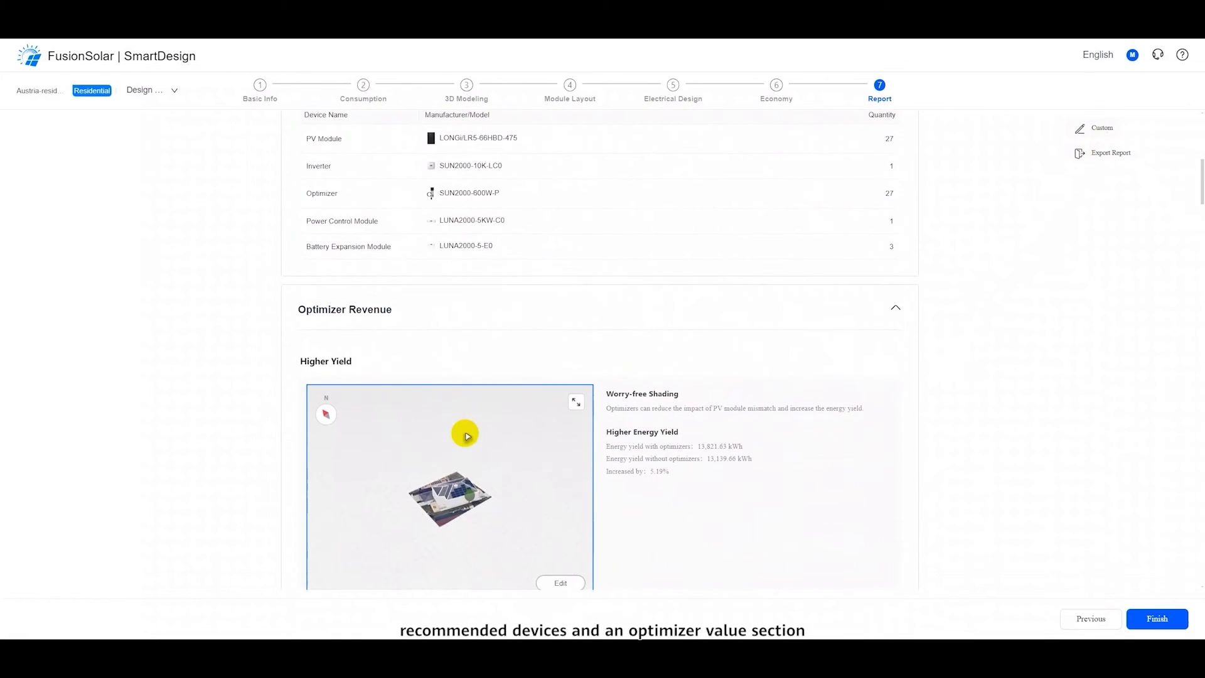
scroll("down", 3)
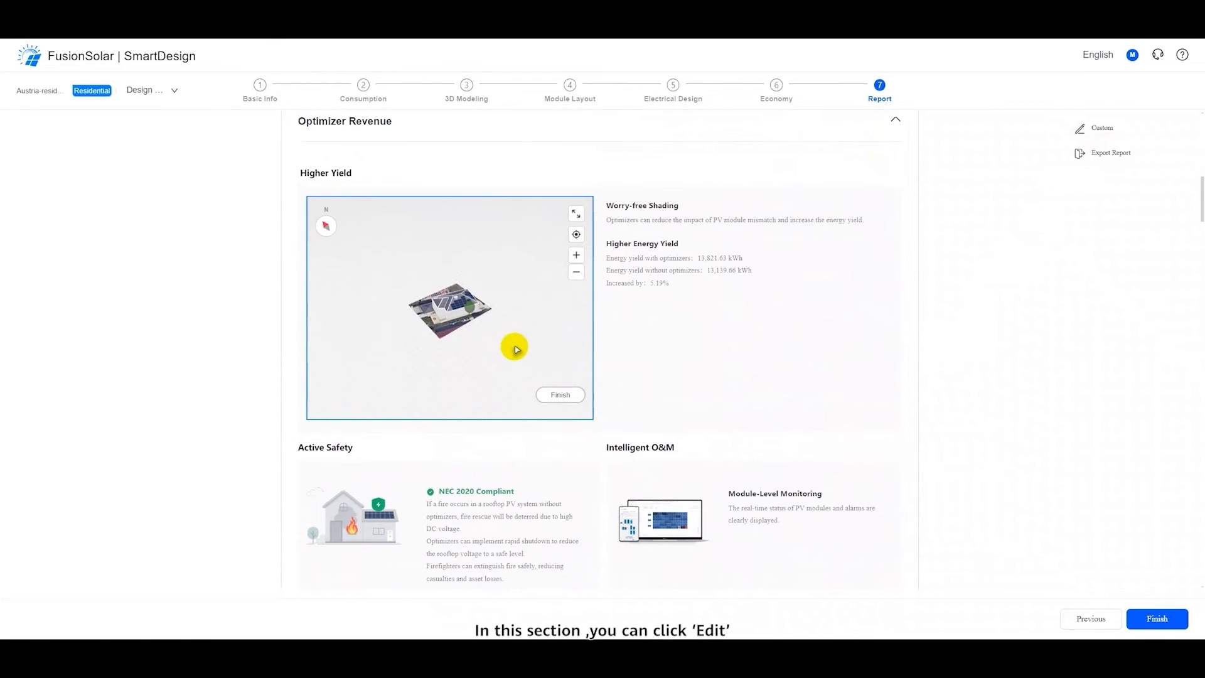
scroll("up", 3)
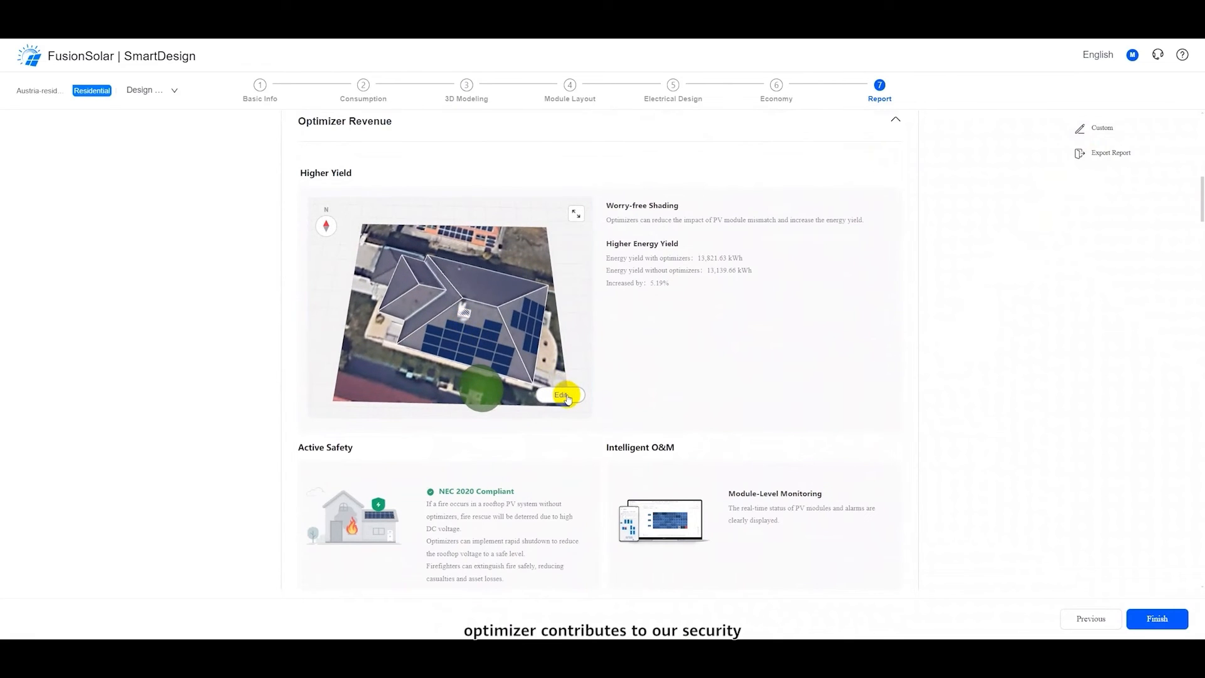
scroll("down", 3)
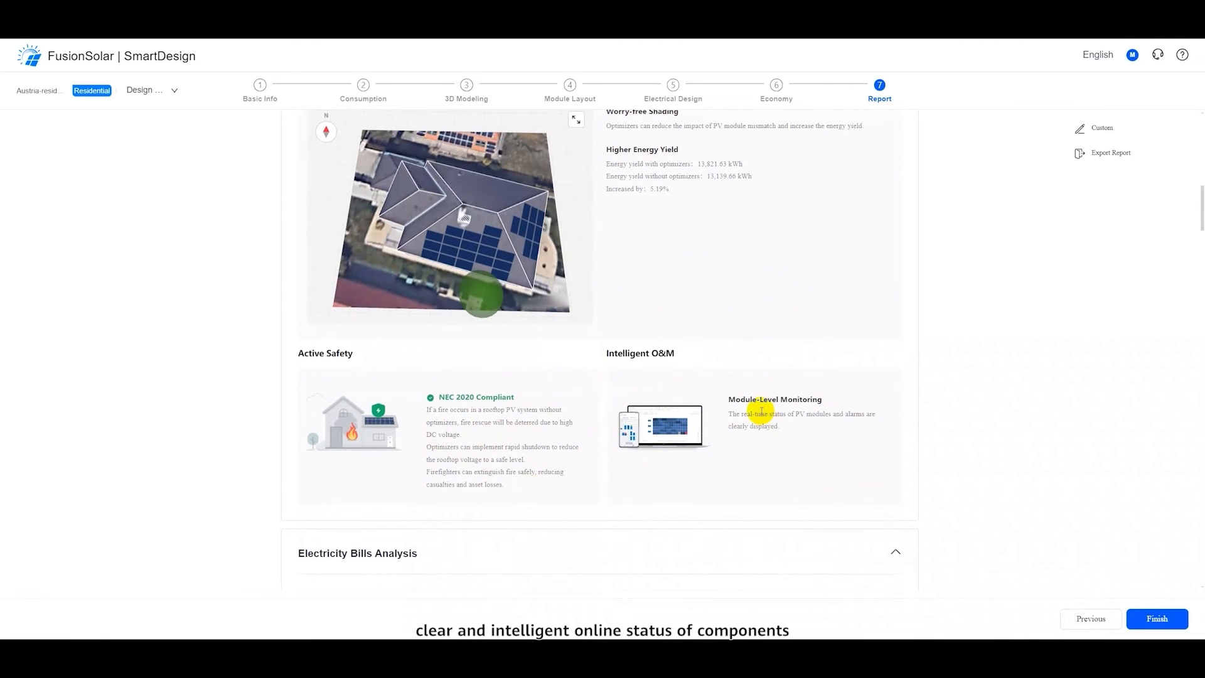
scroll("down", 3)
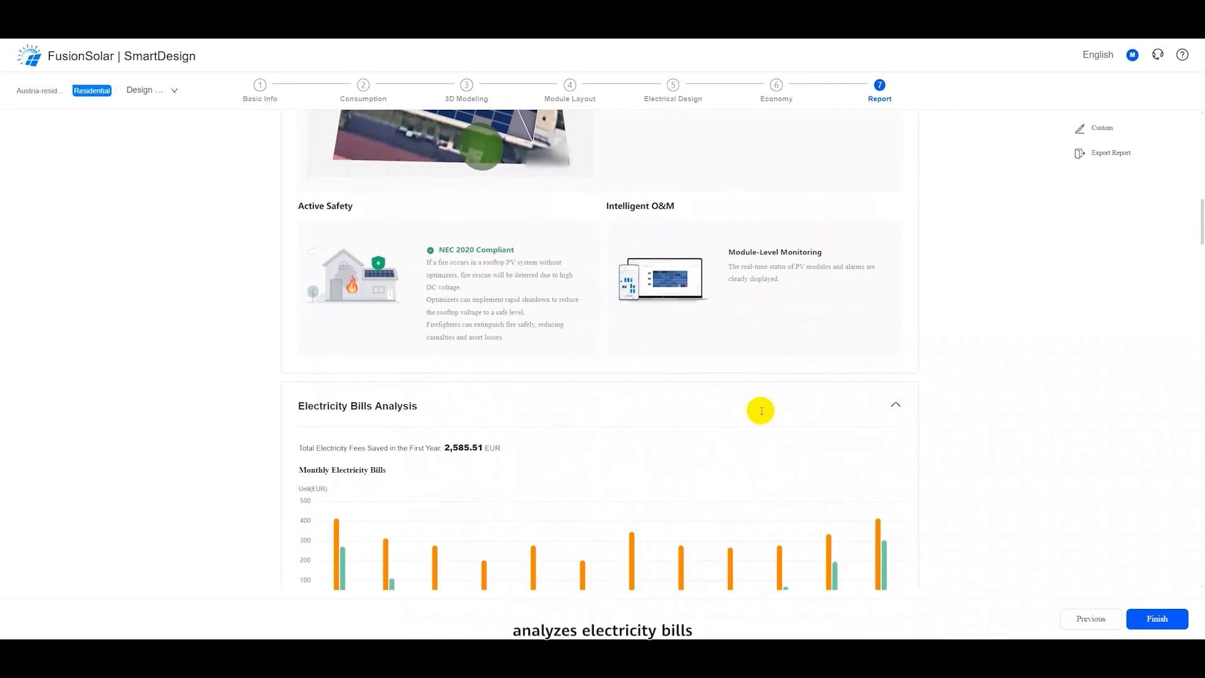
scroll("down", 3)
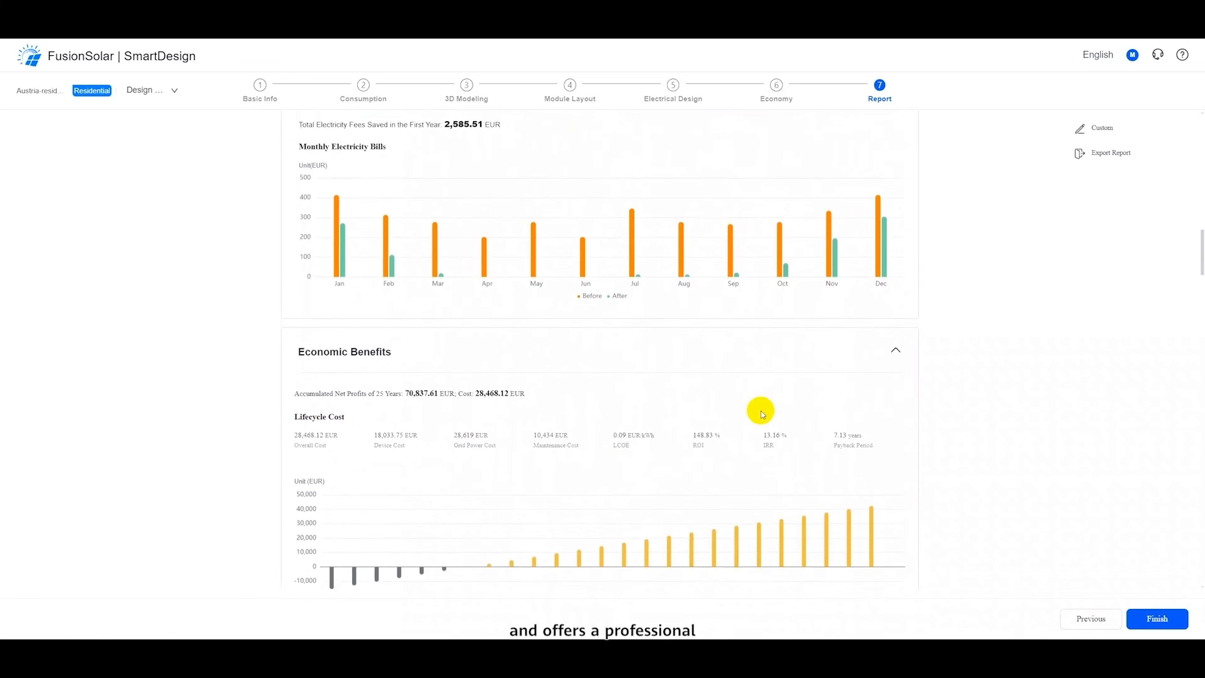
scroll("down", 3)
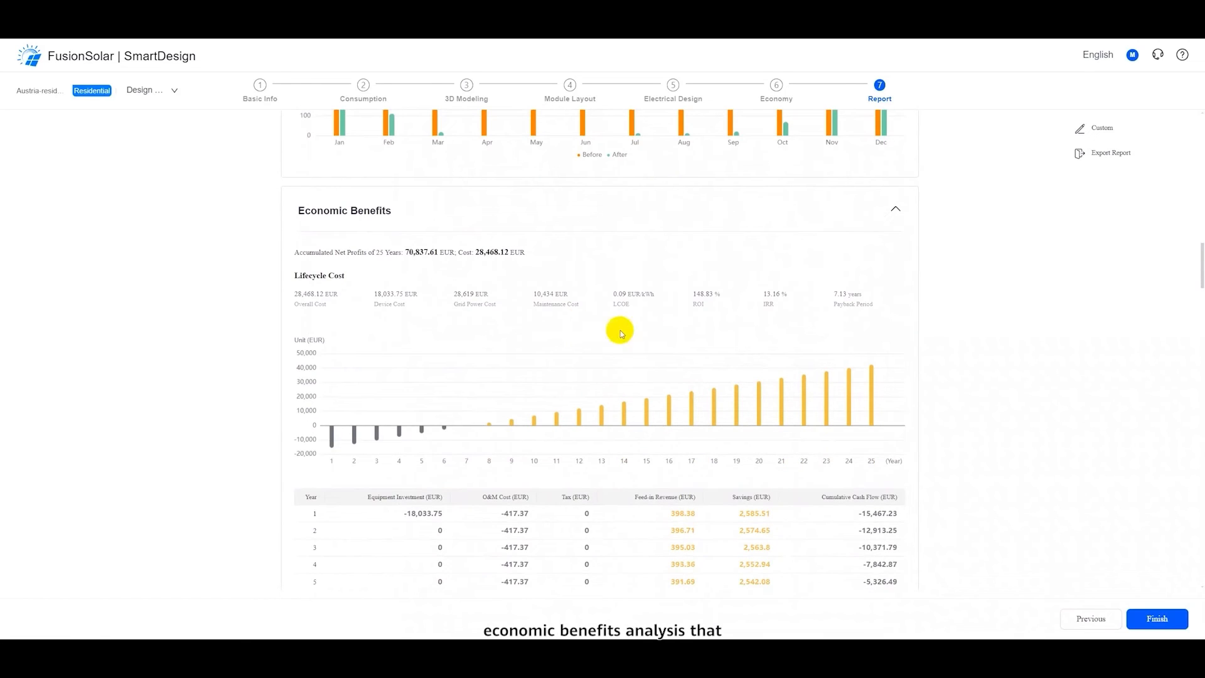
scroll("down", 3)
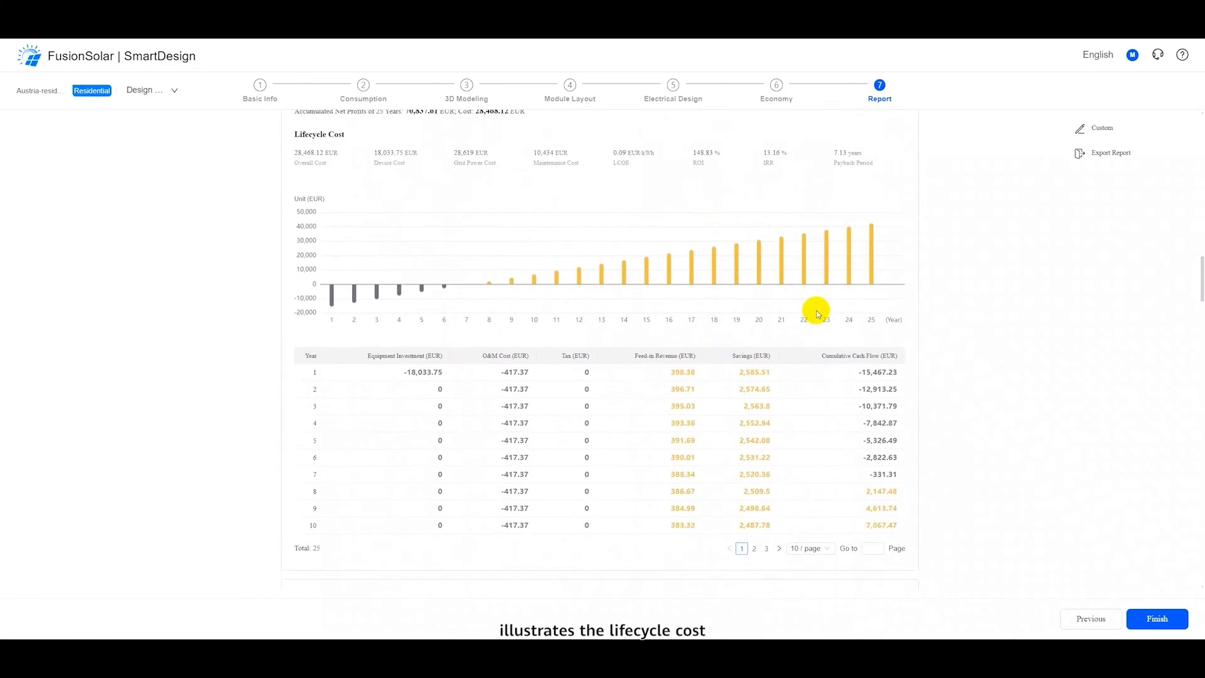
scroll("down", 3)
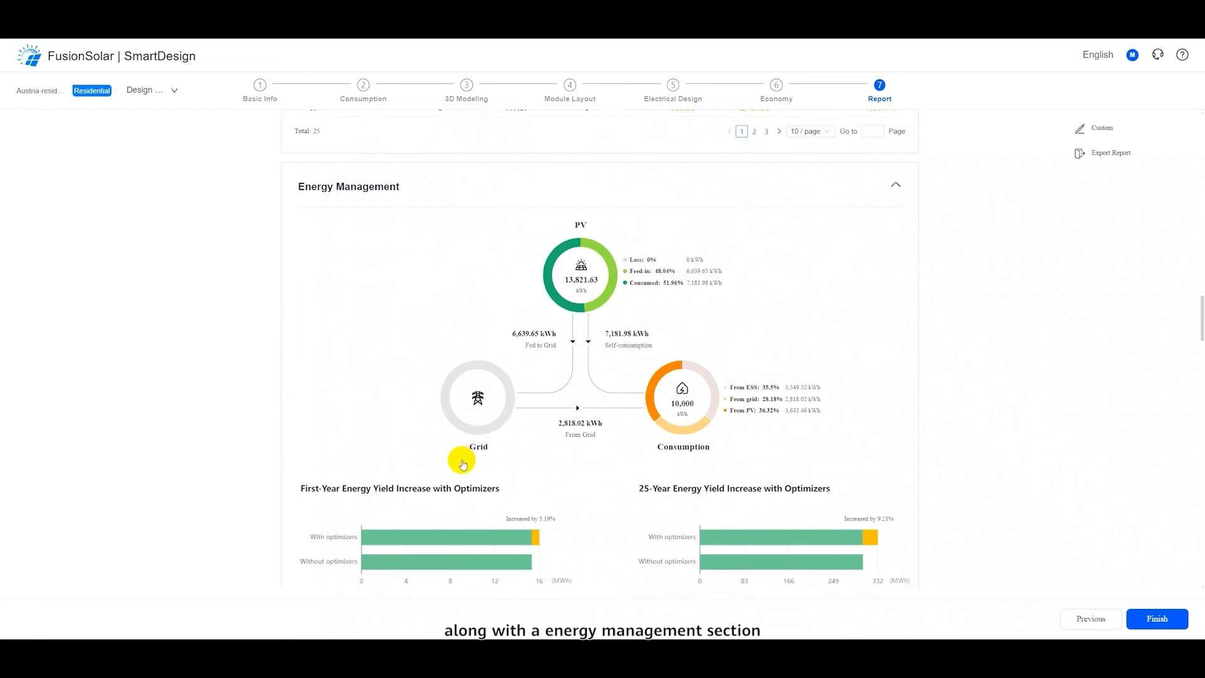
scroll("down", 3)
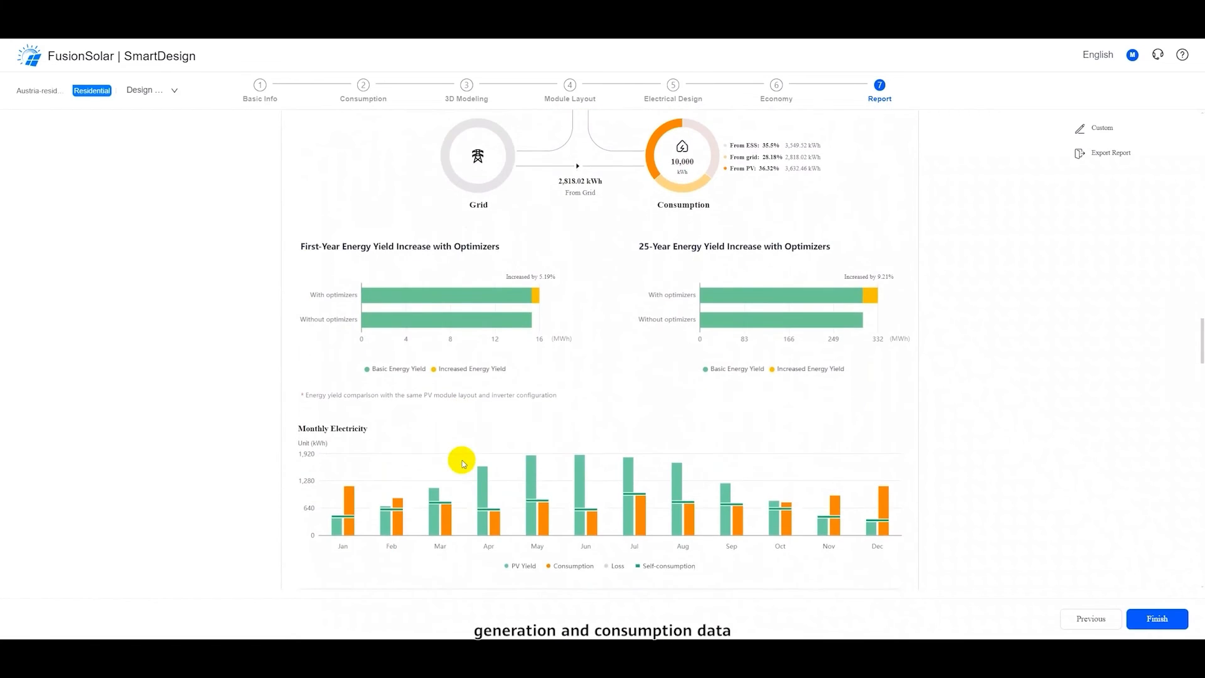
scroll("down", 3)
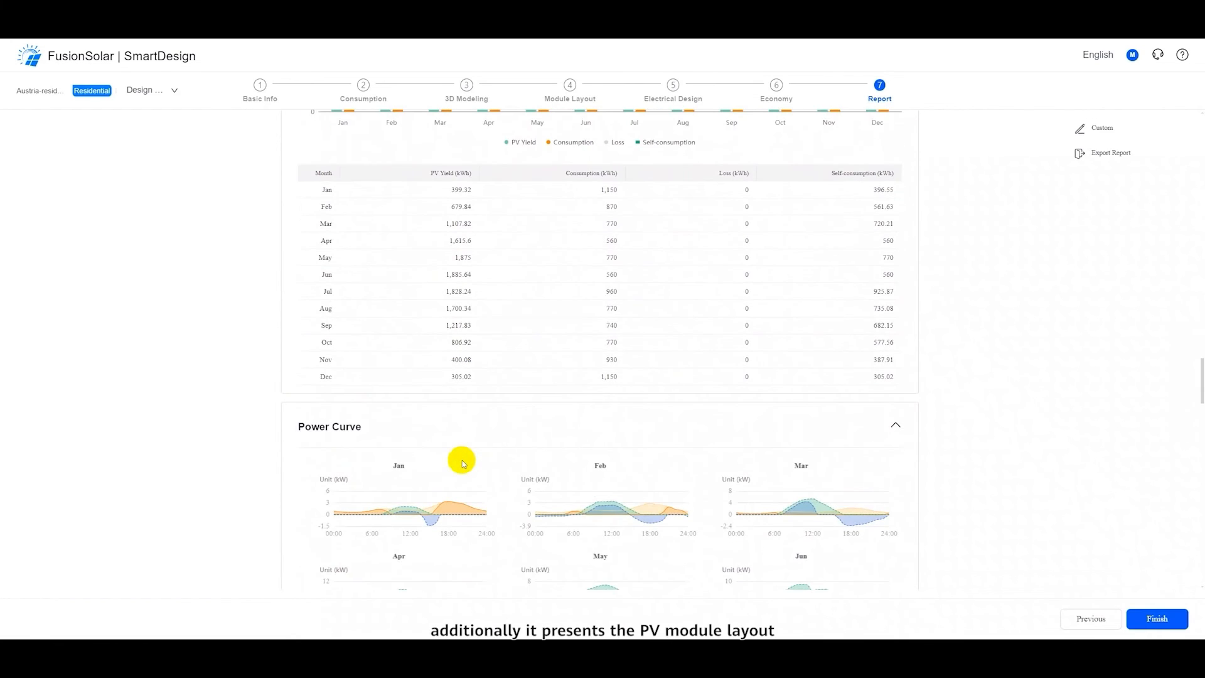
scroll("down", 3)
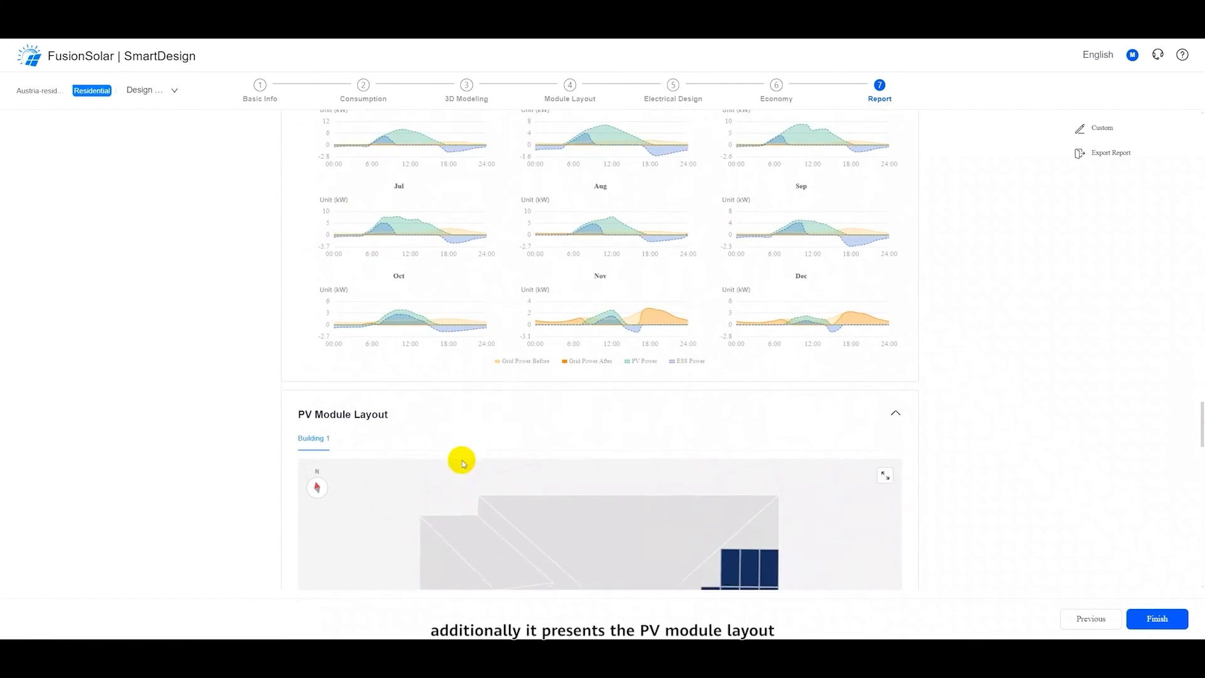
scroll("up", 3)
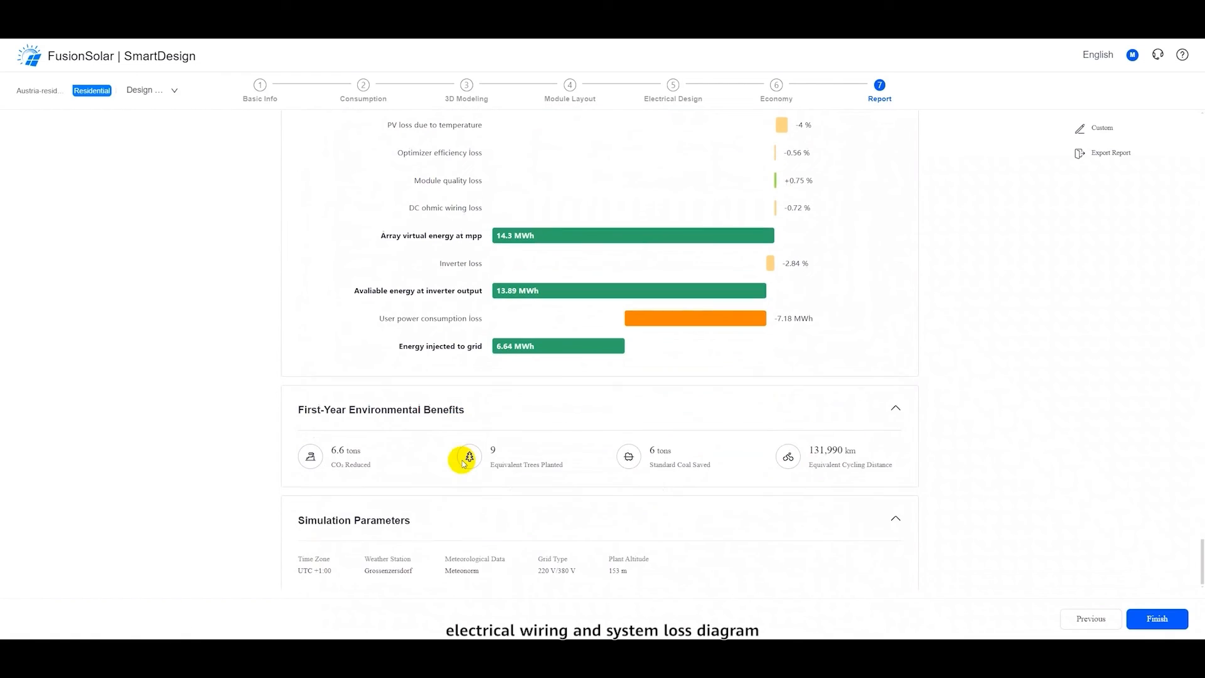
left_click(1157, 619)
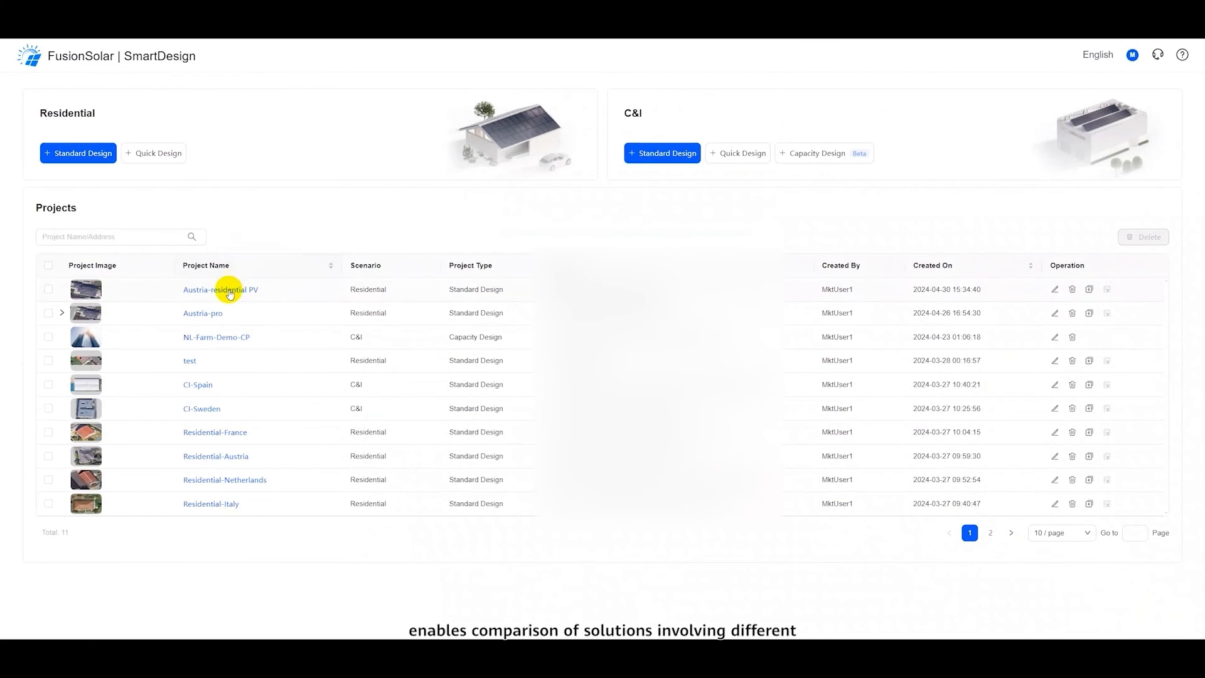
Step: Copy the Austria-residential PV design into a new scheme named 'no optimizer'
left_click(1090, 289)
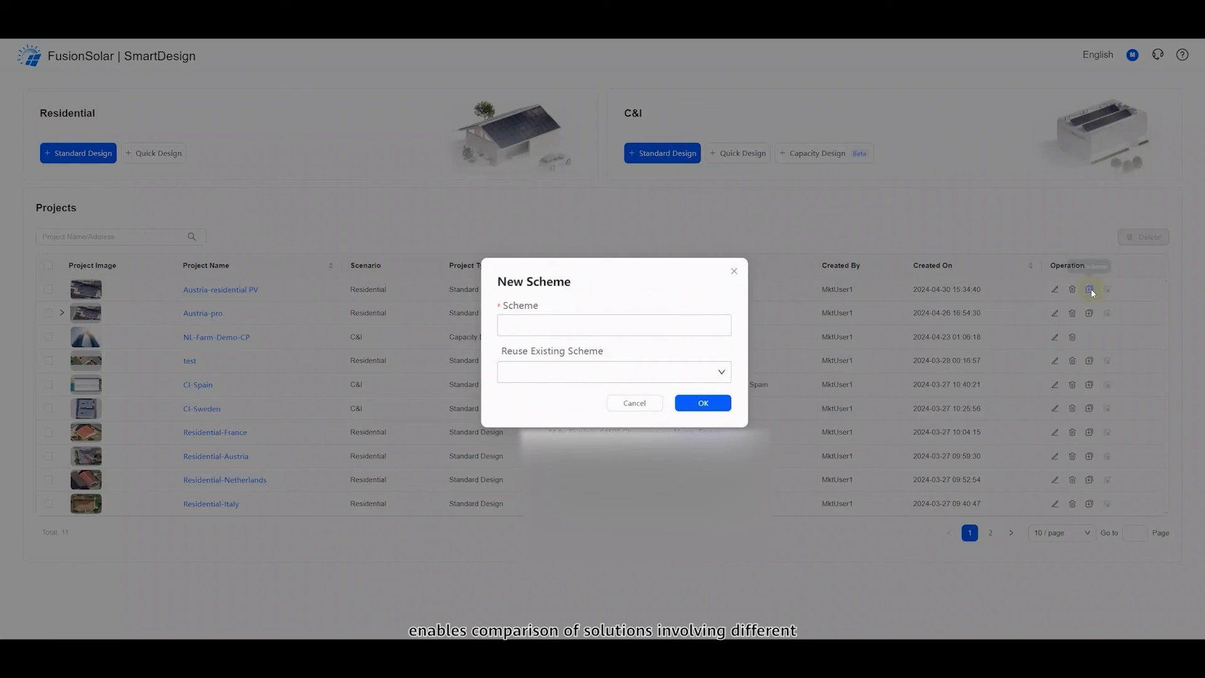
type("opti")
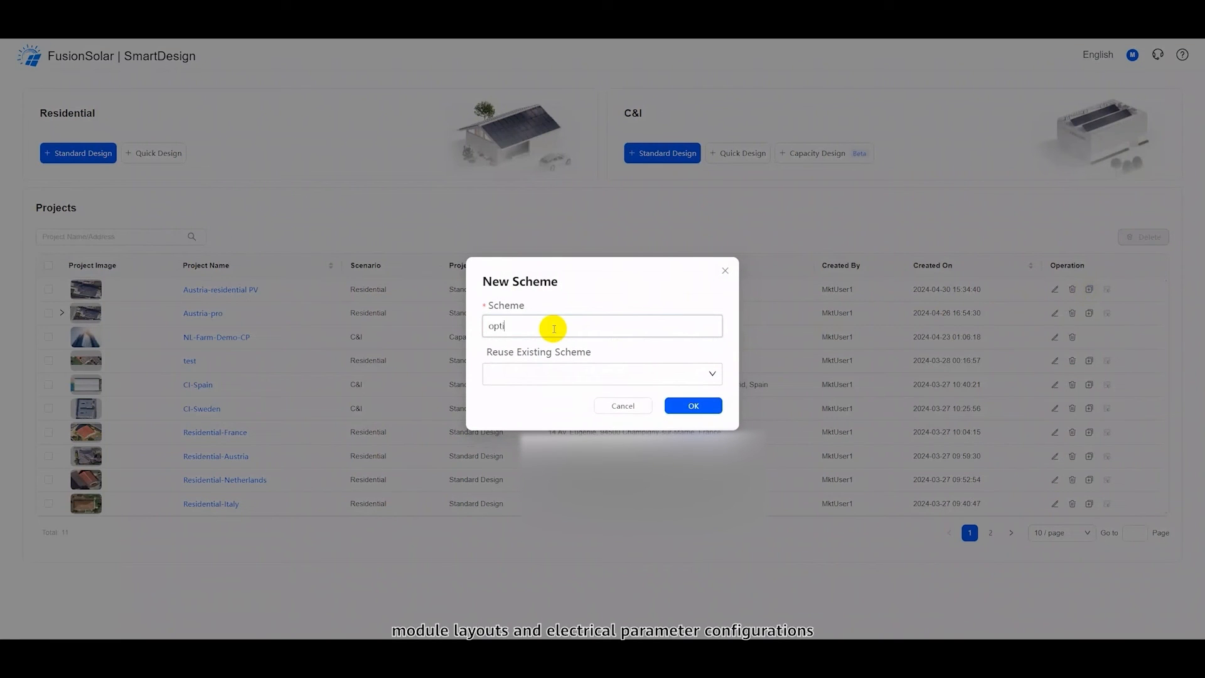
type("mizer")
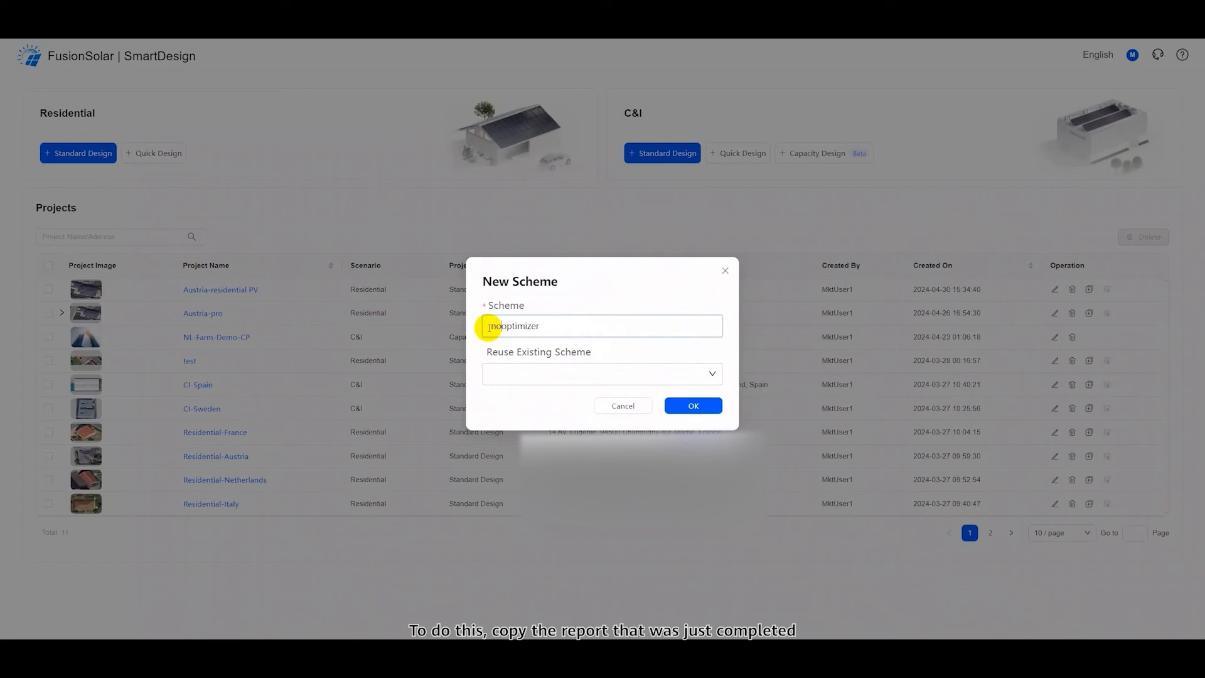
left_click(694, 405)
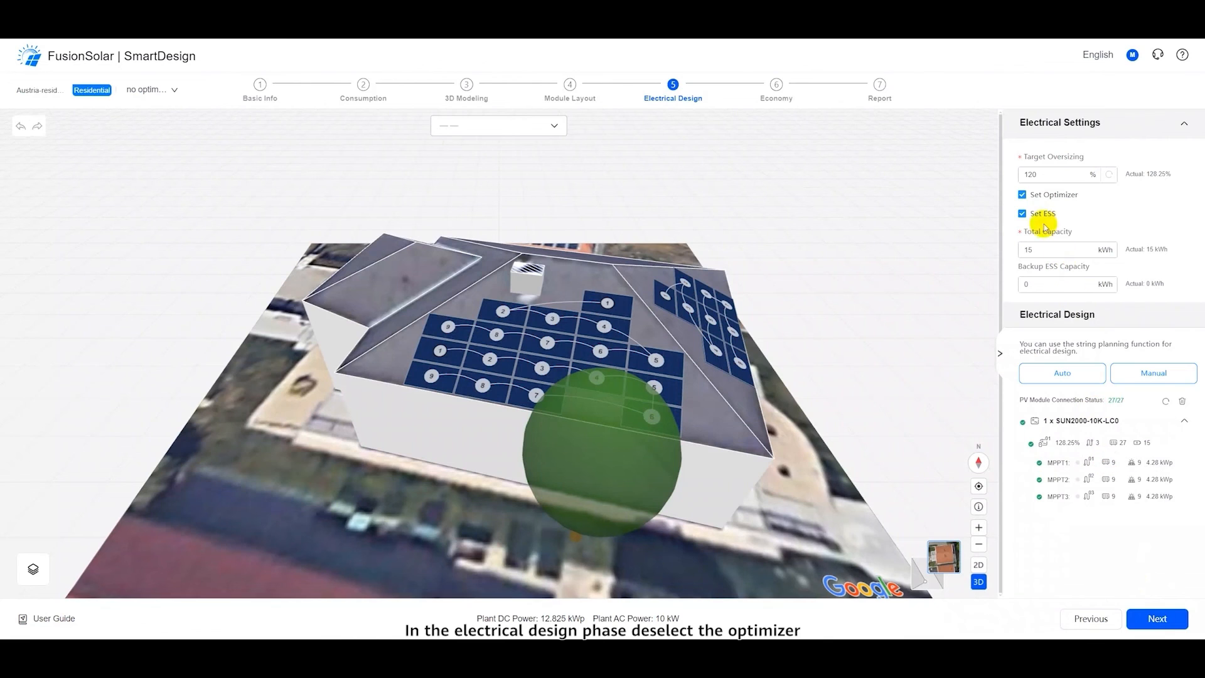
Step: Remove the optimizers from the electrical design and accept the redesigned connections
left_click(1022, 195)
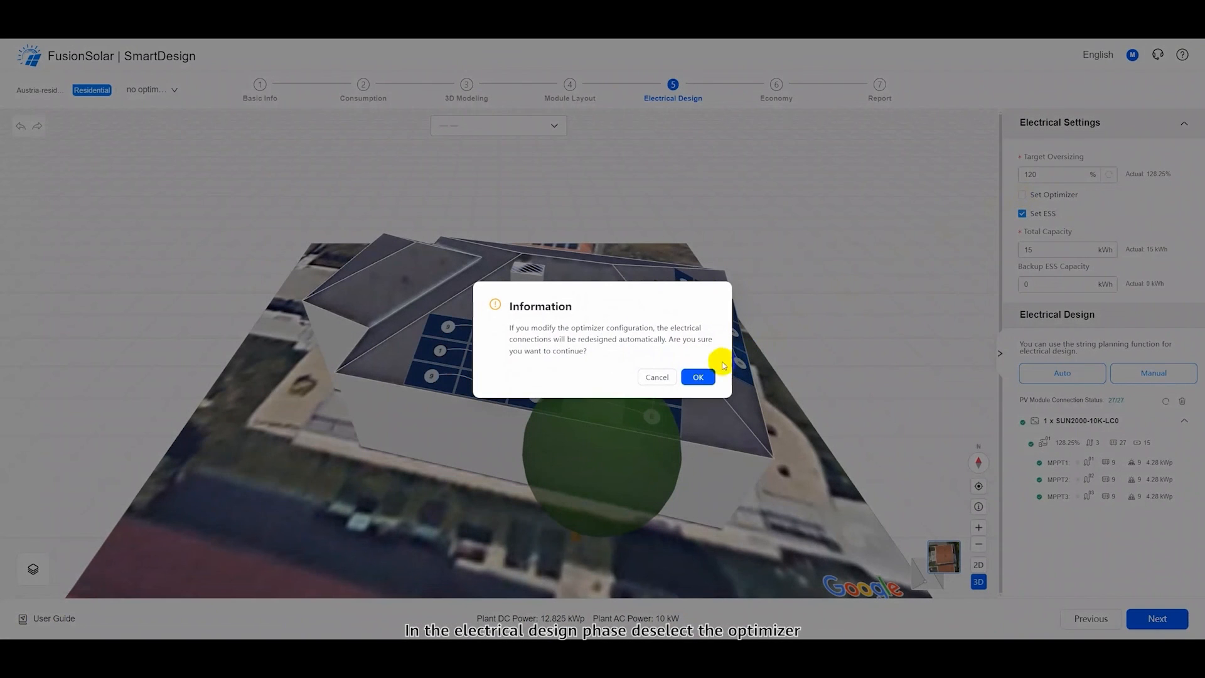
left_click(697, 377)
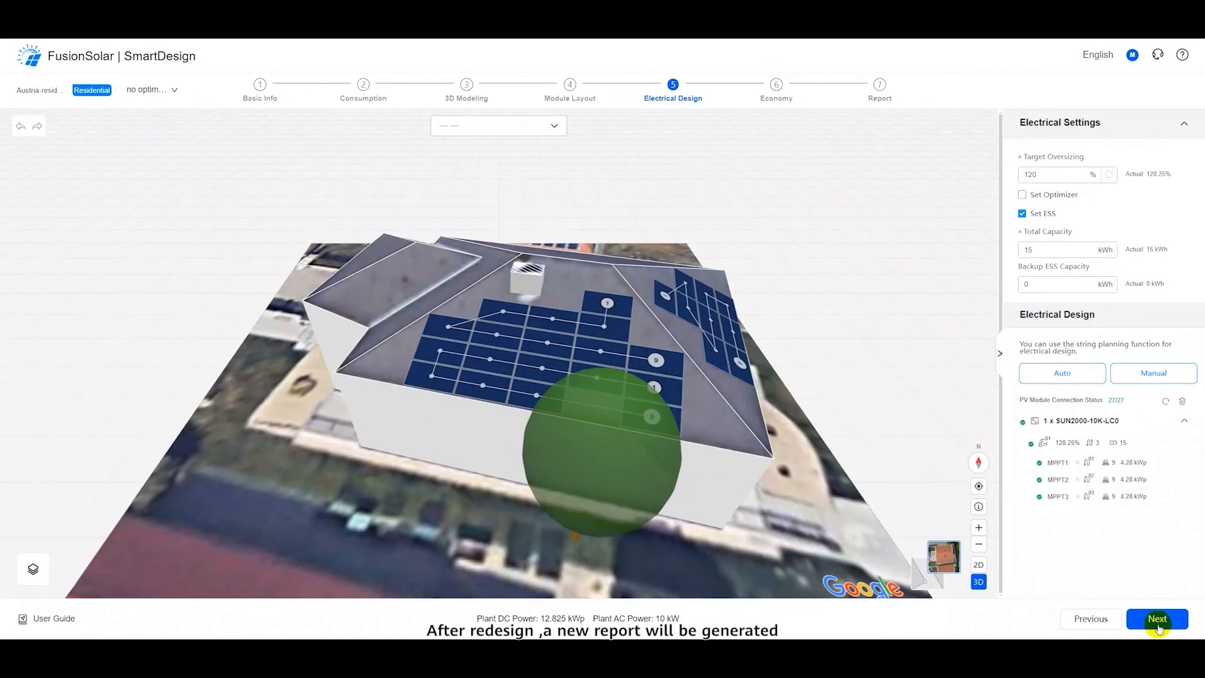
left_click(1156, 619)
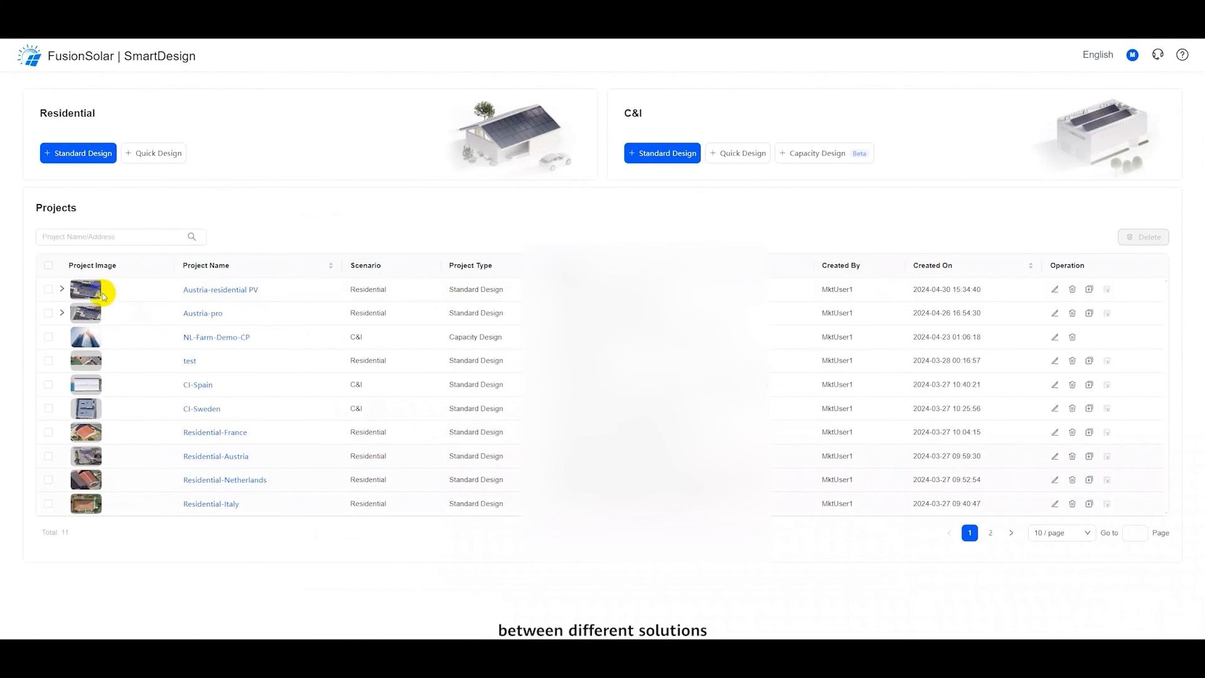
Step: Compare Design One against the no optimizer scheme (13,821.63 vs 13,139.66 kWh annually)
left_click(61, 289)
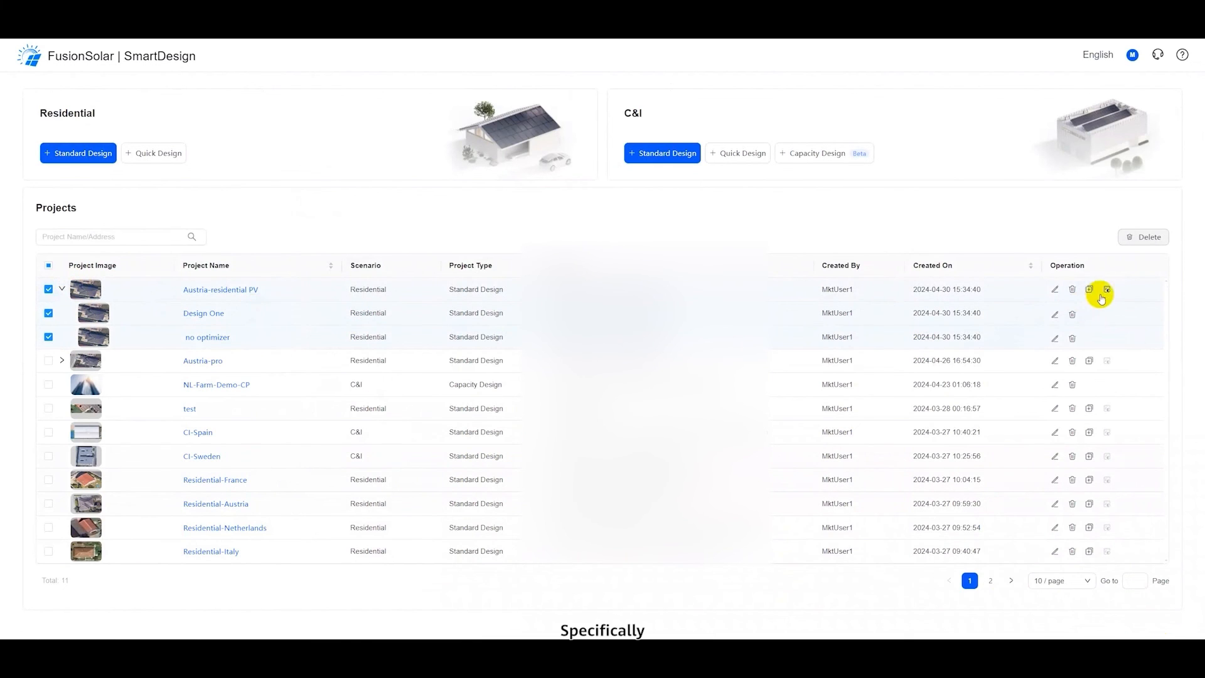
left_click(1101, 290)
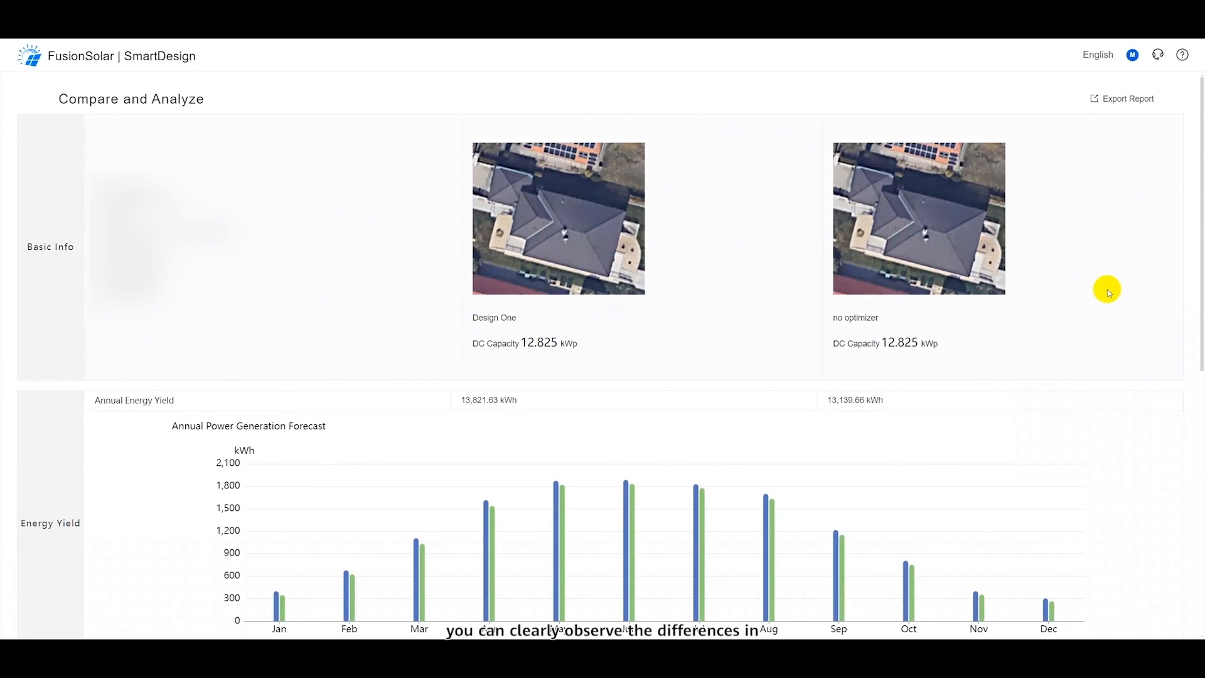
scroll("down", 3)
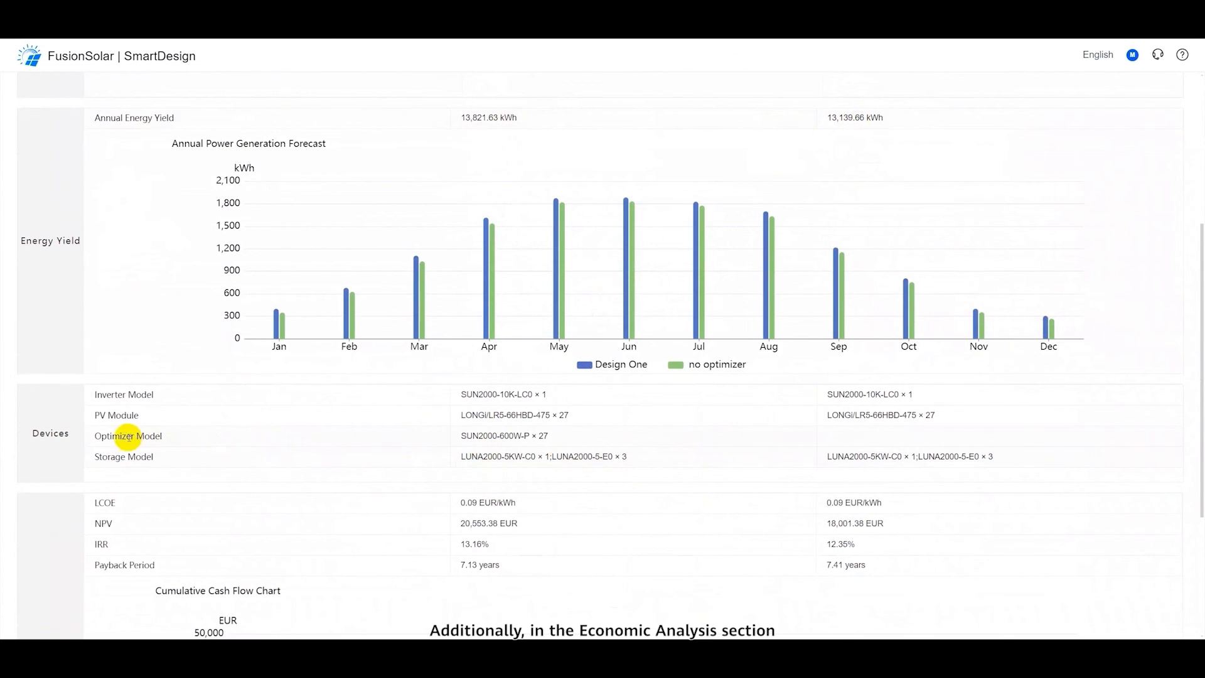
scroll("down", 3)
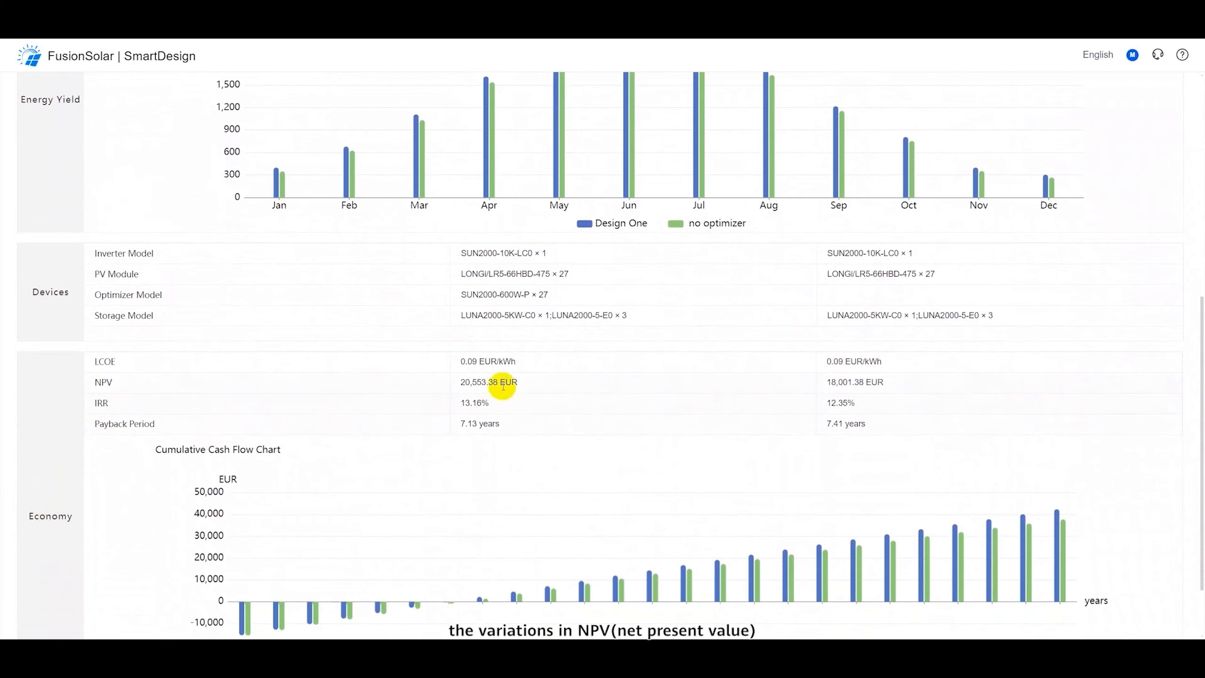
mouse_move(589, 409)
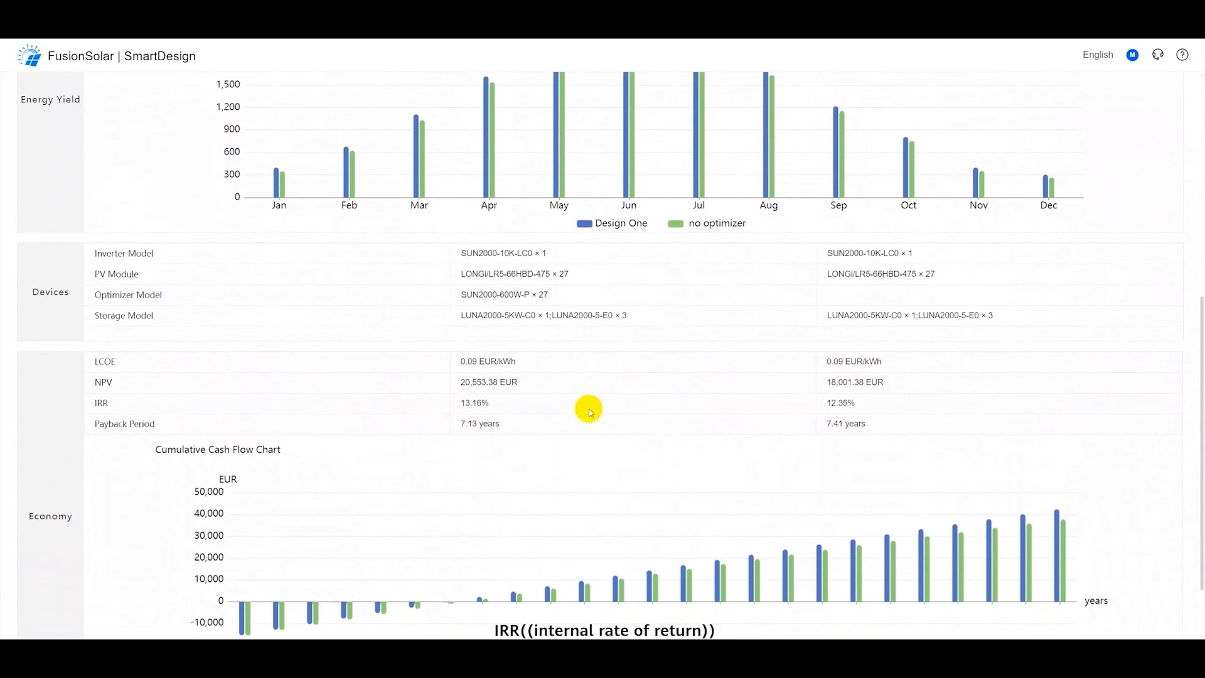
scroll("down", 3)
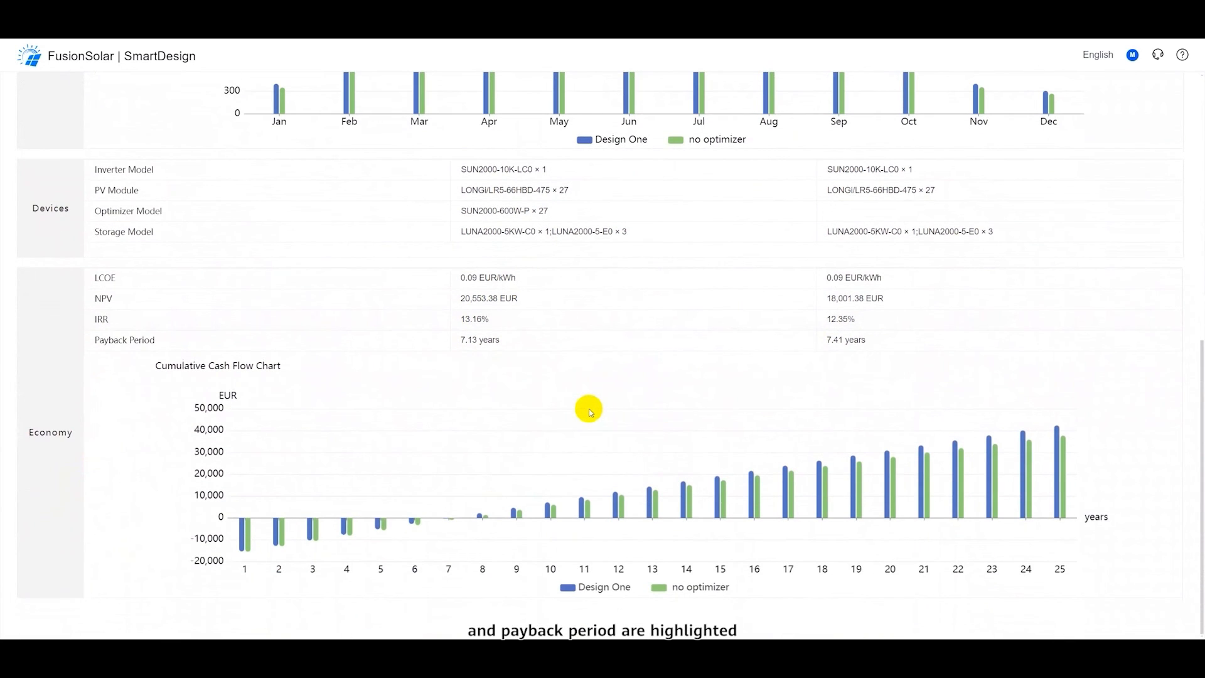
mouse_move(738, 423)
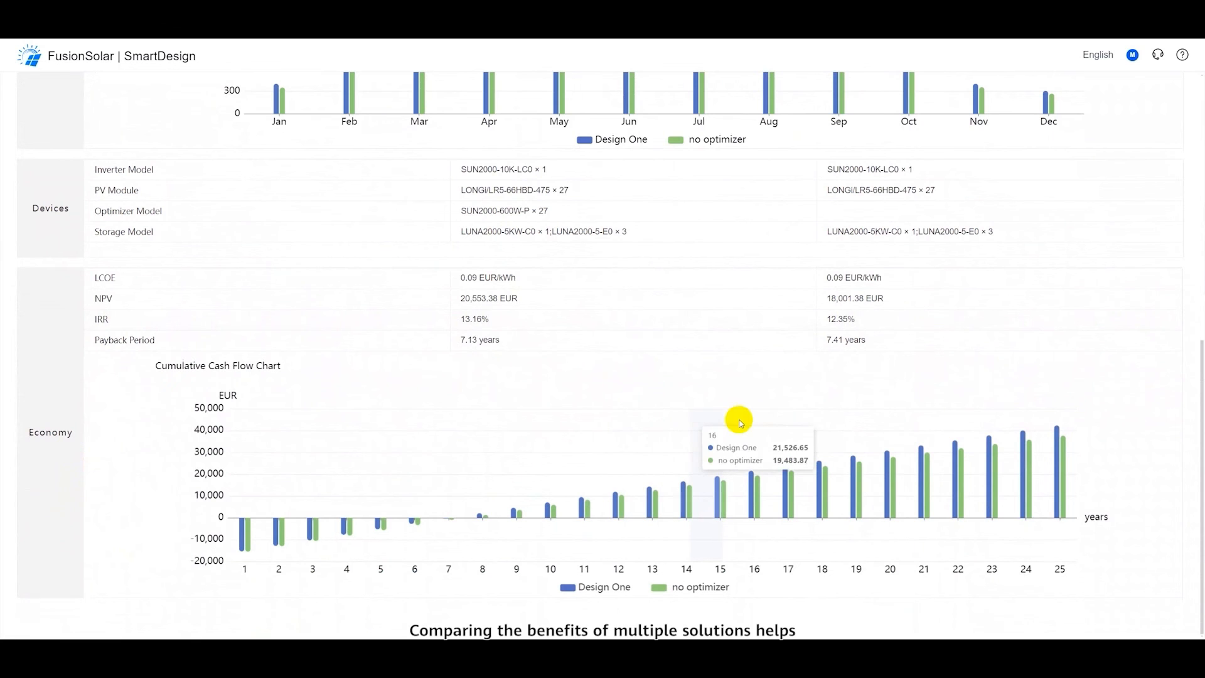
mouse_move(879, 419)
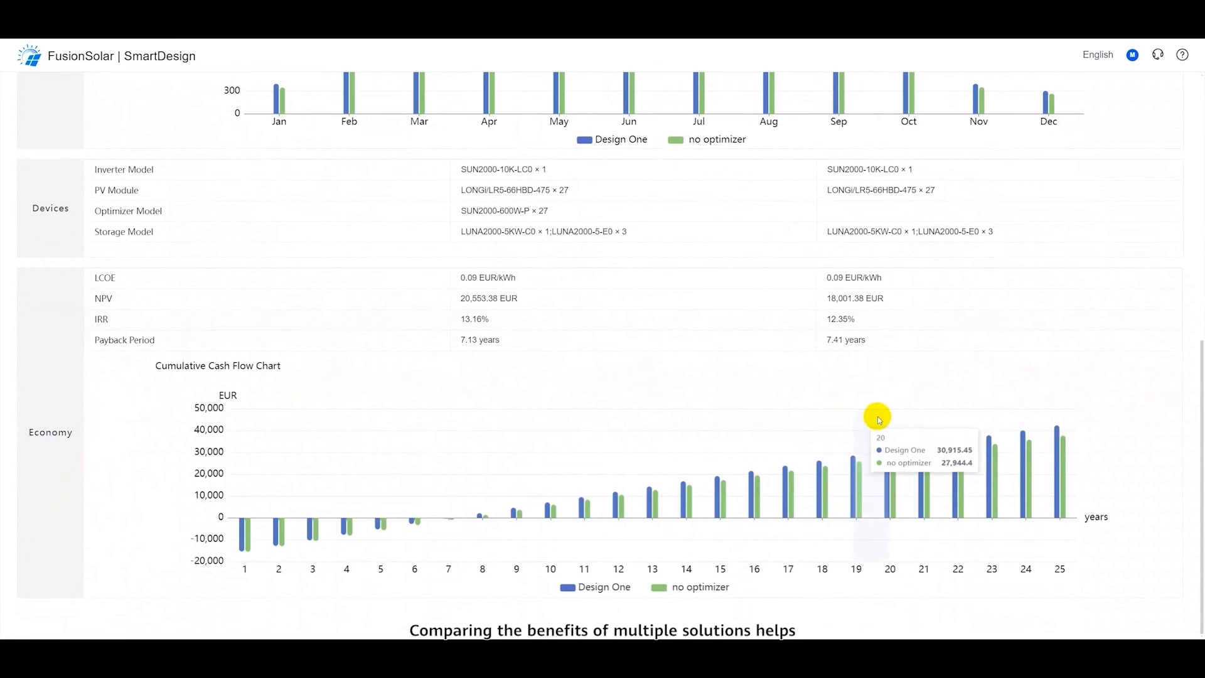
mouse_move(928, 407)
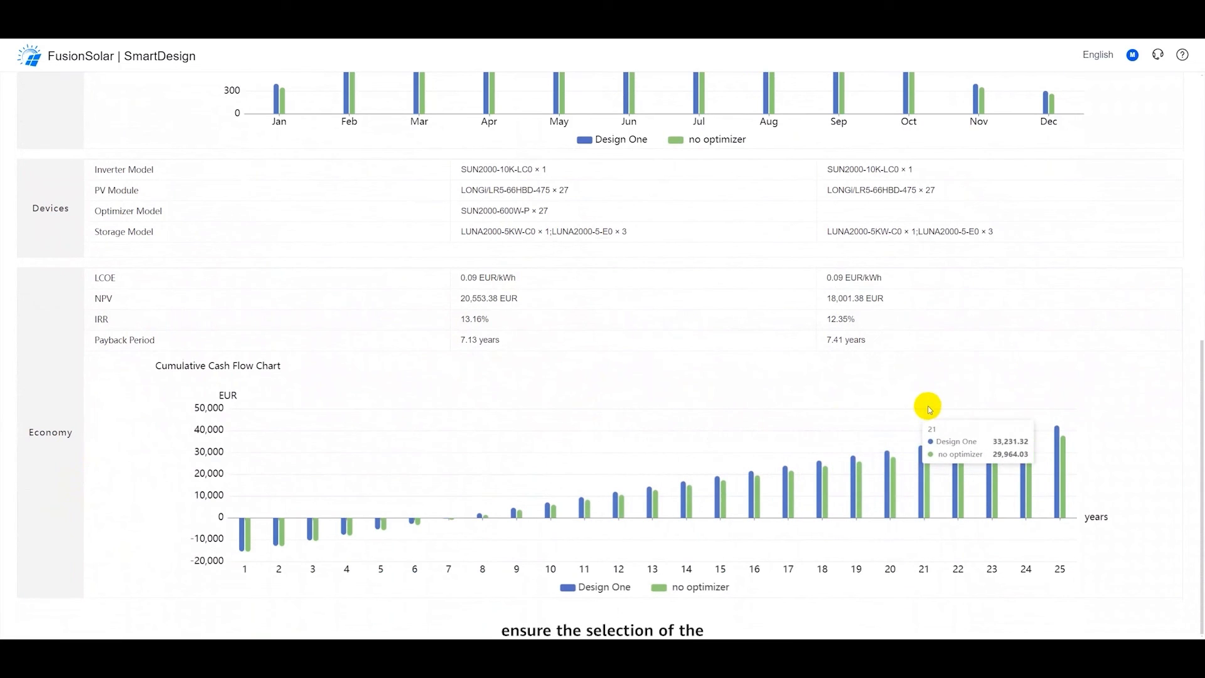
mouse_move(292, 243)
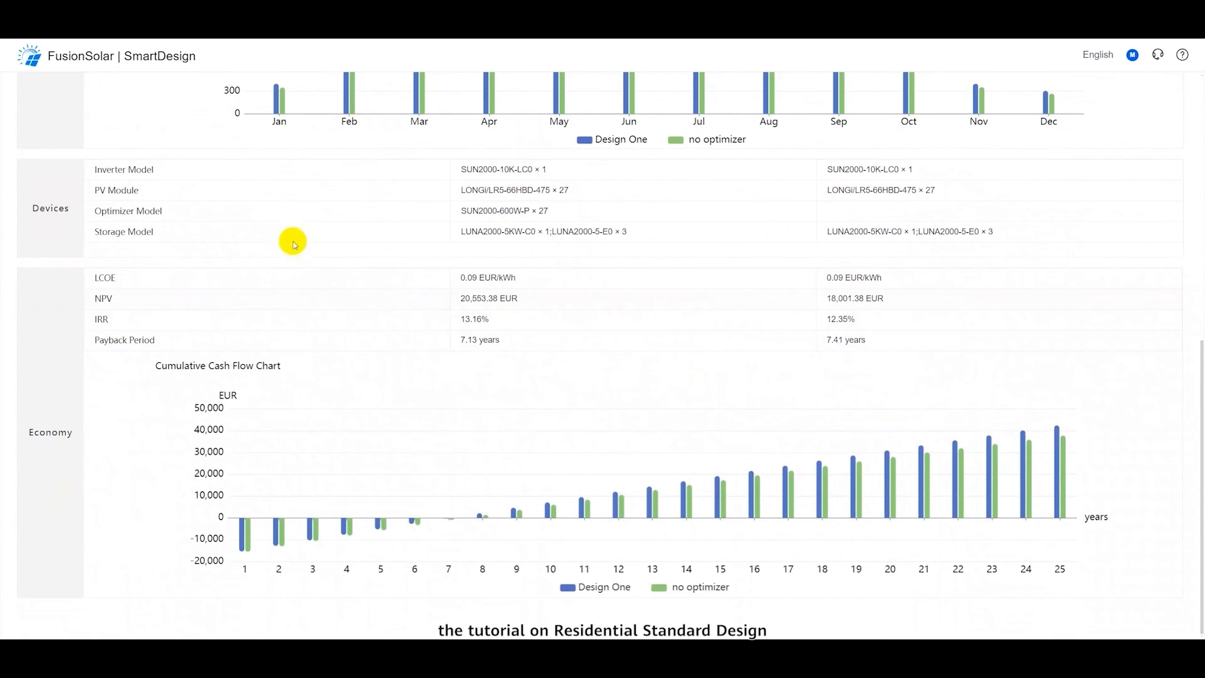